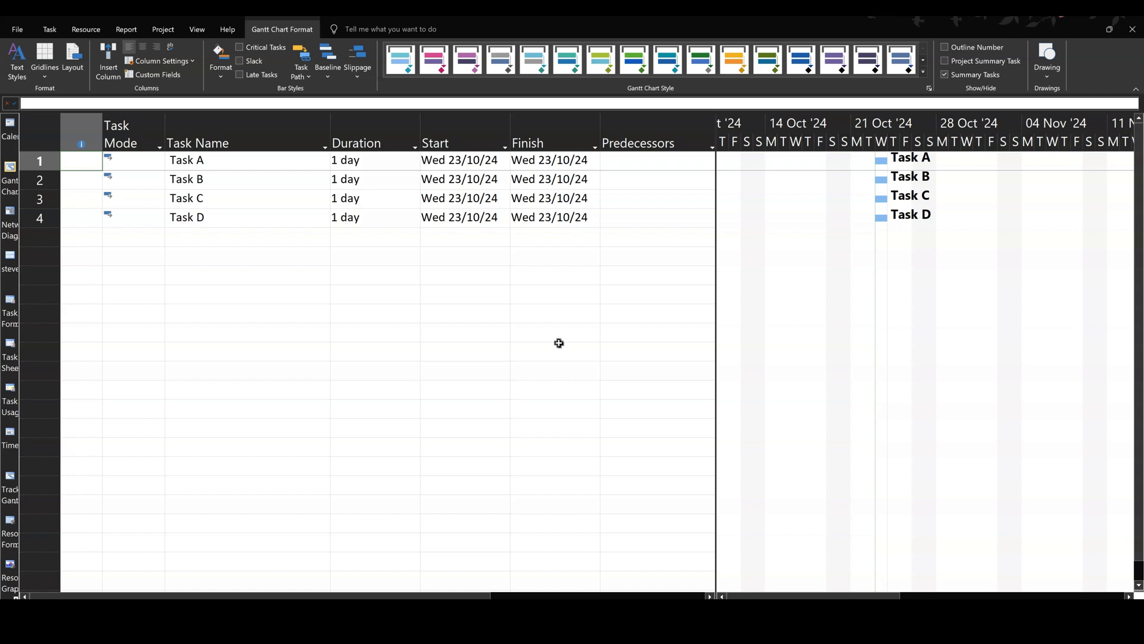
pyautogui.moveTo(420, 238)
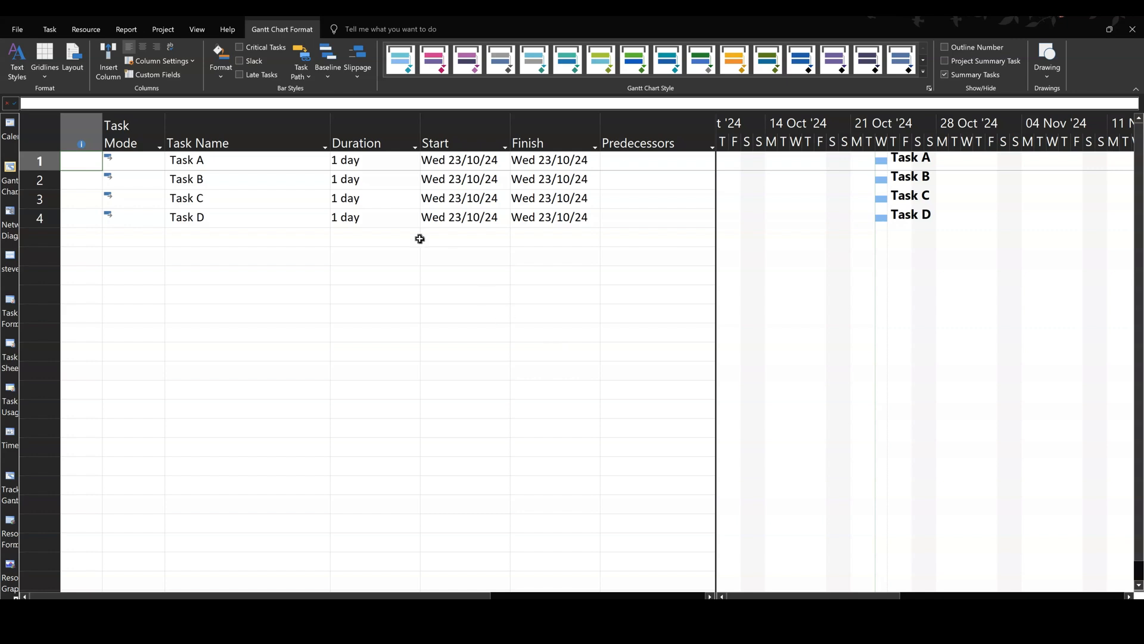
pyautogui.moveTo(581, 488)
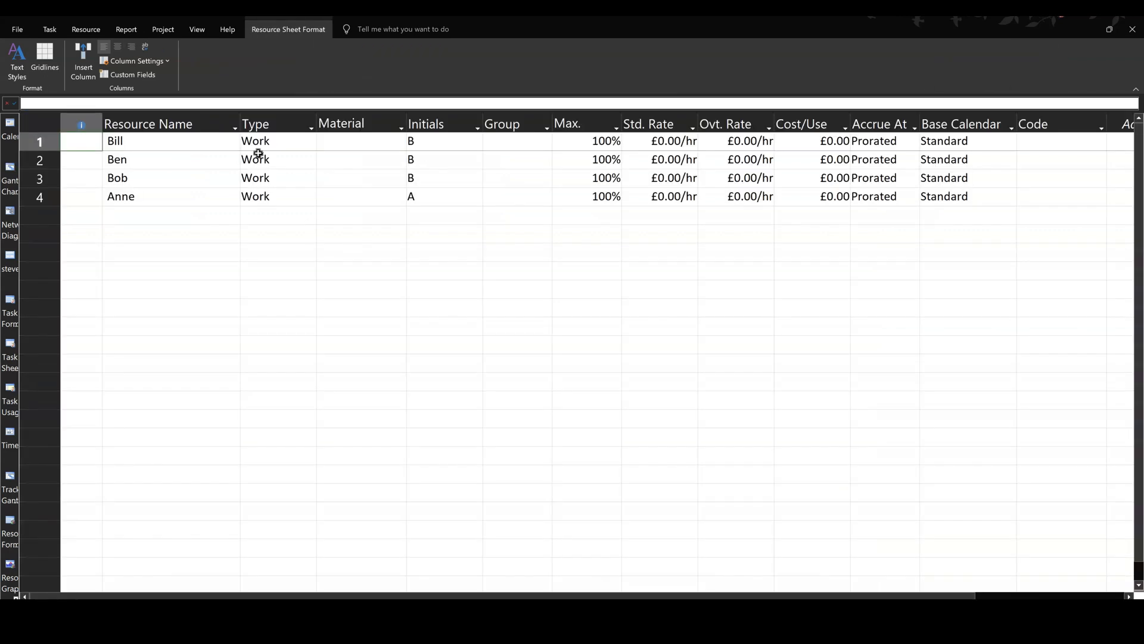
pyautogui.moveTo(11, 172)
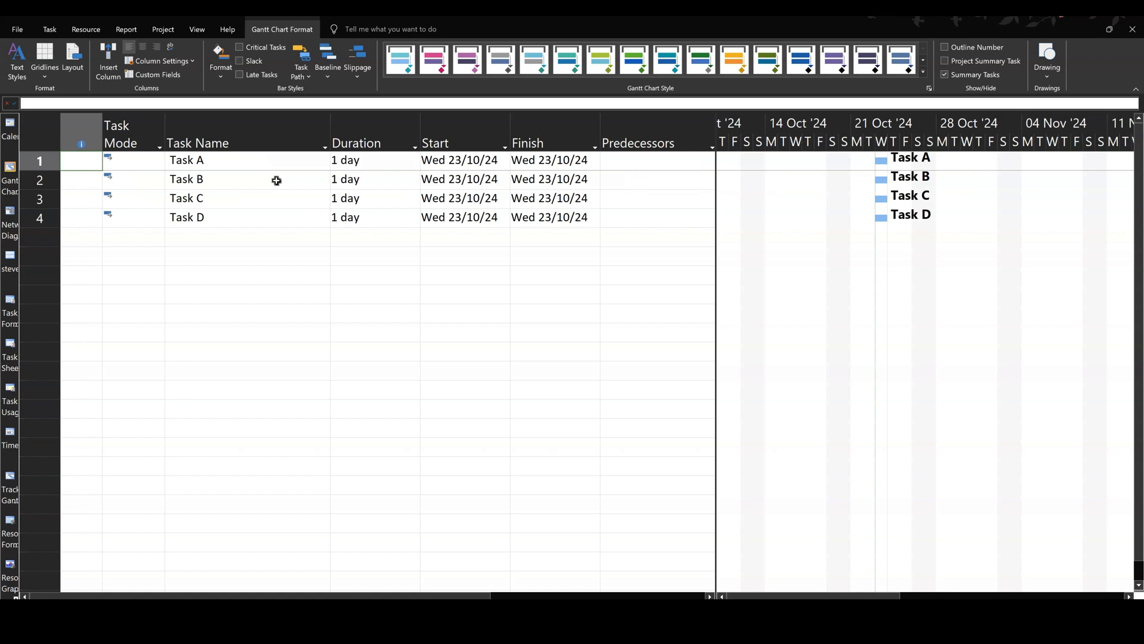
# Bring up the Assign Resources dialog for Task A from the Resource commands
pyautogui.click(185, 160)
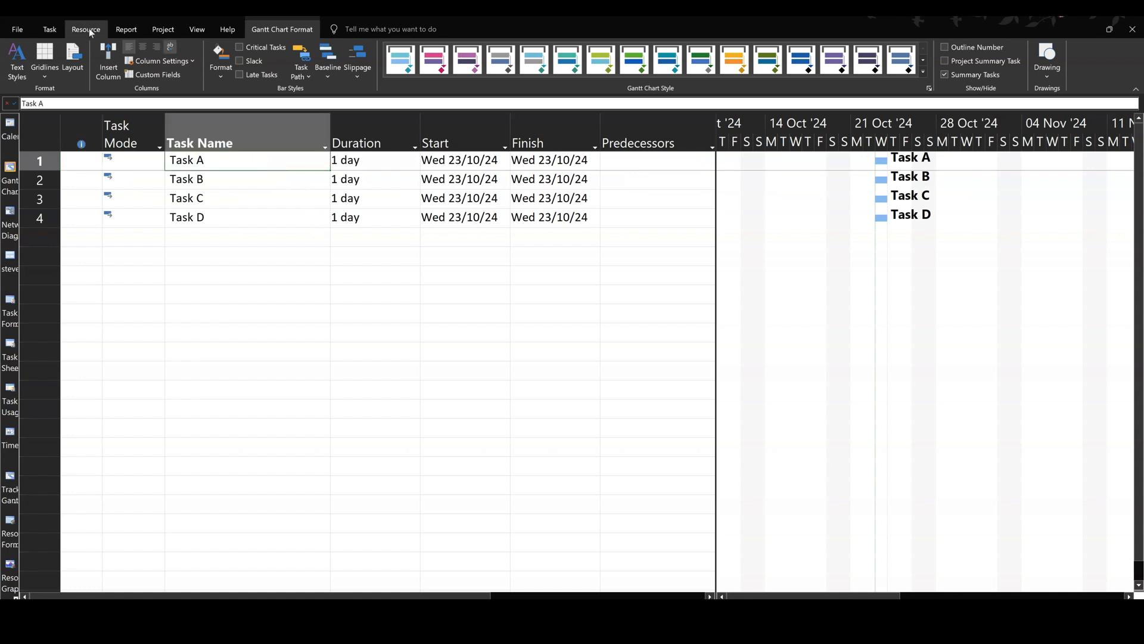
pyautogui.click(86, 29)
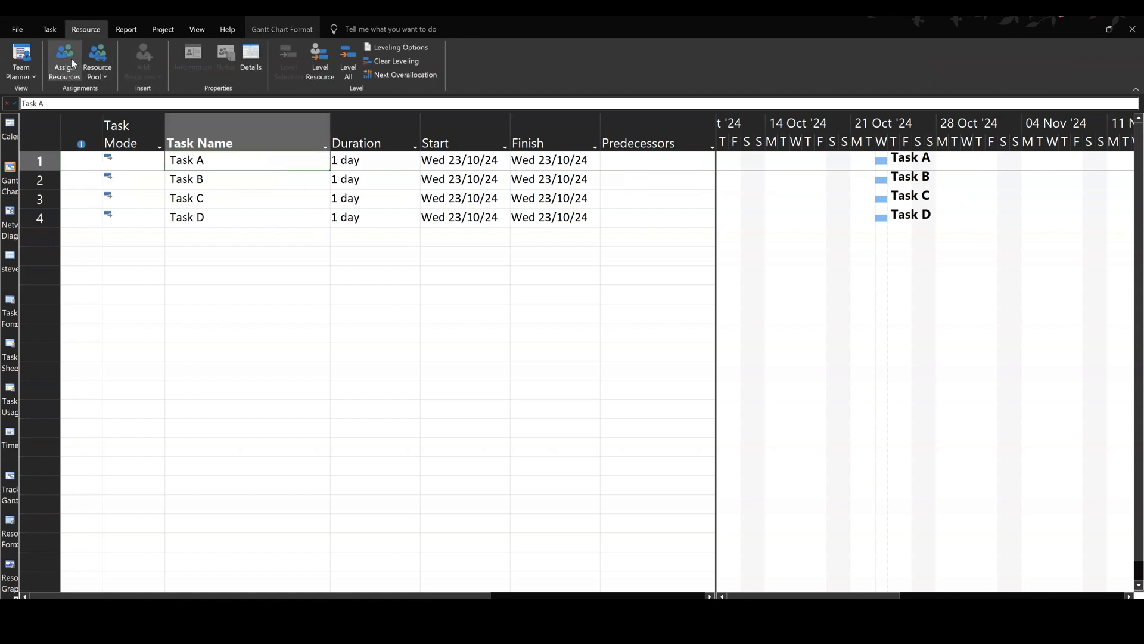
pyautogui.click(65, 62)
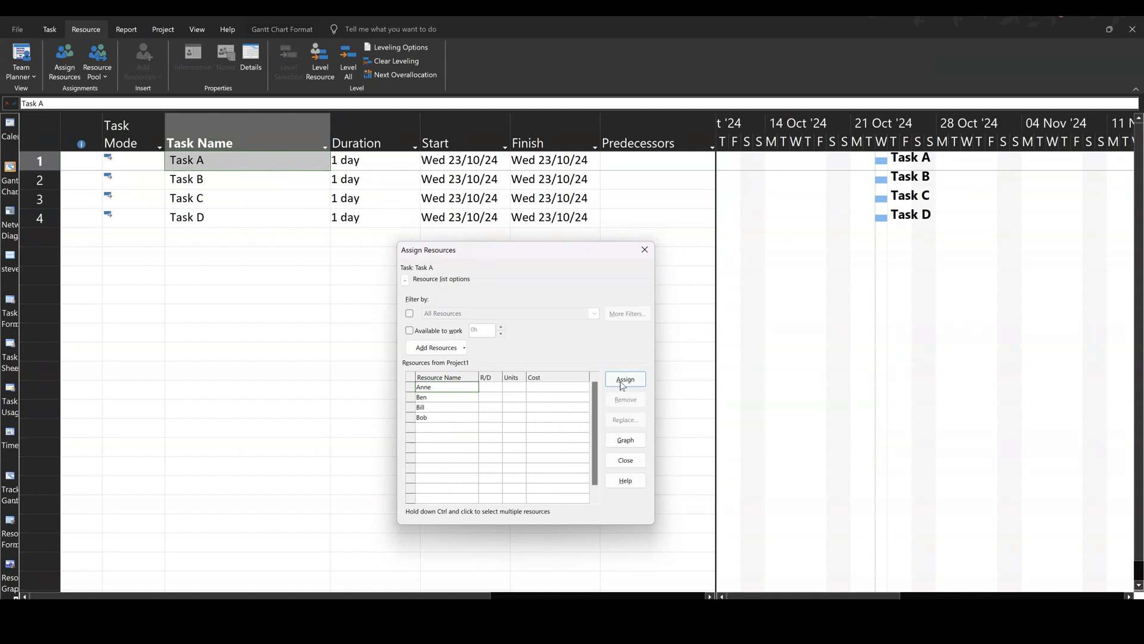
# Assign Anne to Task A and pick Ben in the resource list
pyautogui.click(625, 379)
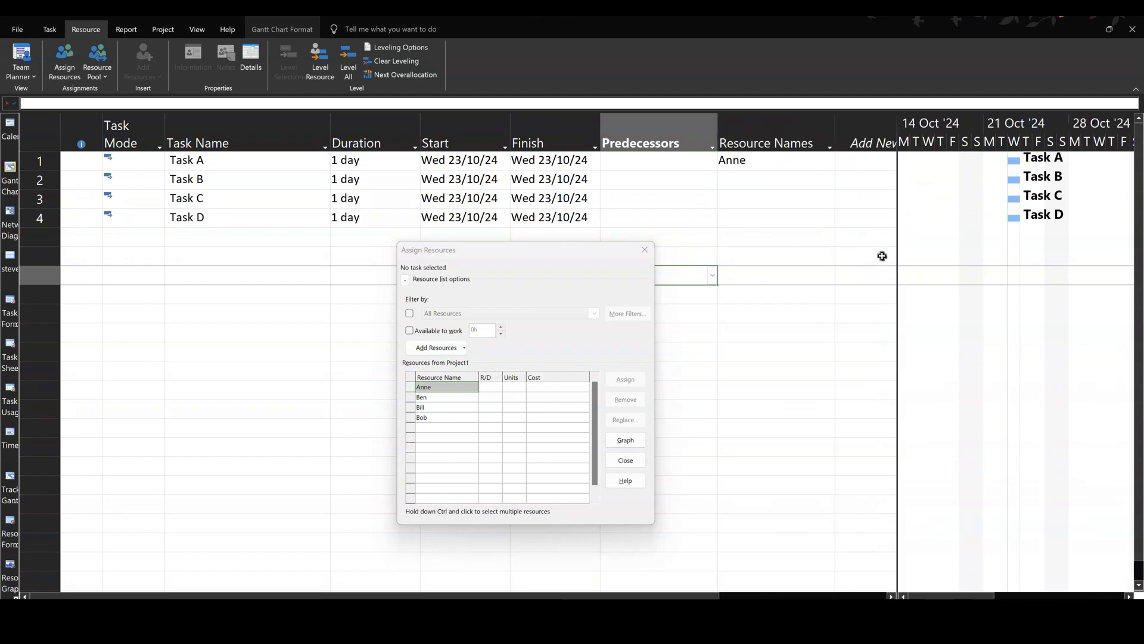
pyautogui.moveTo(333, 165)
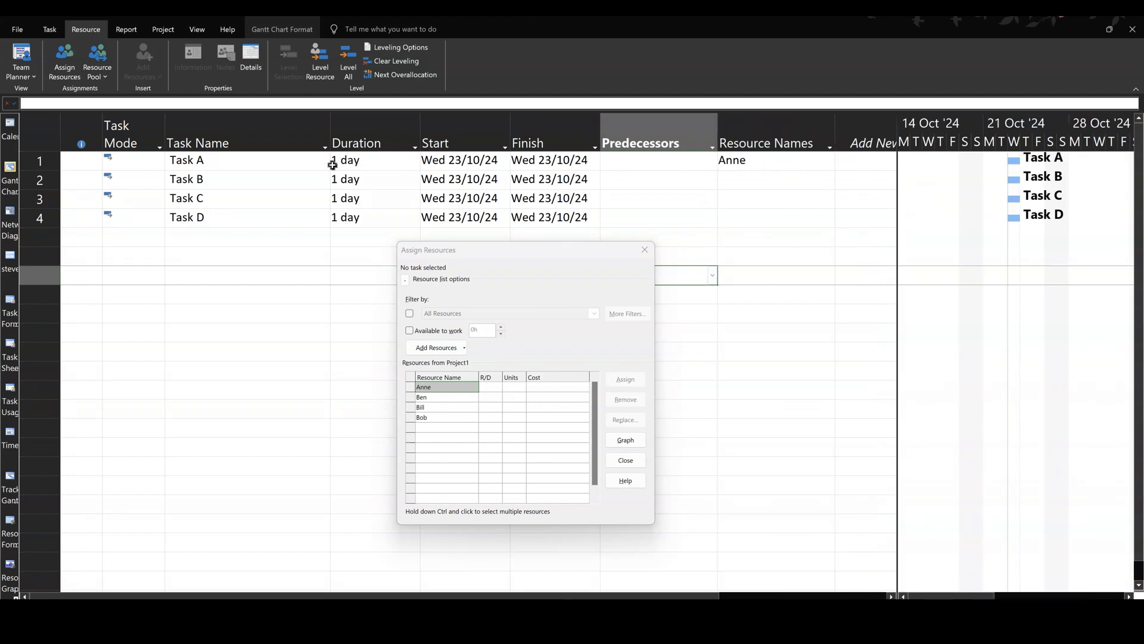
pyautogui.moveTo(443, 396)
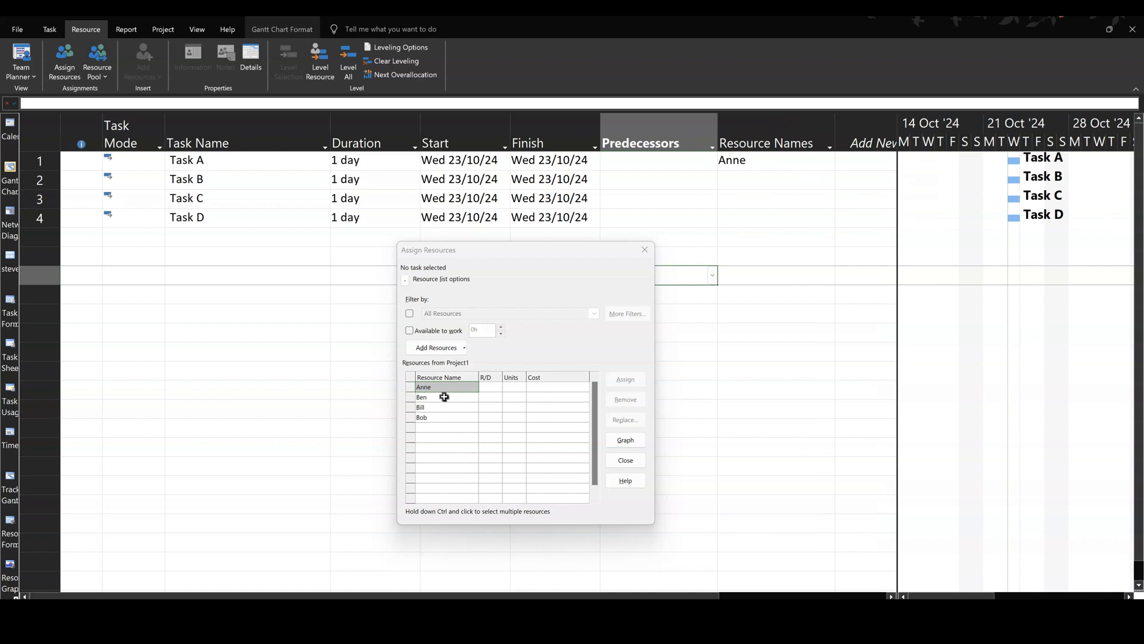
pyautogui.click(443, 397)
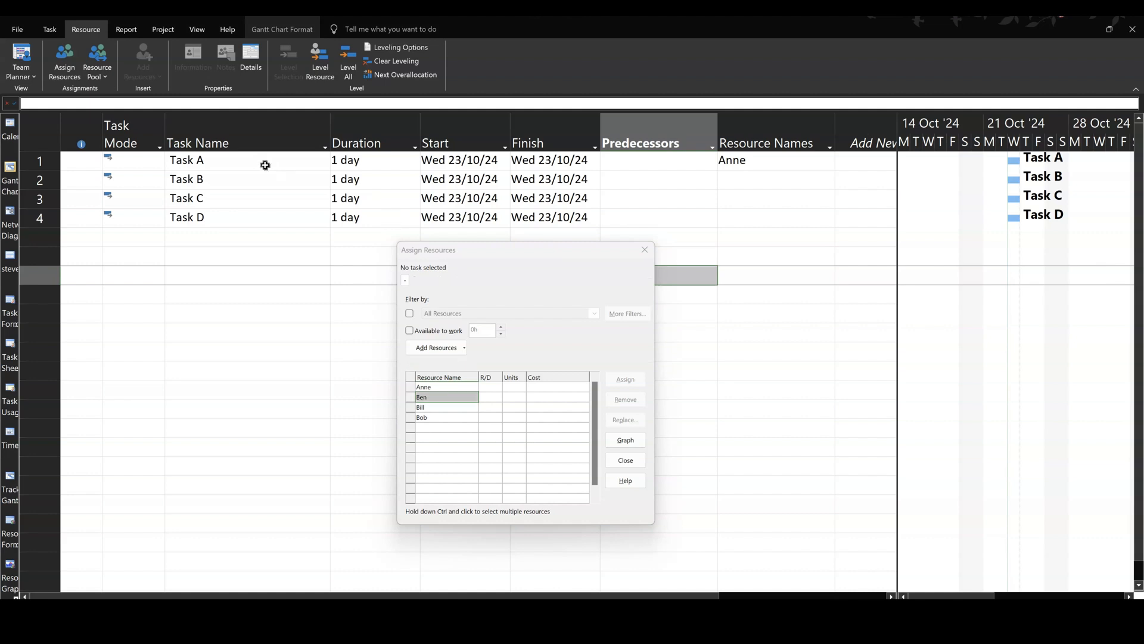
# Add Ben to Task A alongside Anne
pyautogui.click(187, 159)
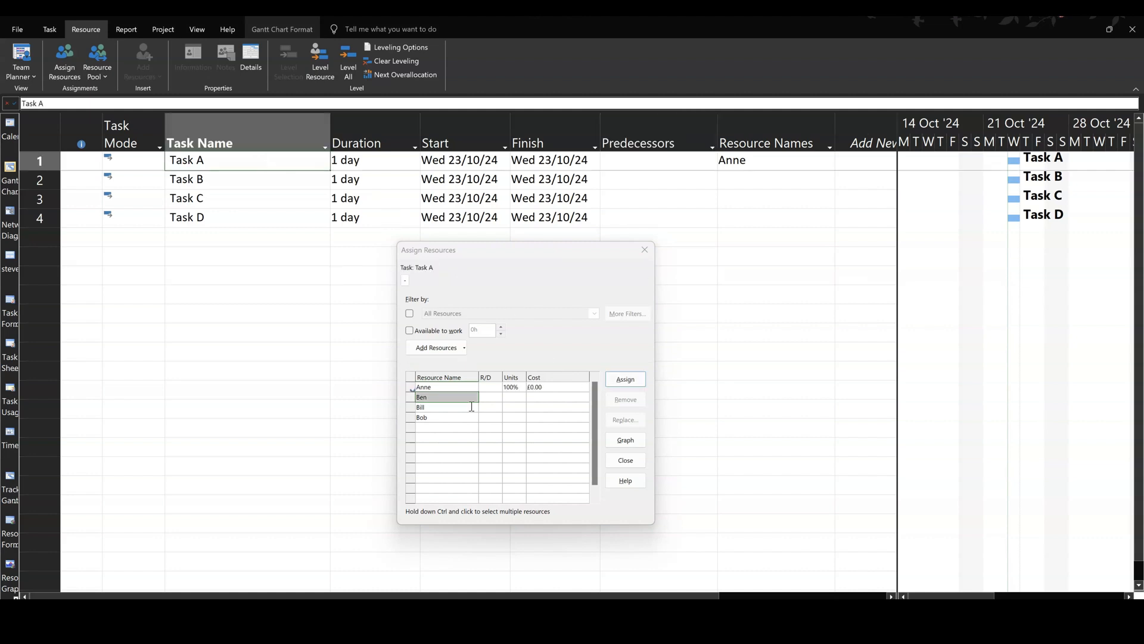
pyautogui.click(623, 379)
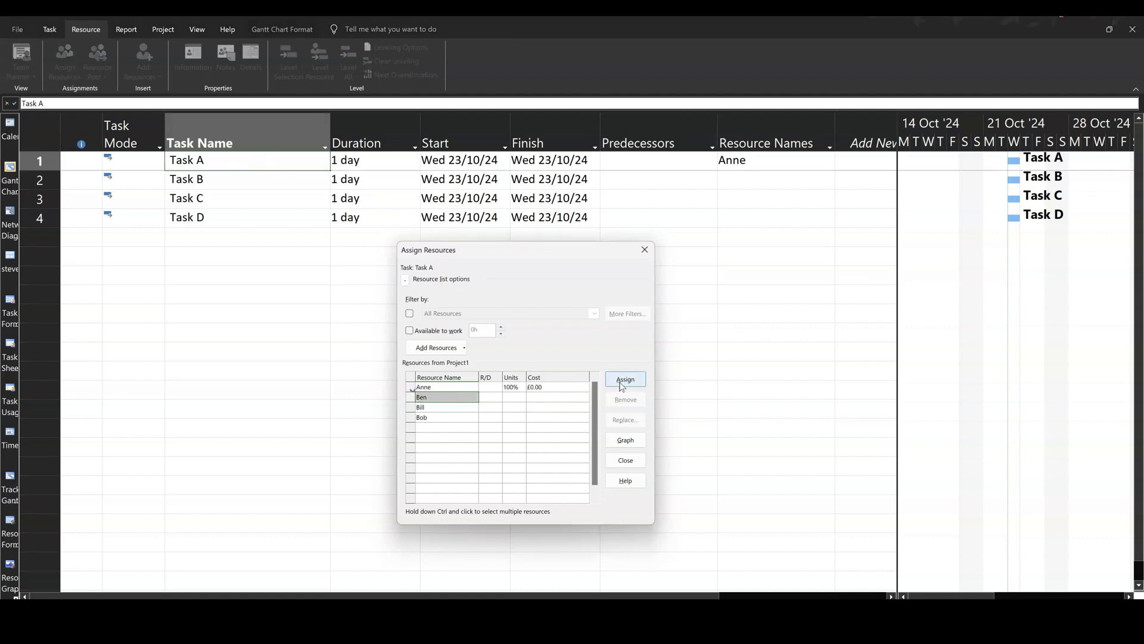
pyautogui.click(625, 379)
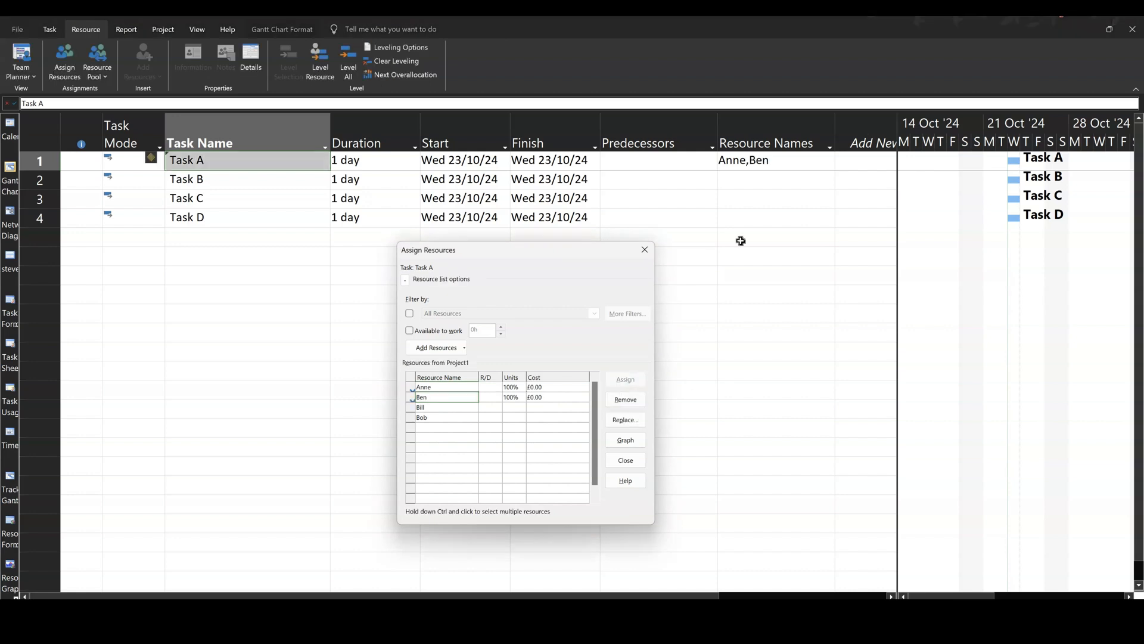
pyautogui.moveTo(283, 163)
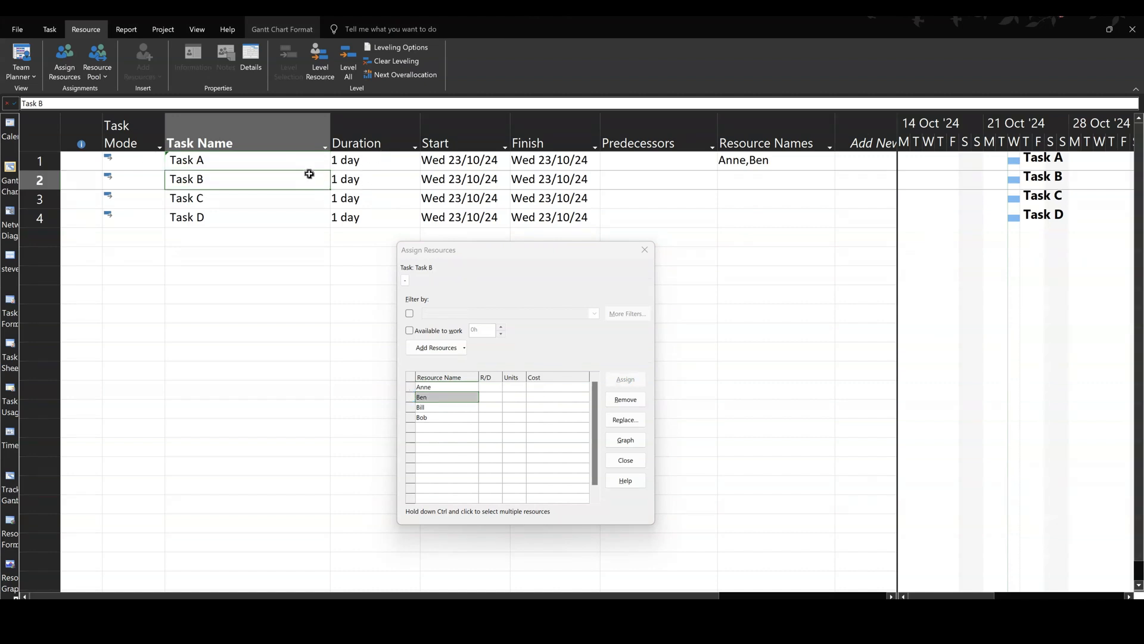
# Add Bill and Bob to Task A so all four resources share it
pyautogui.click(187, 159)
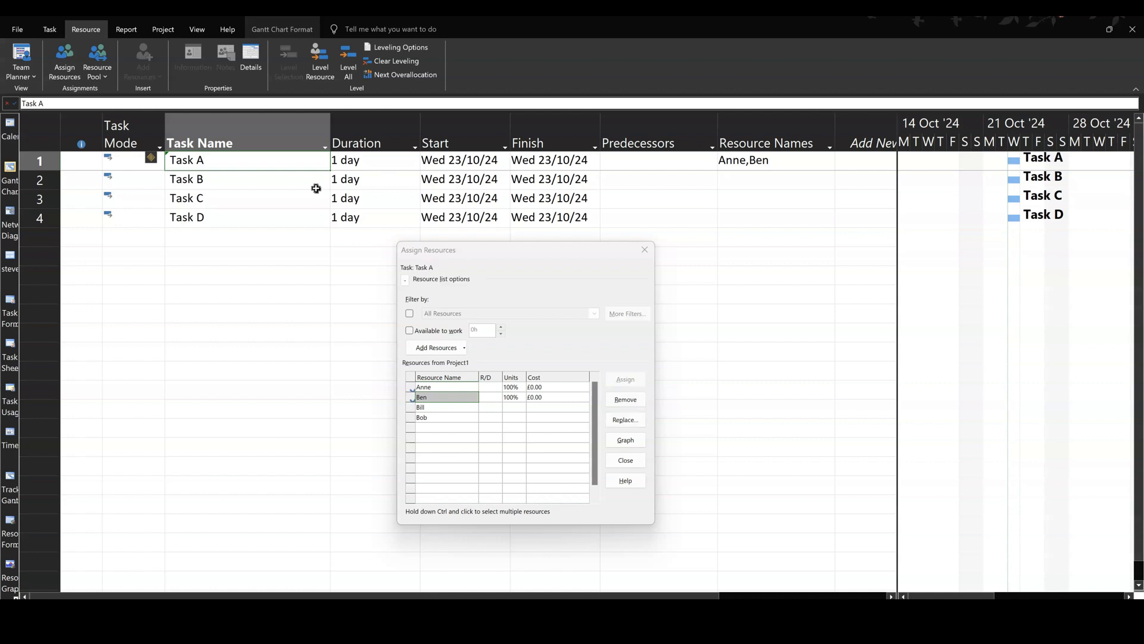
pyautogui.moveTo(447, 386)
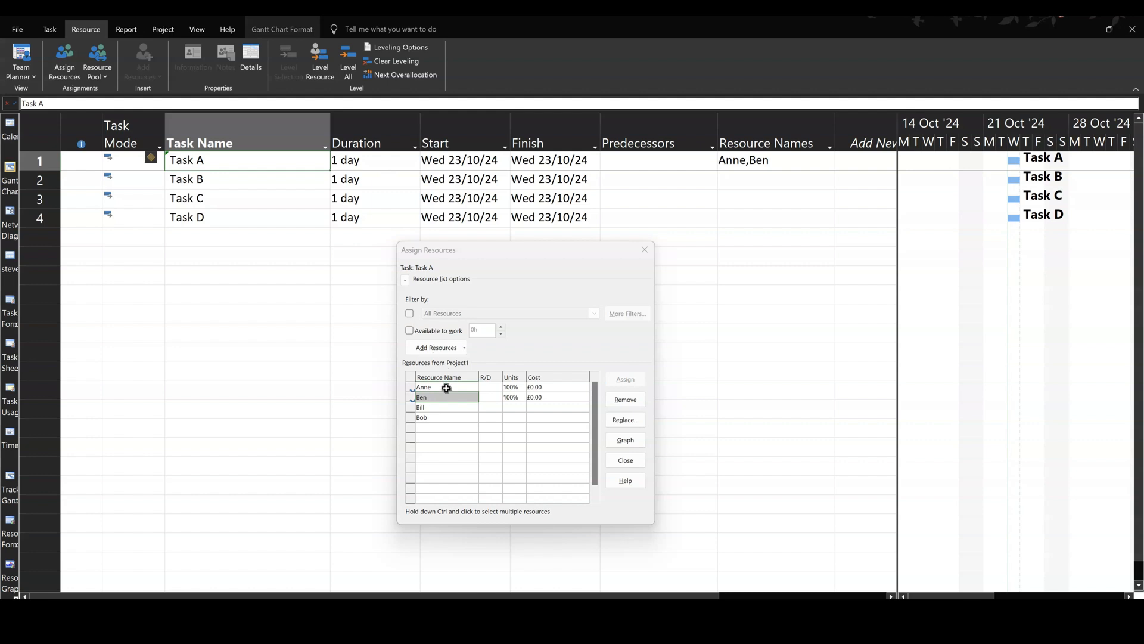
pyautogui.click(422, 417)
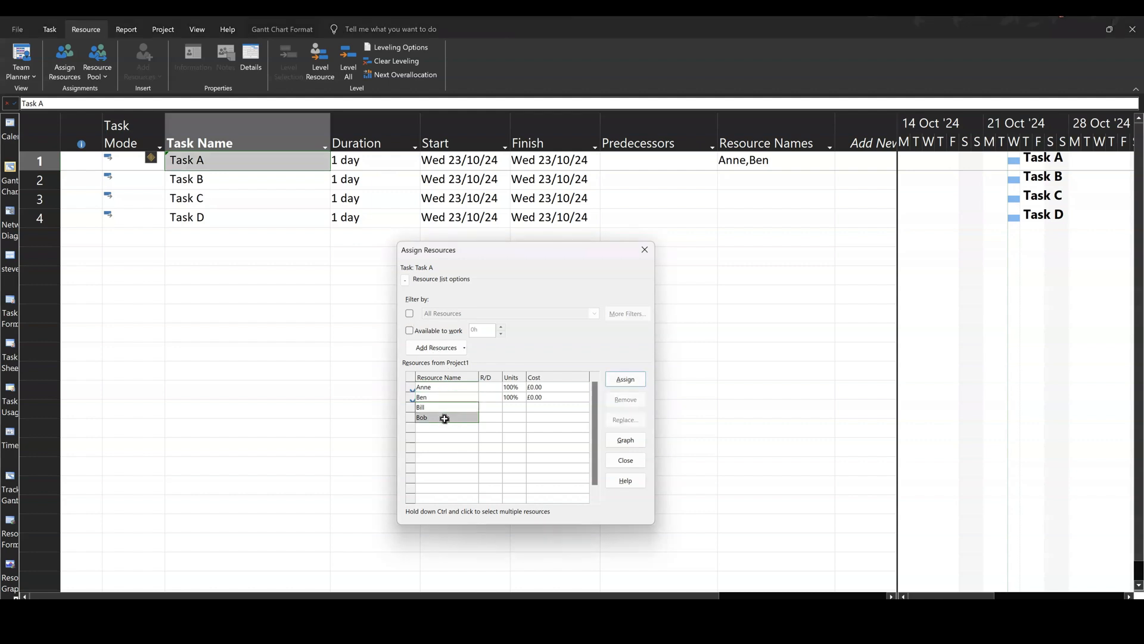
pyautogui.click(625, 379)
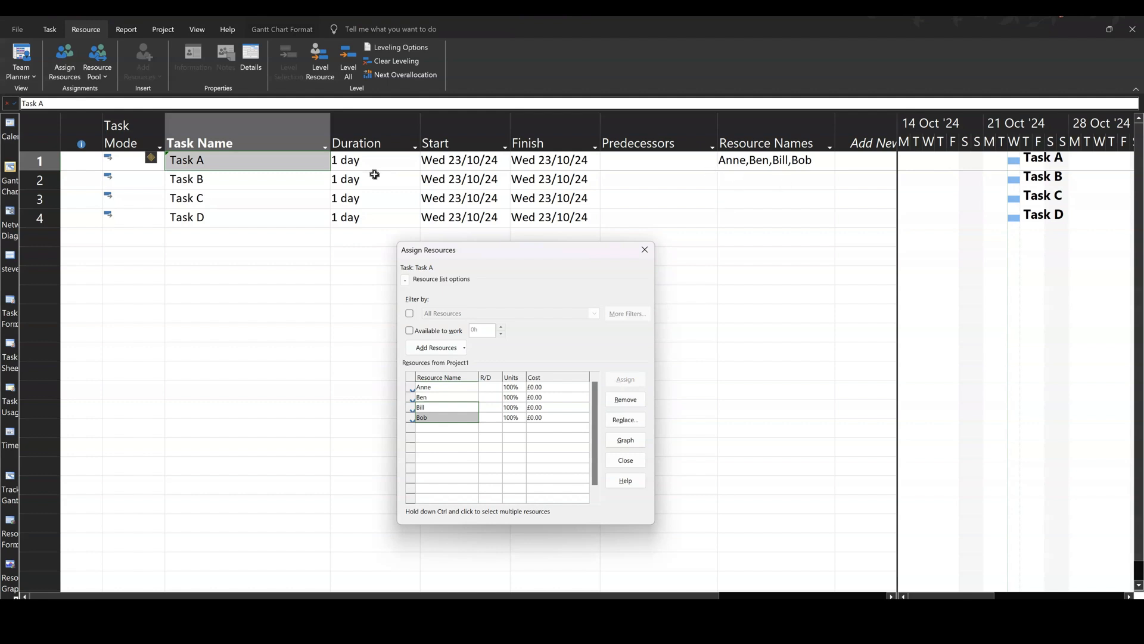
pyautogui.moveTo(374, 171)
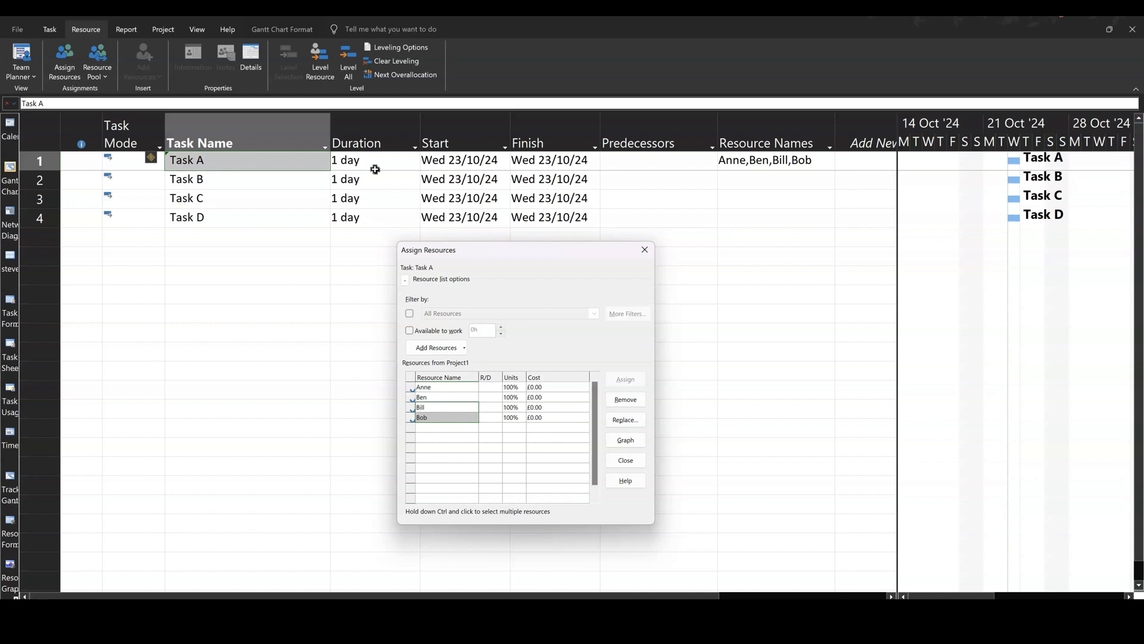
pyautogui.moveTo(251, 190)
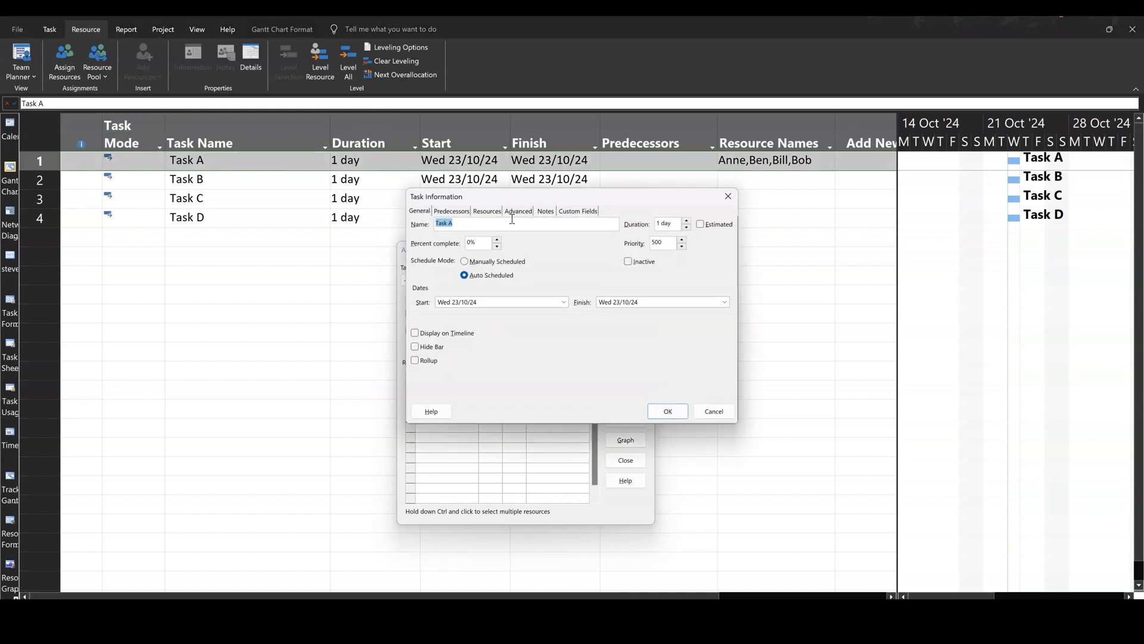
# Review Task A's Advanced scheduling settings and cancel without changes
pyautogui.click(518, 211)
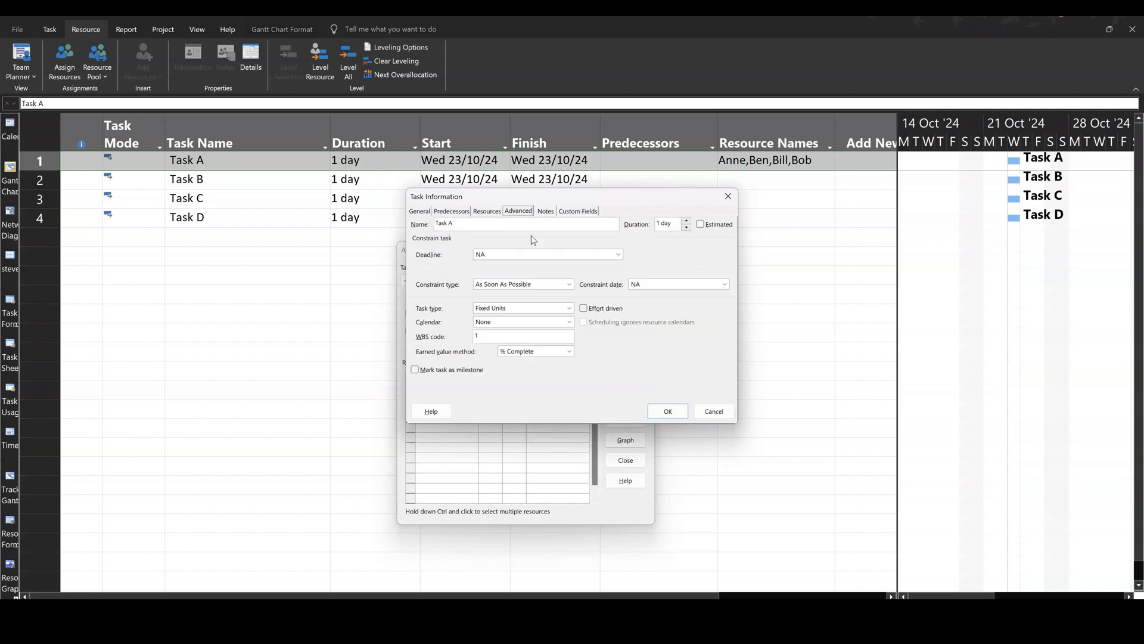
pyautogui.moveTo(416, 277)
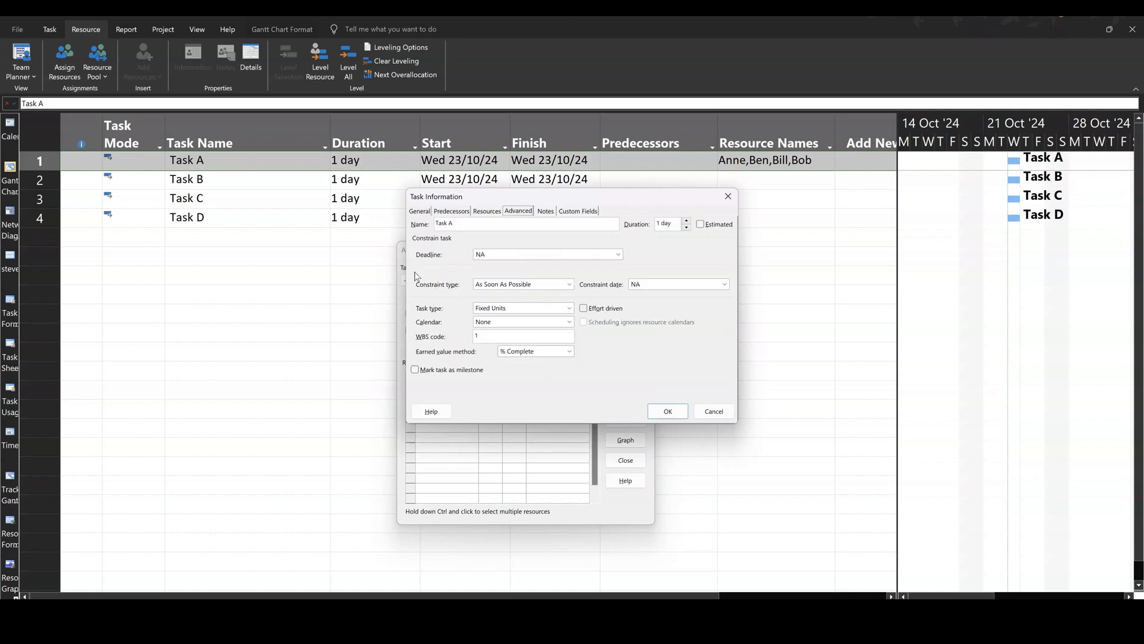
pyautogui.moveTo(441, 321)
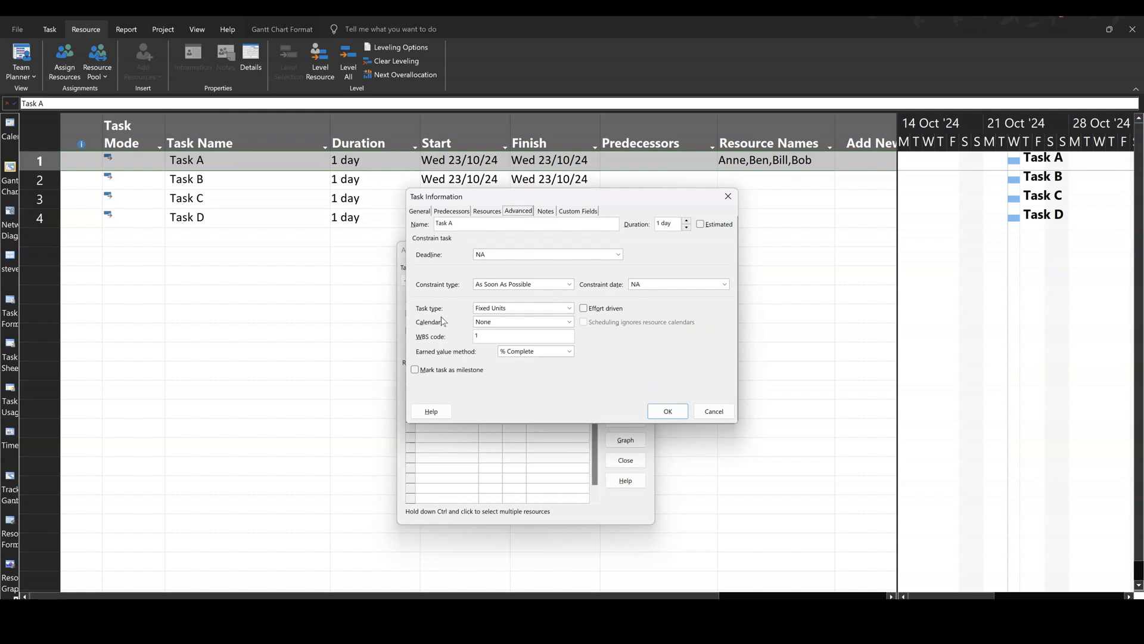
pyautogui.moveTo(584, 317)
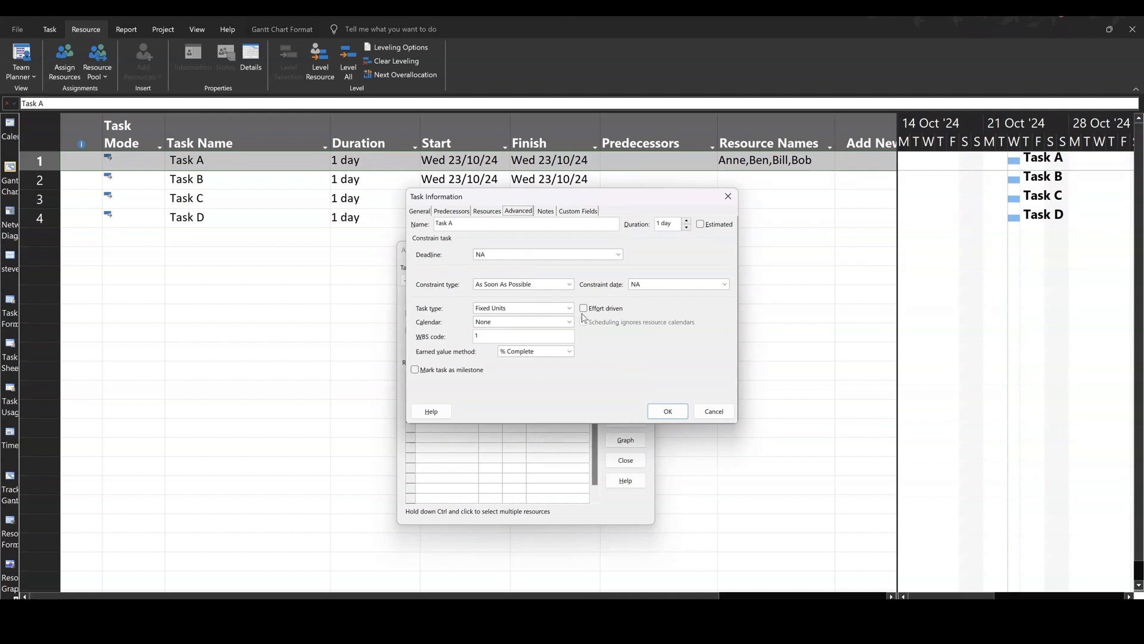
pyautogui.moveTo(602, 313)
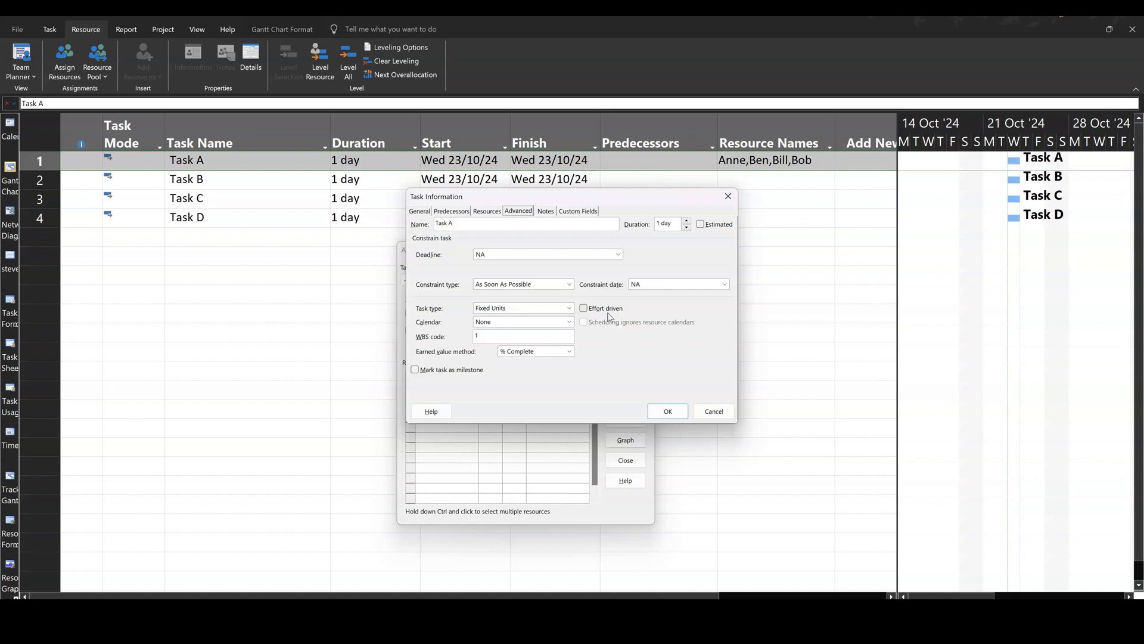
pyautogui.moveTo(591, 317)
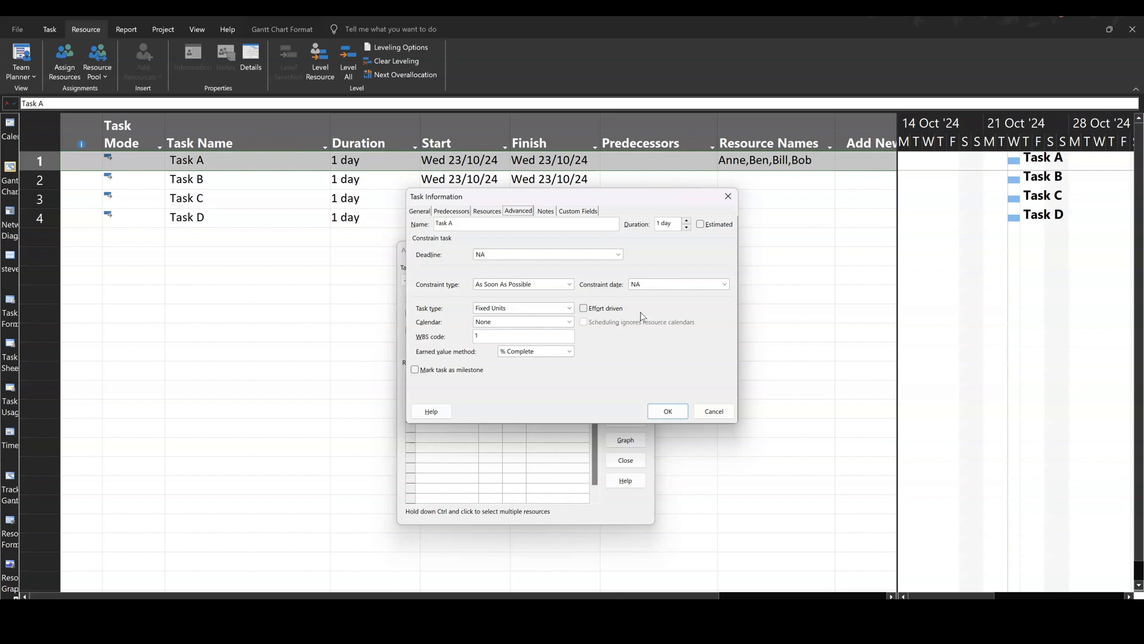
pyautogui.moveTo(591, 315)
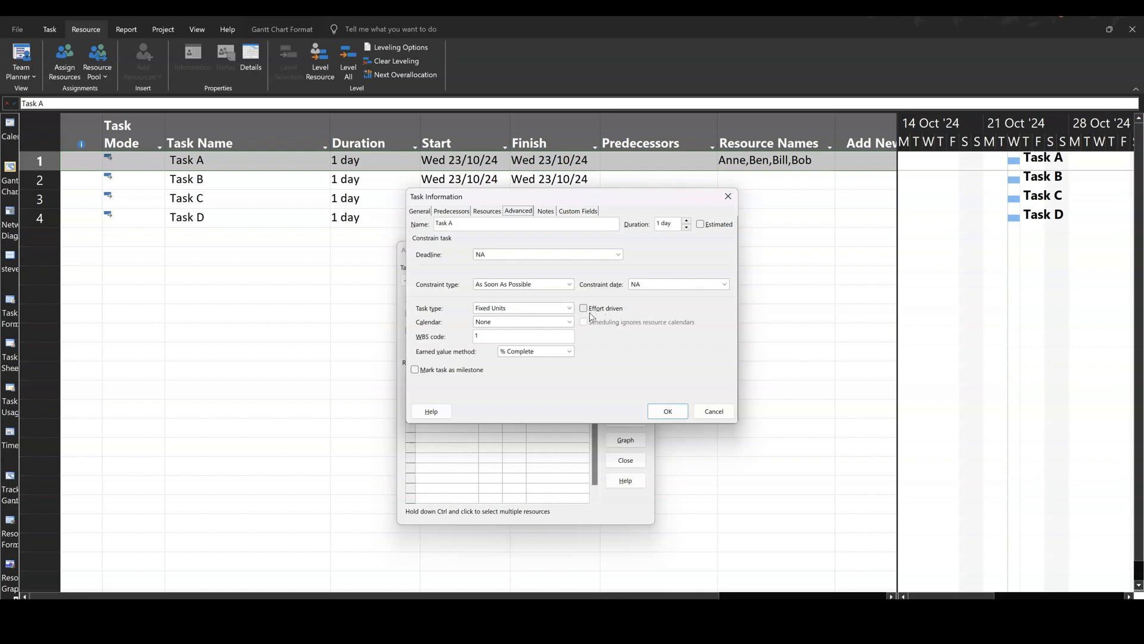
pyautogui.moveTo(597, 320)
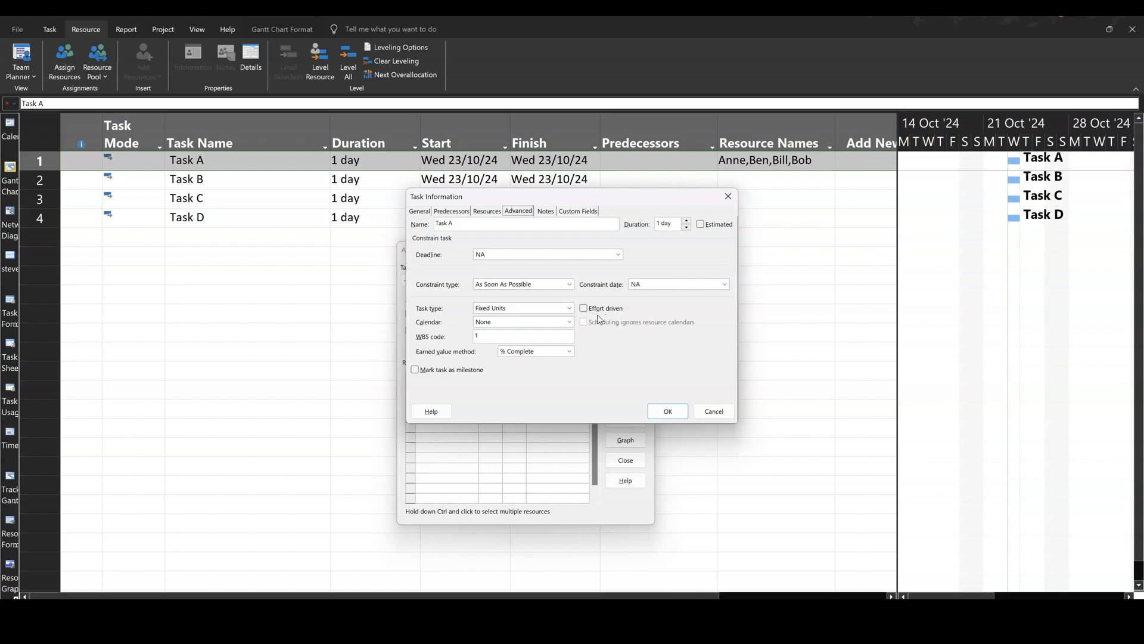
pyautogui.moveTo(587, 322)
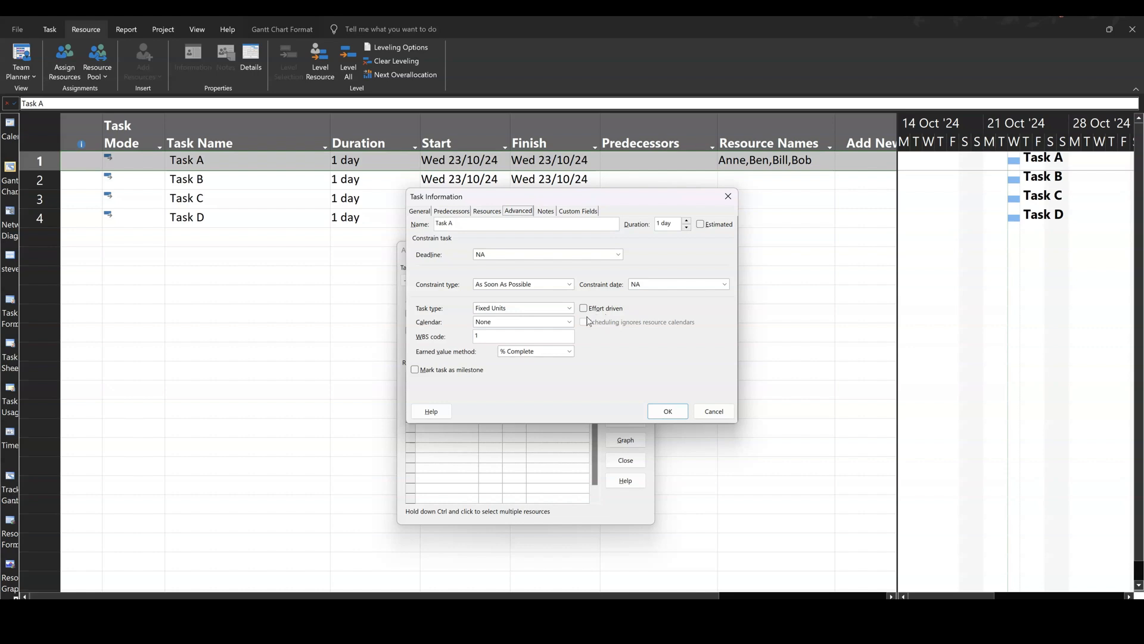
pyautogui.moveTo(755, 261)
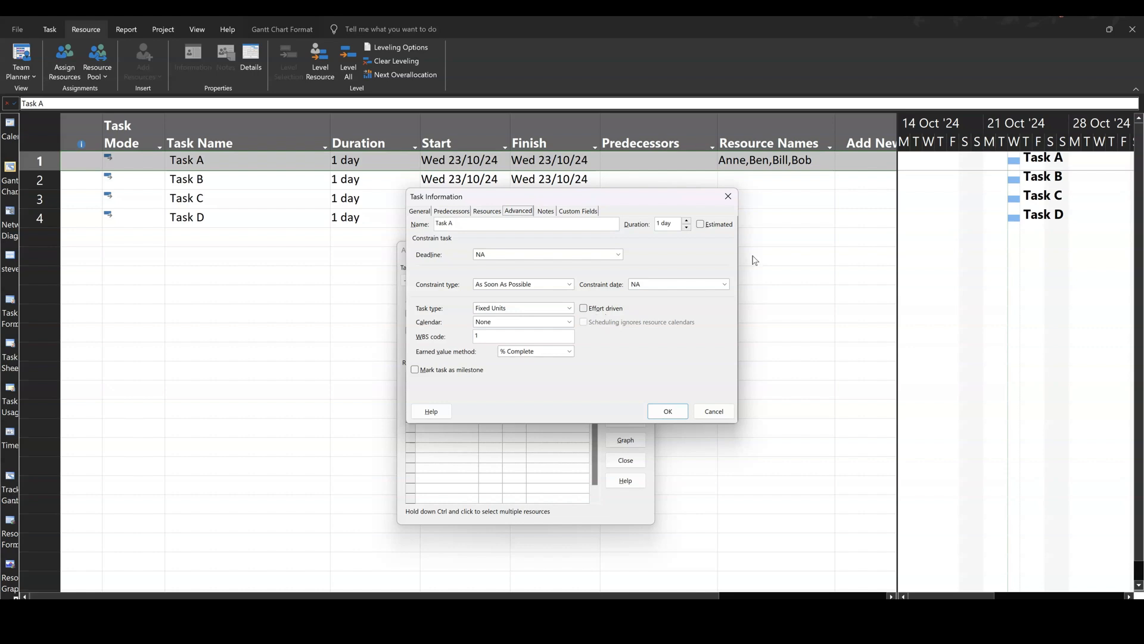
pyautogui.moveTo(781, 162)
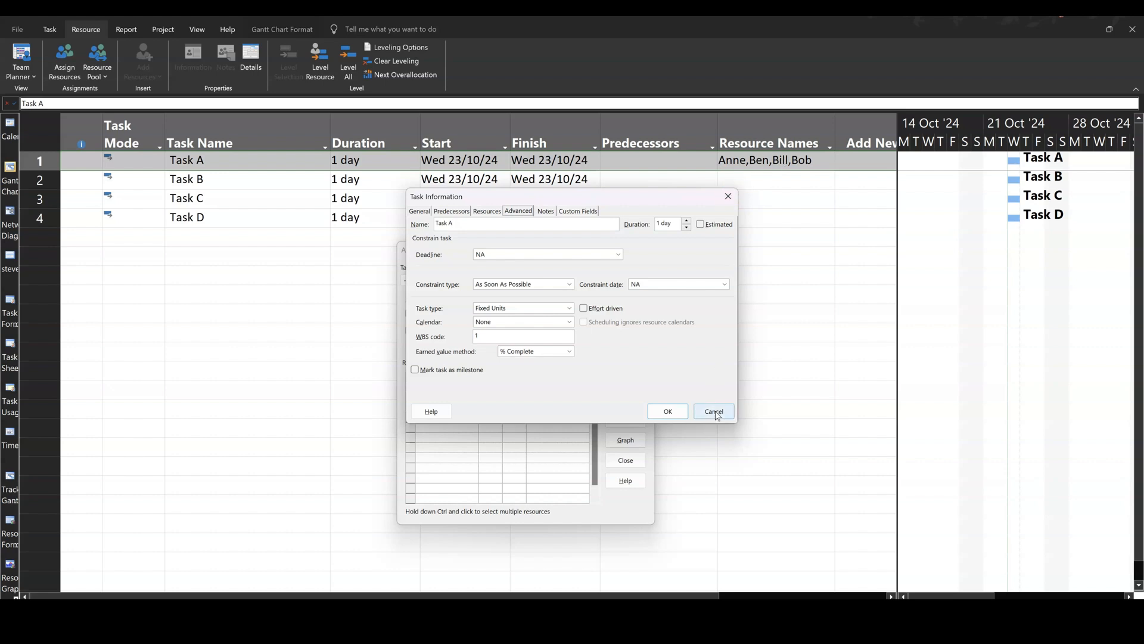
pyautogui.click(713, 412)
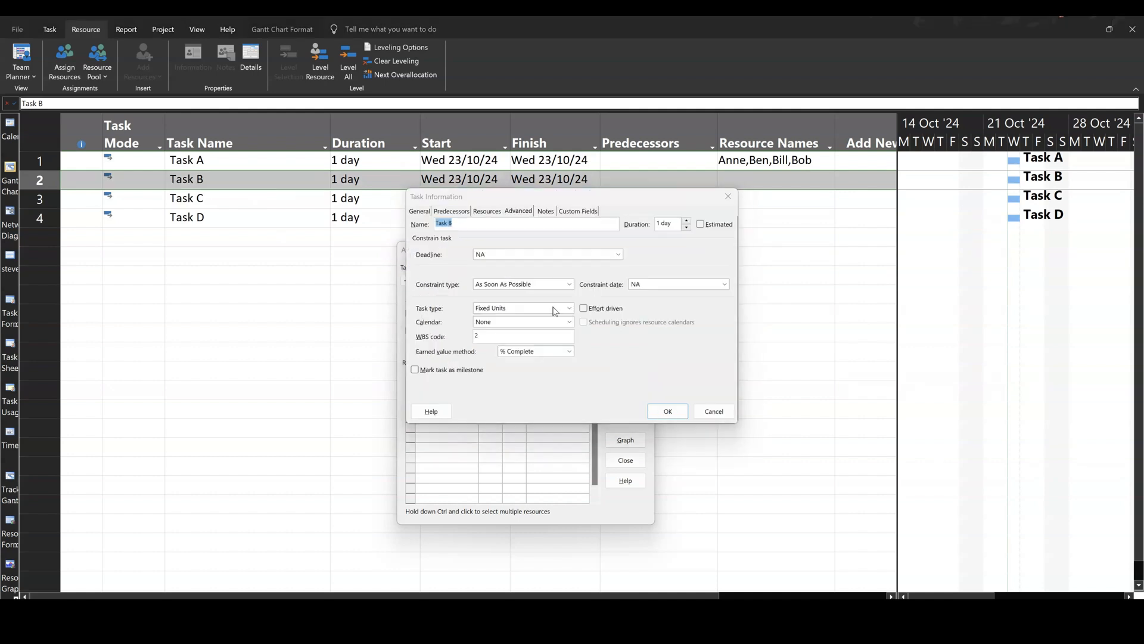
# Tick Effort driven for Task B and confirm its settings
pyautogui.click(583, 307)
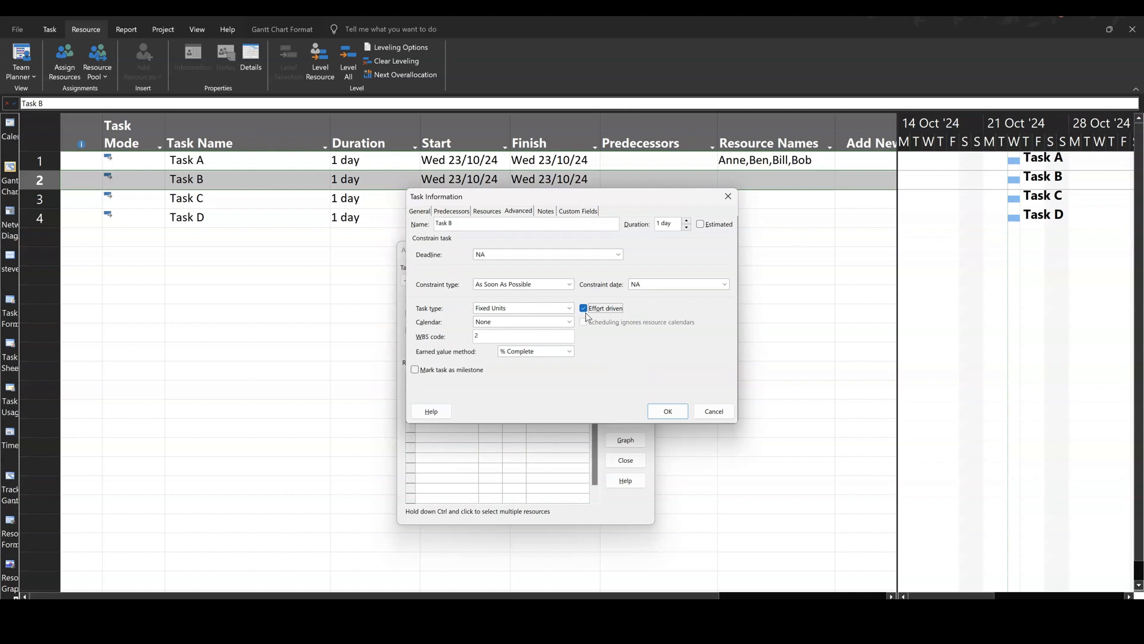
pyautogui.moveTo(591, 317)
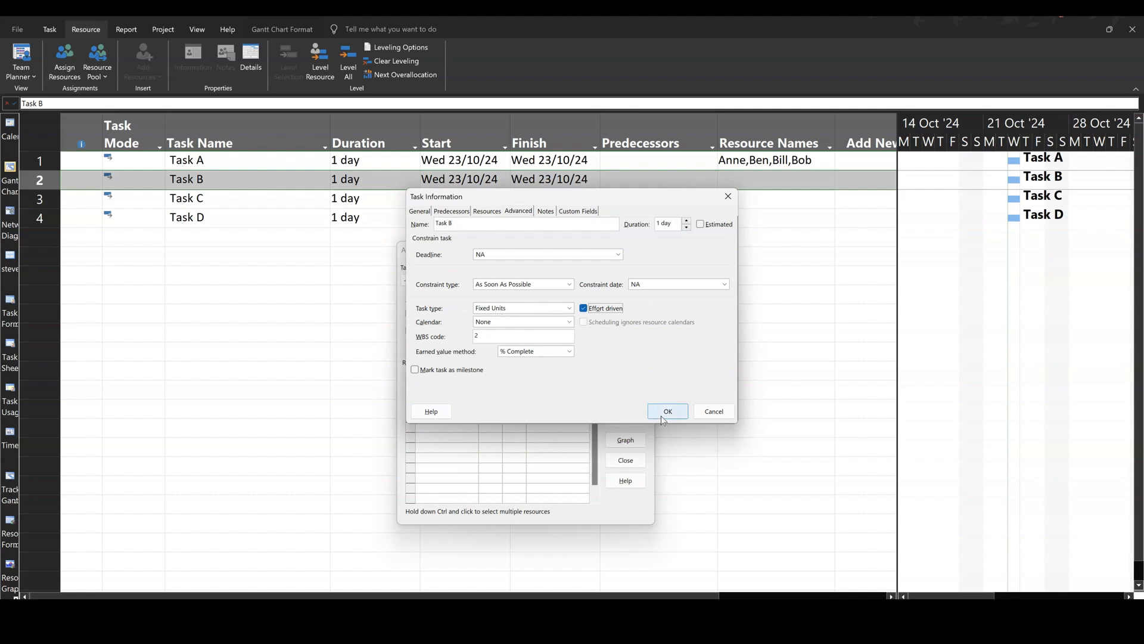
pyautogui.click(666, 411)
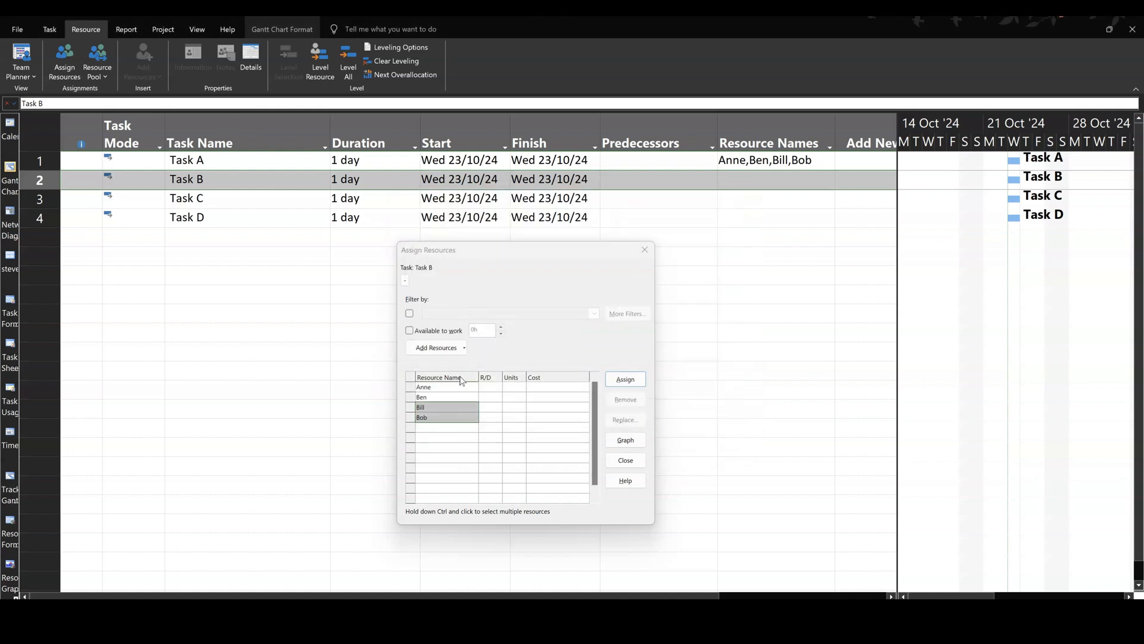
# Enter Task B's duration and assign Anne to it at 100% units
pyautogui.click(364, 179)
pyautogui.write('2')
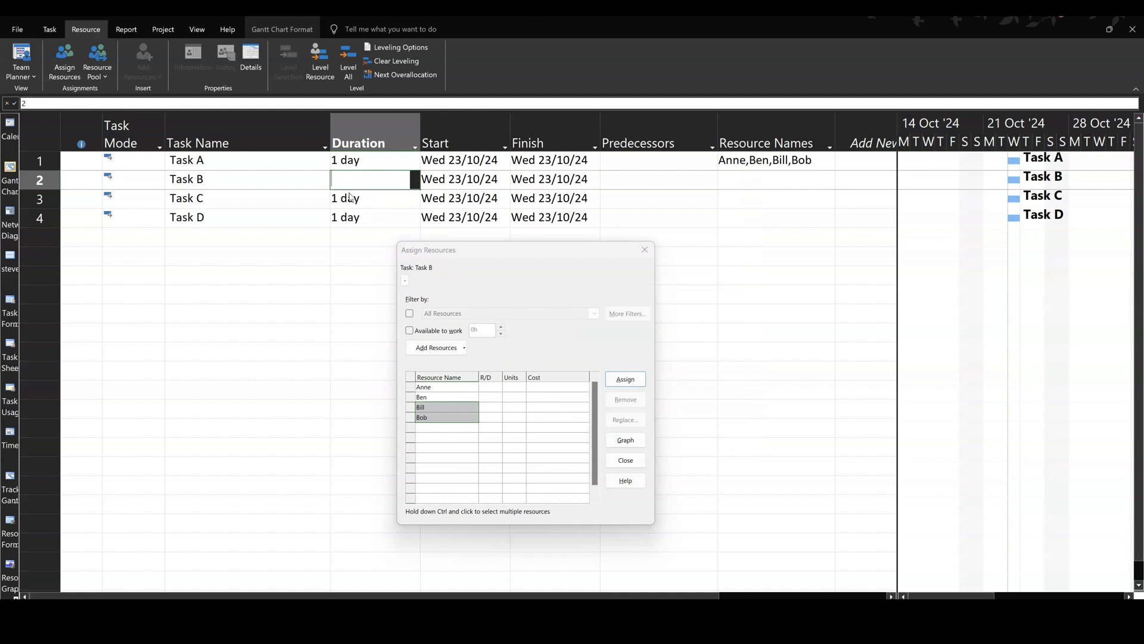
pyautogui.write('1 day')
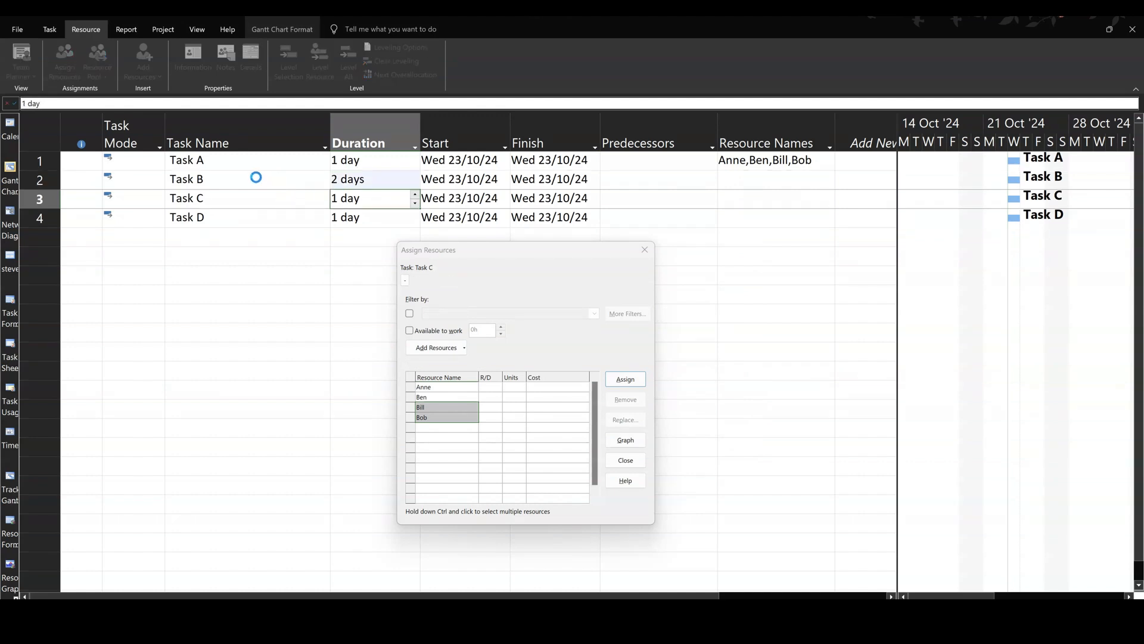
pyautogui.click(219, 179)
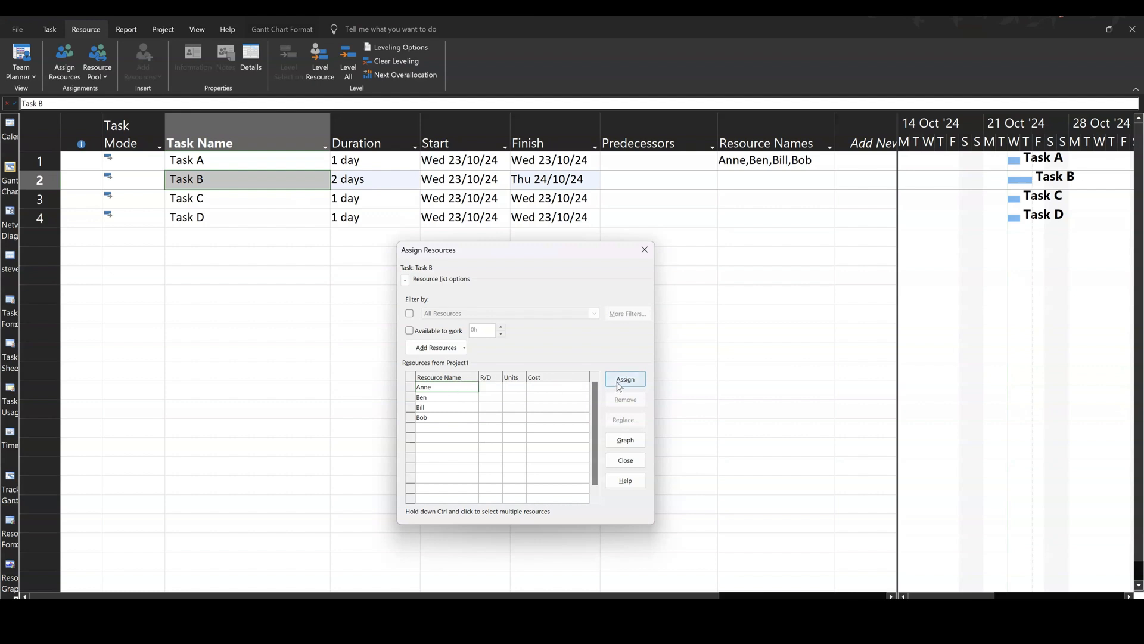
pyautogui.click(624, 379)
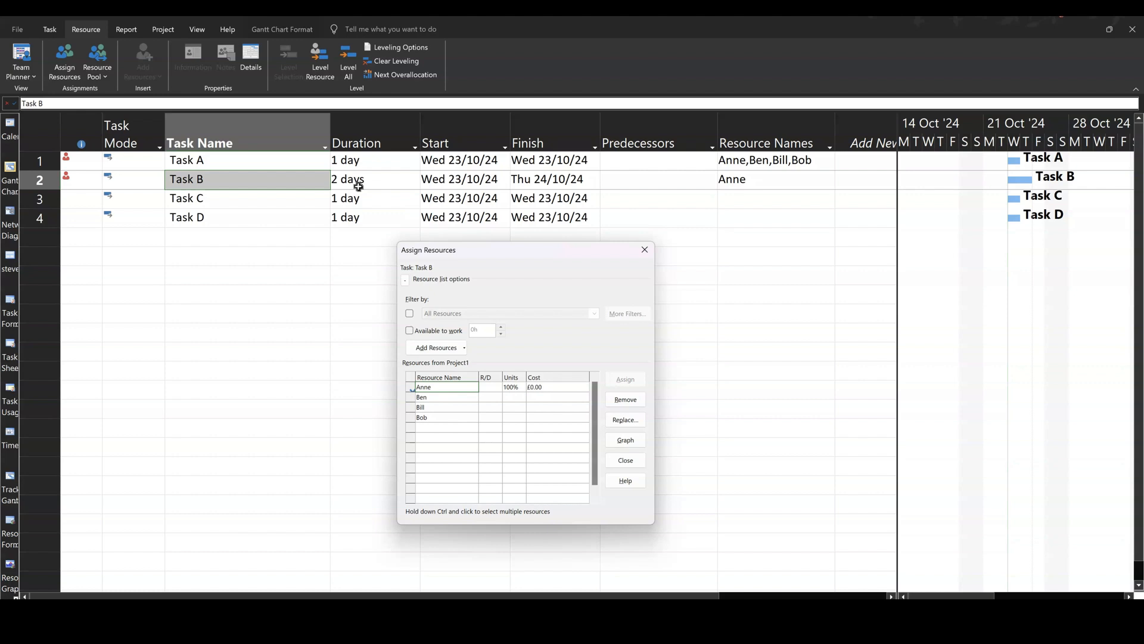
pyautogui.moveTo(770, 187)
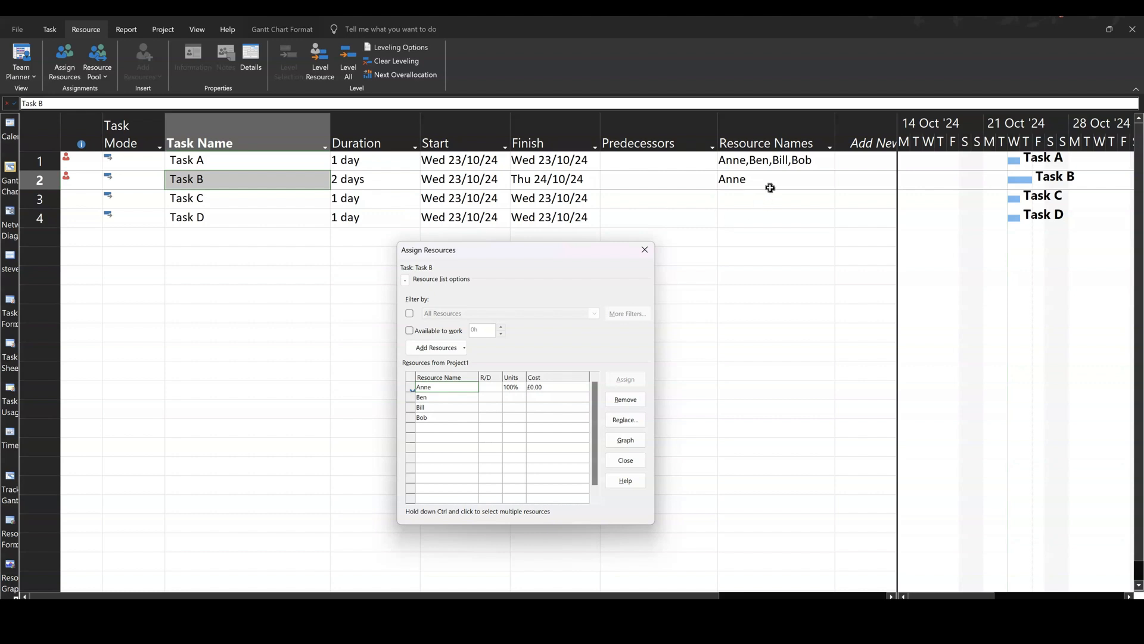
pyautogui.moveTo(654, 358)
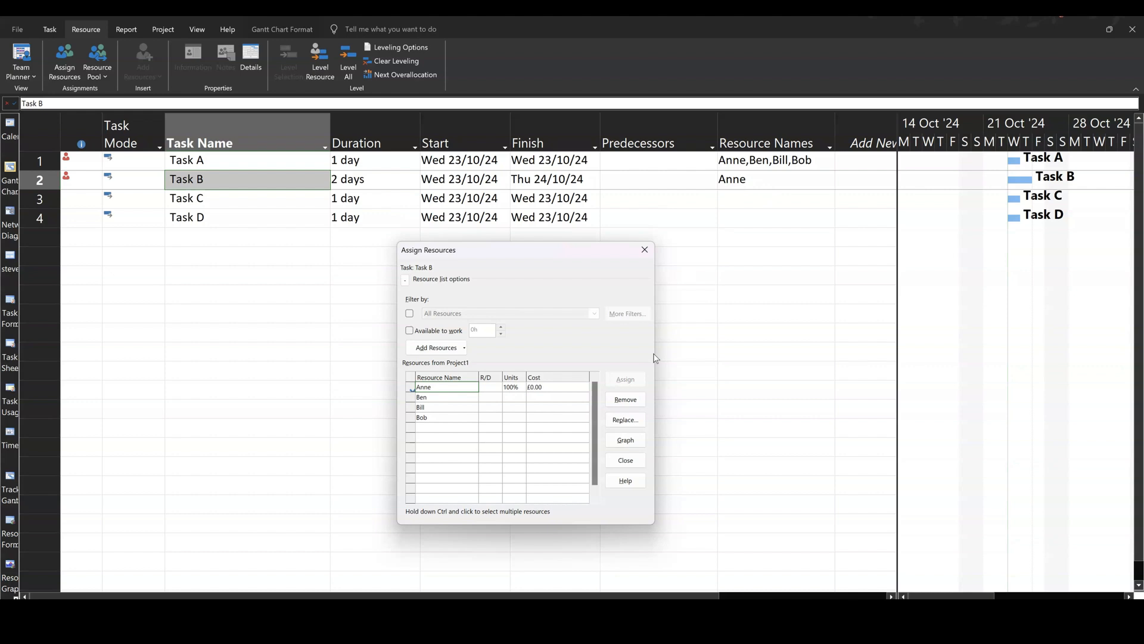
pyautogui.moveTo(624, 399)
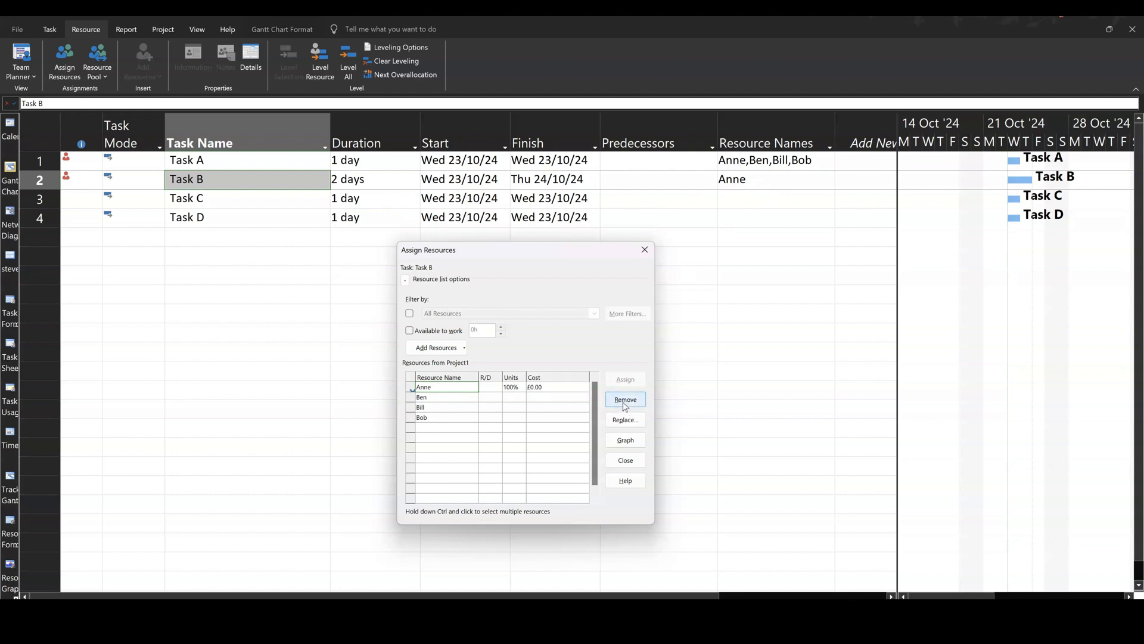
# Replace Anne on Task B with Anne, Ben, Bill and Bob assigned together
pyautogui.click(624, 399)
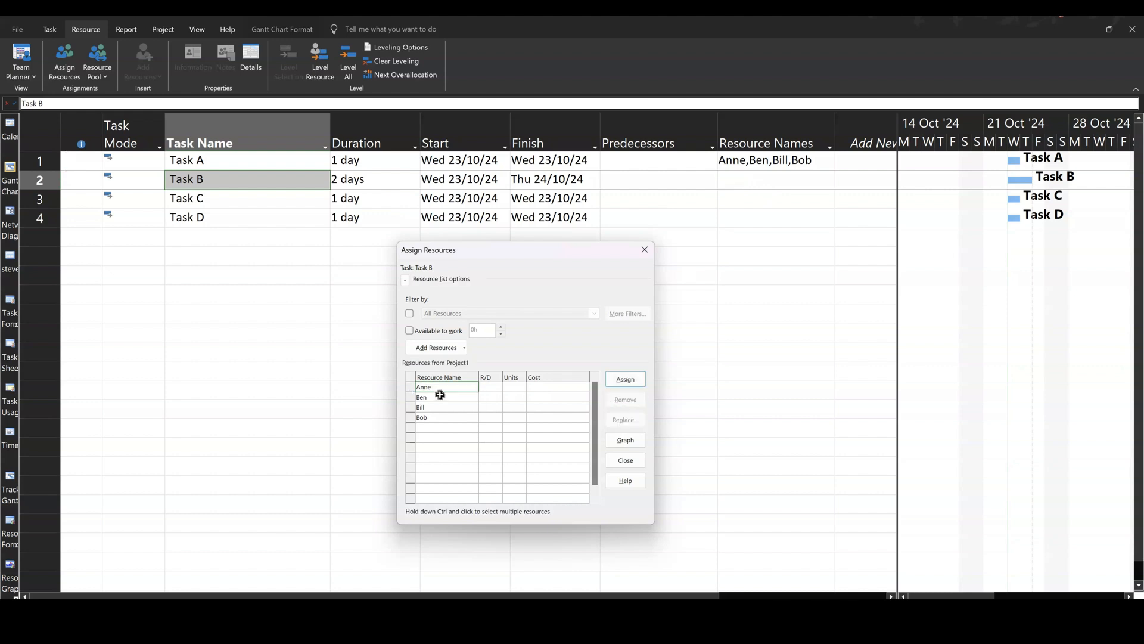
pyautogui.click(440, 386)
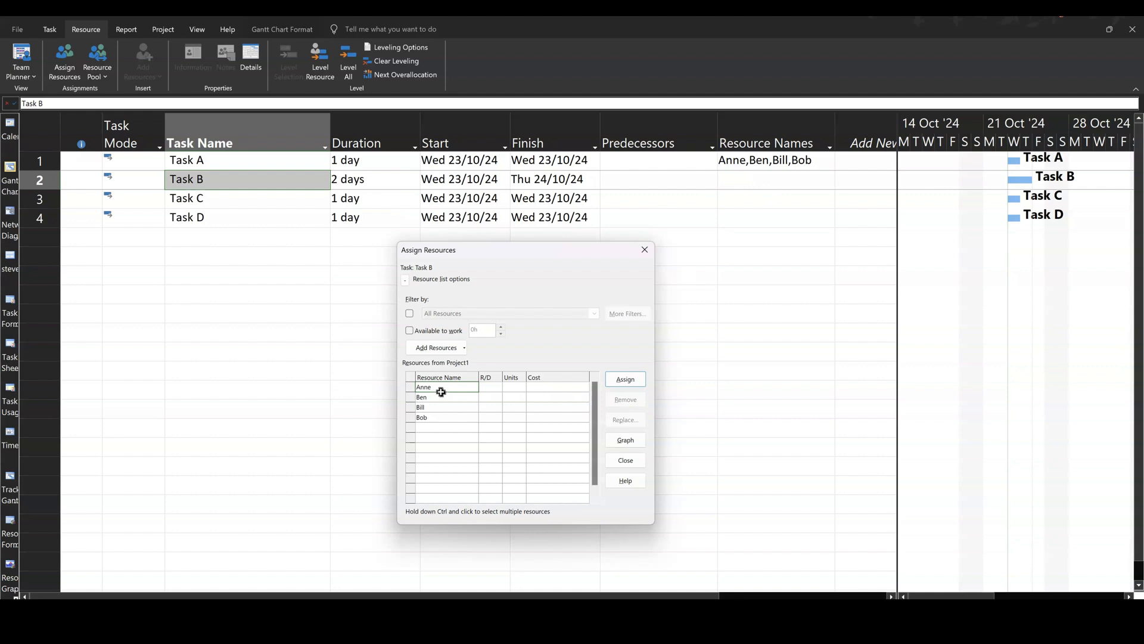
pyautogui.moveTo(440, 393); pyautogui.dragTo(420, 417)
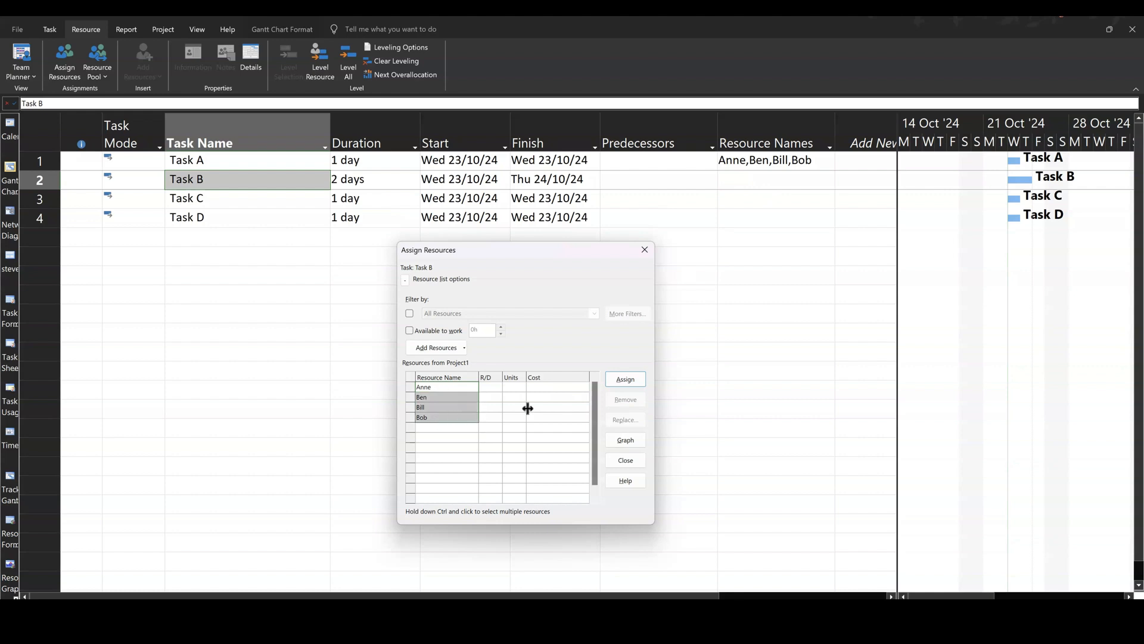
pyautogui.click(624, 379)
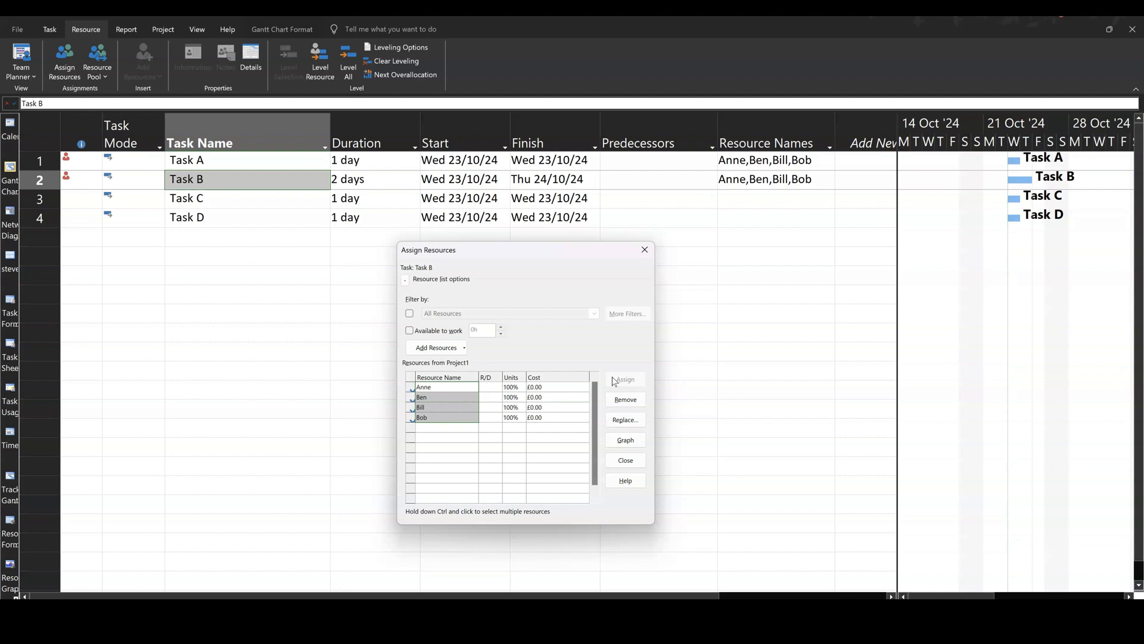
pyautogui.moveTo(624, 399)
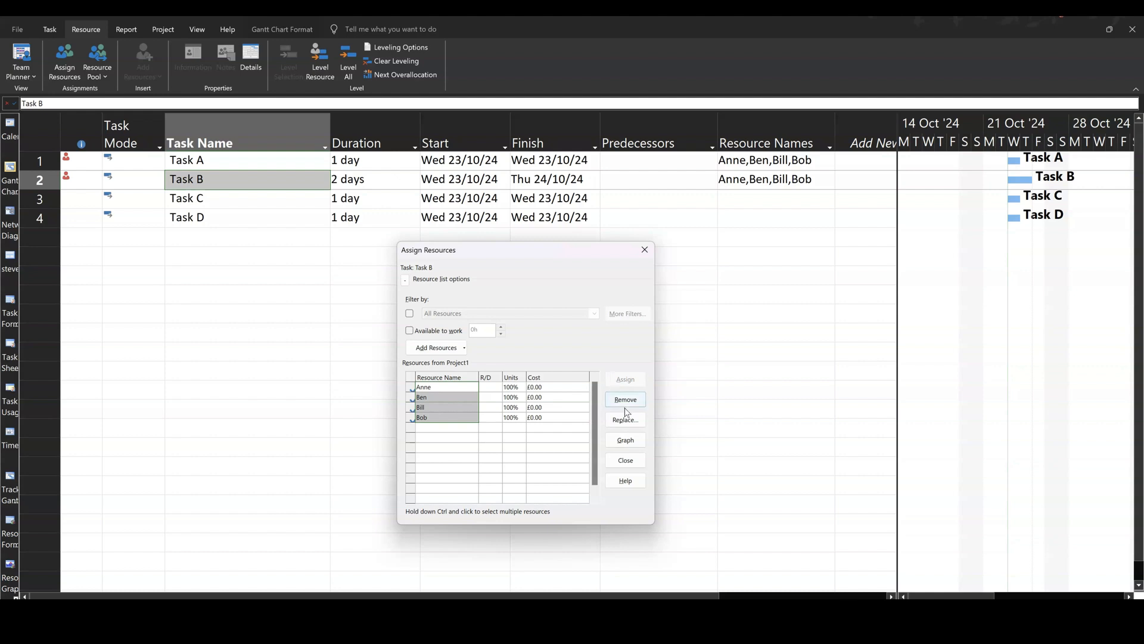
# Clear Task B's resources and re-add Anne, Ben, Bill and Bob one by one, halving its duration
pyautogui.click(623, 400)
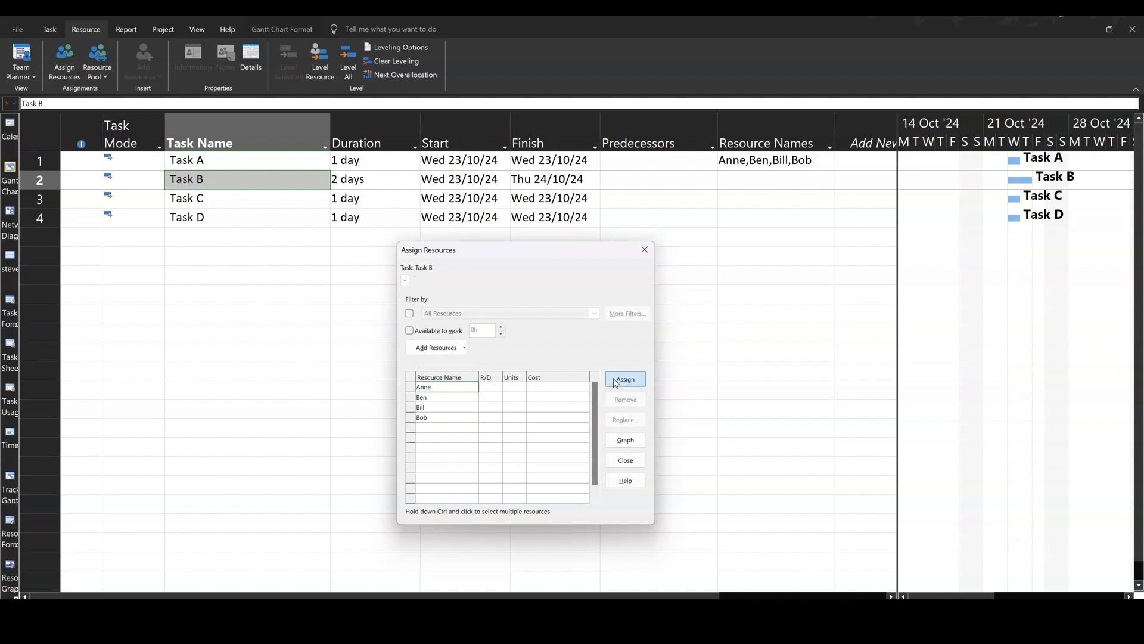
pyautogui.click(624, 379)
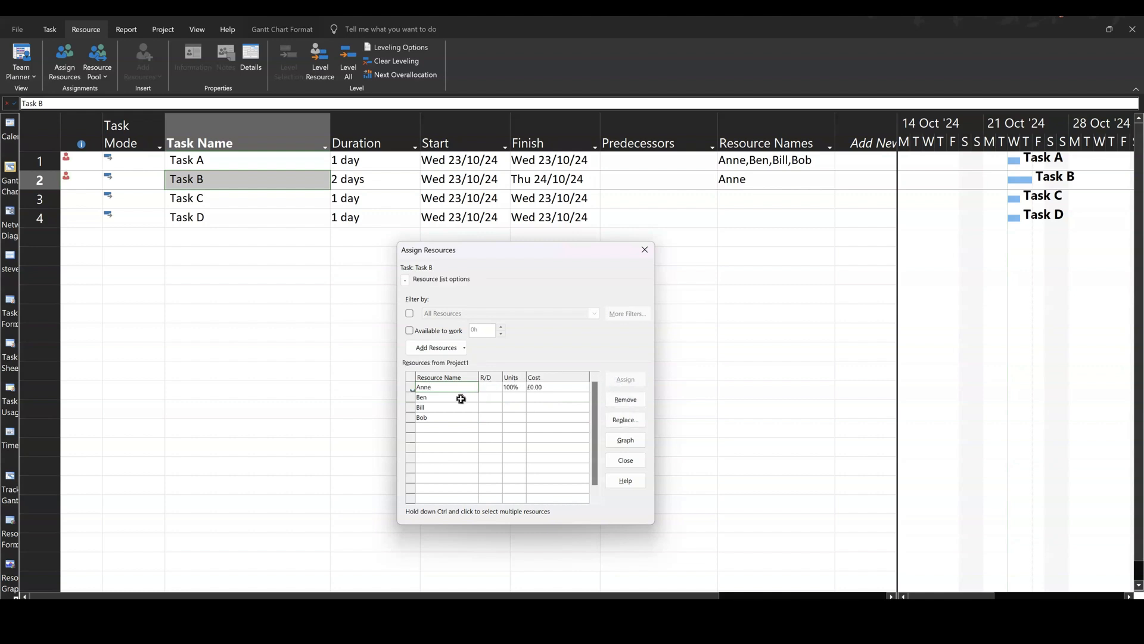
pyautogui.click(445, 396)
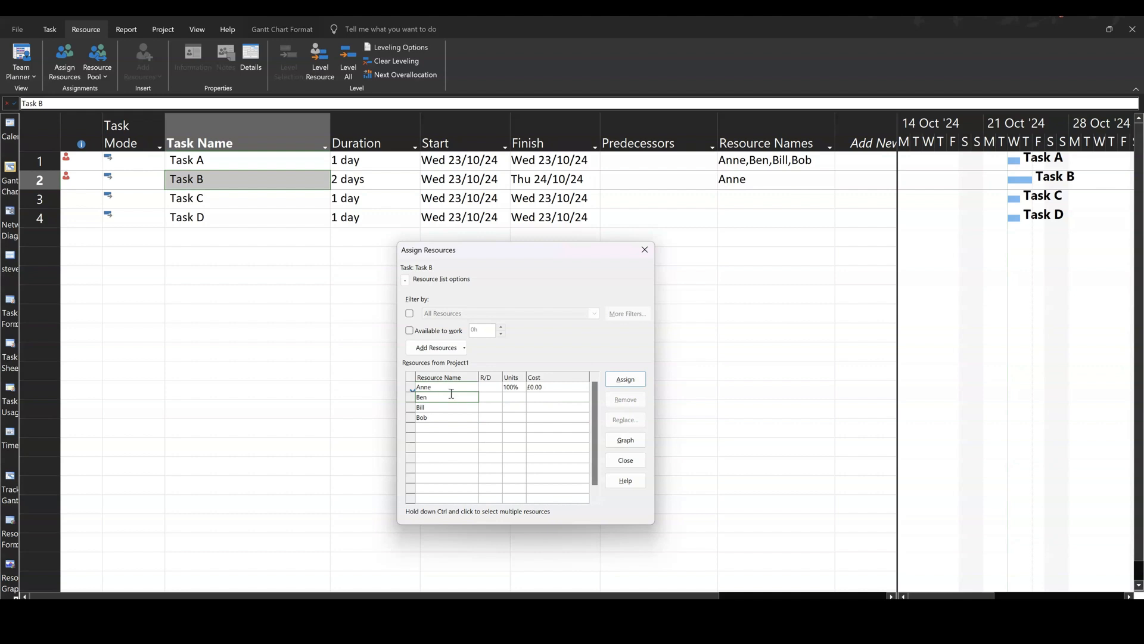
pyautogui.moveTo(451, 405)
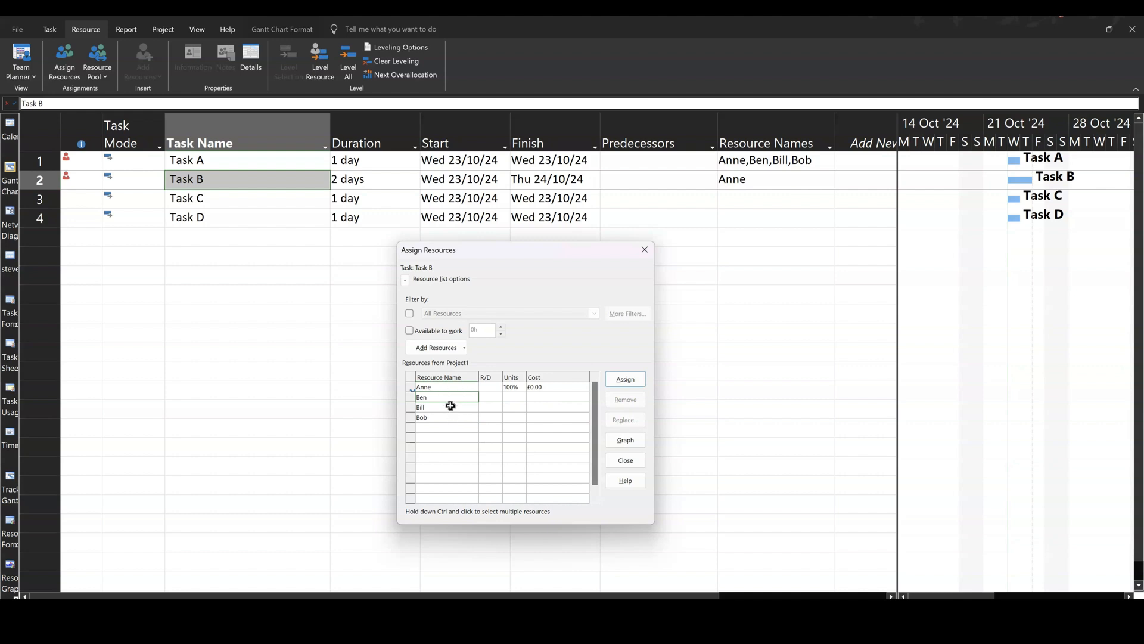
pyautogui.moveTo(441, 394)
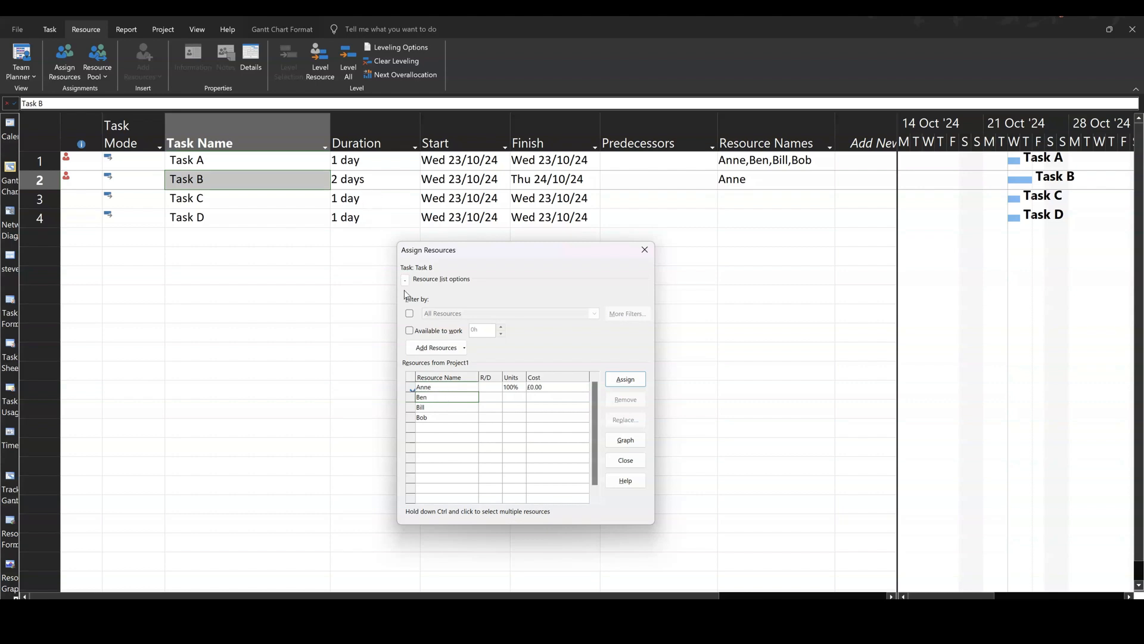
pyautogui.moveTo(620, 388)
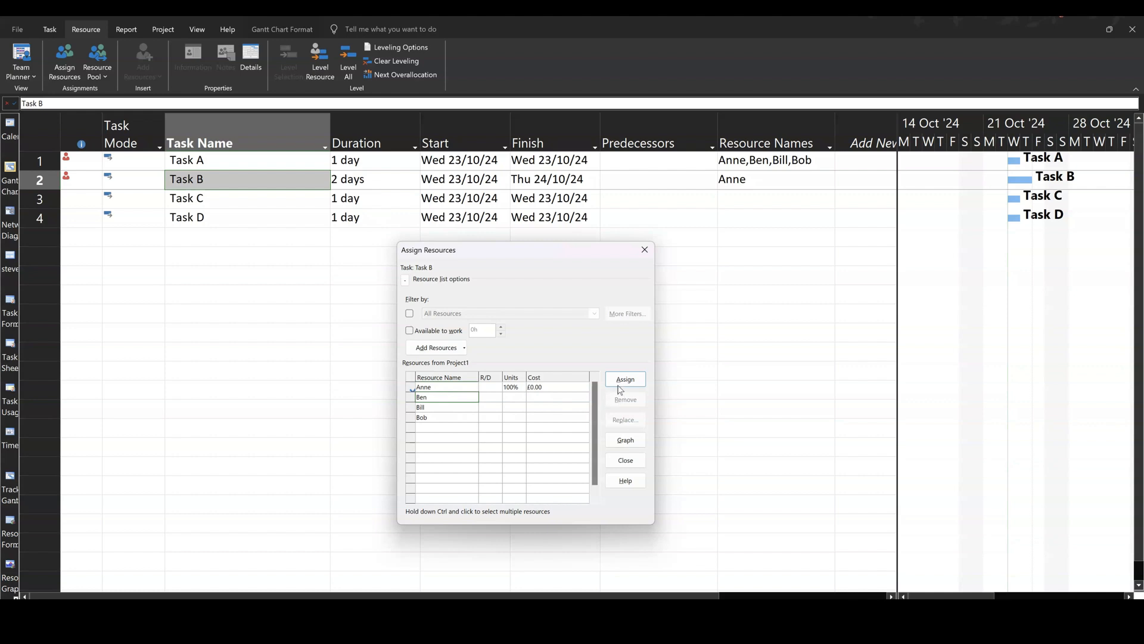
pyautogui.click(625, 379)
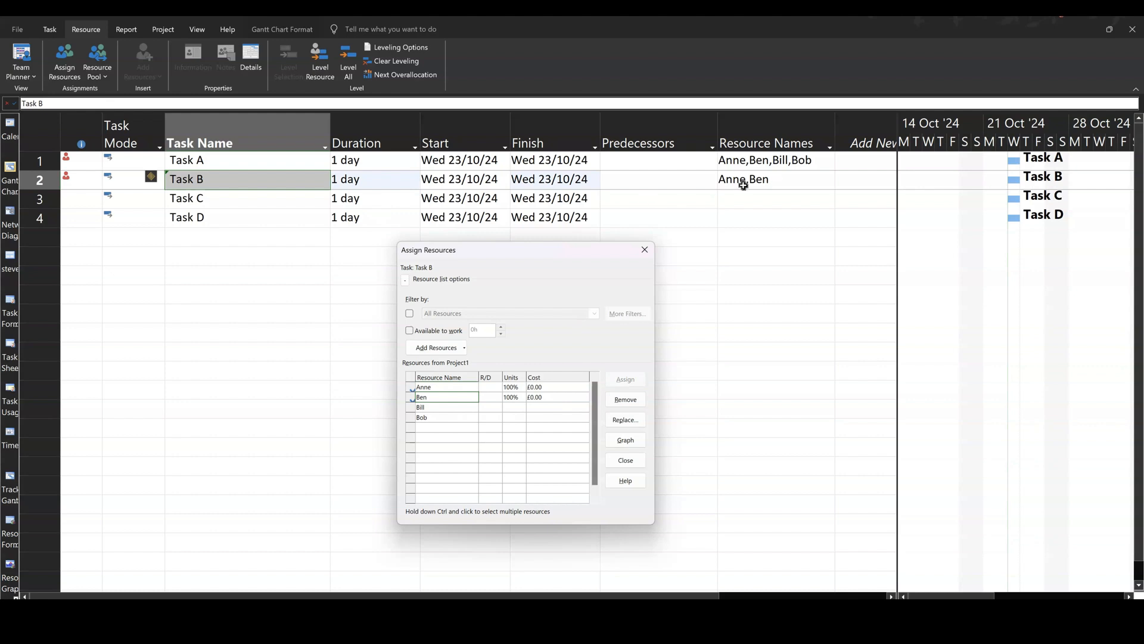
pyautogui.moveTo(425, 191)
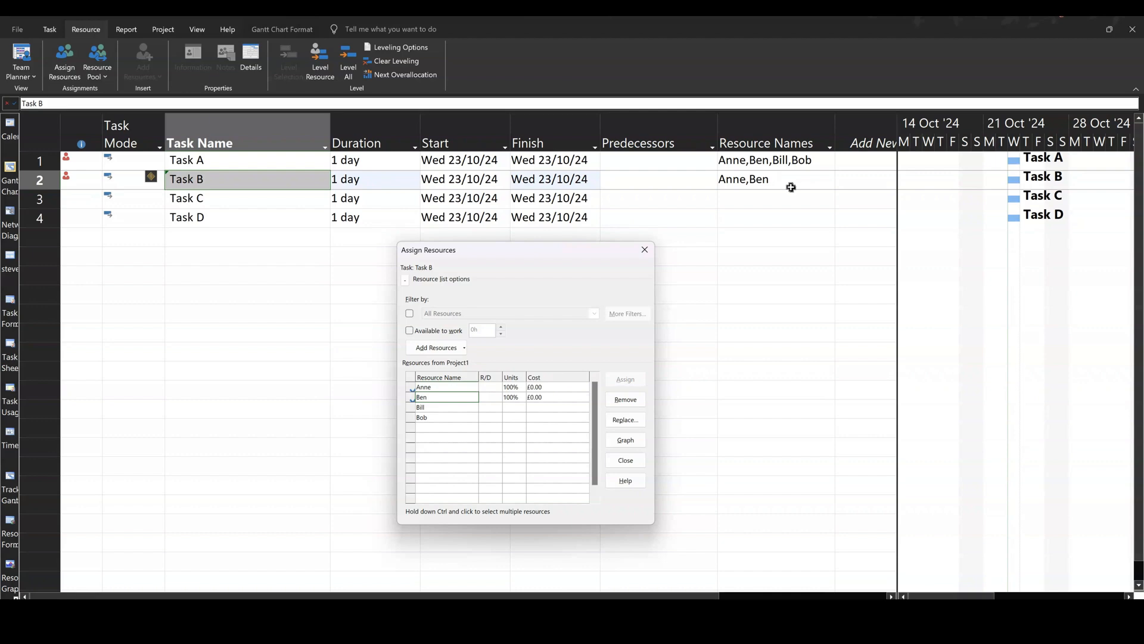
pyautogui.click(422, 406)
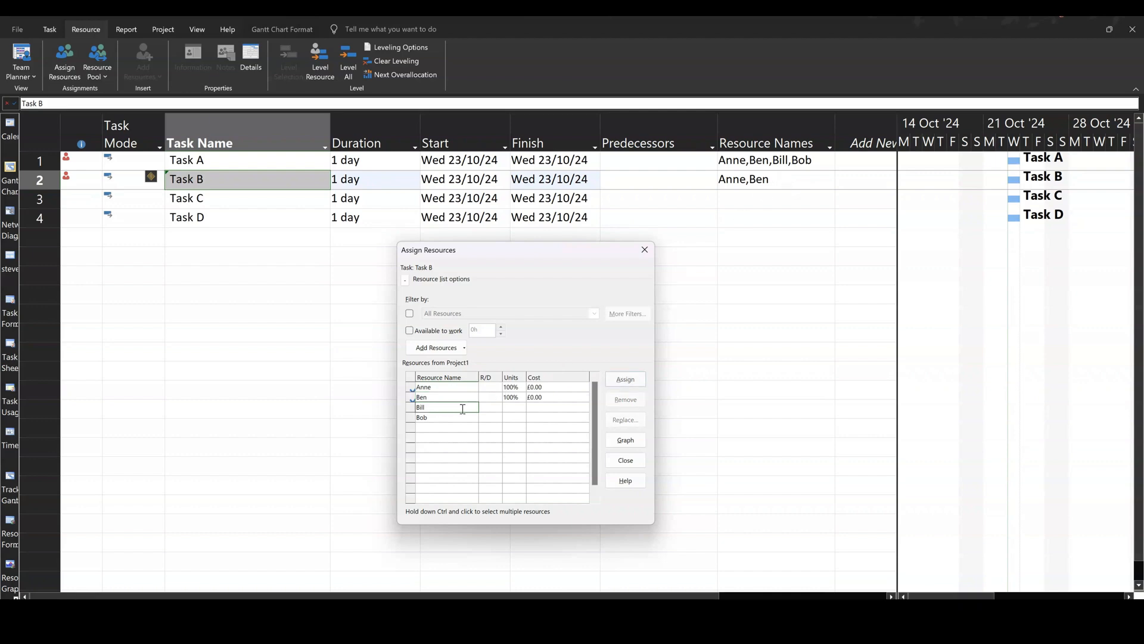
pyautogui.click(625, 379)
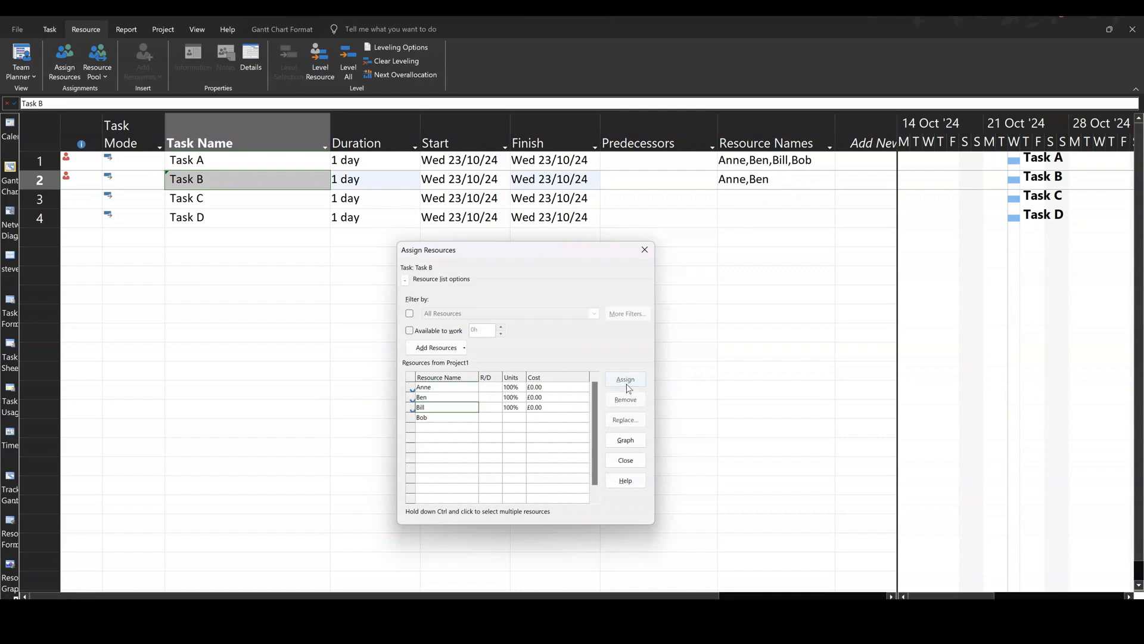
pyautogui.click(623, 379)
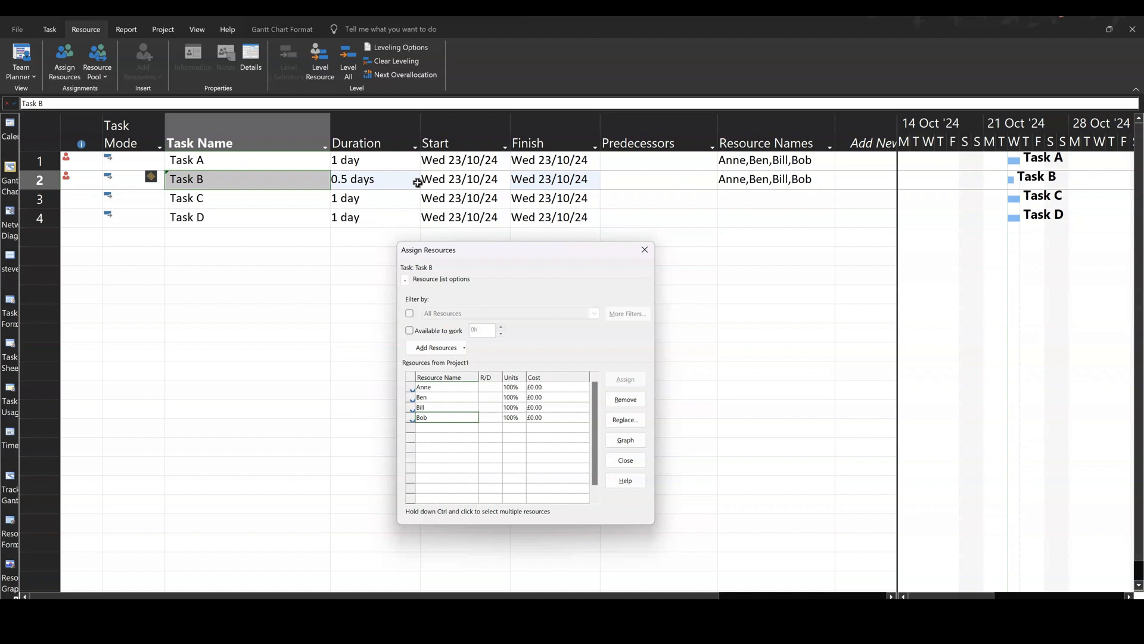
pyautogui.moveTo(436, 183)
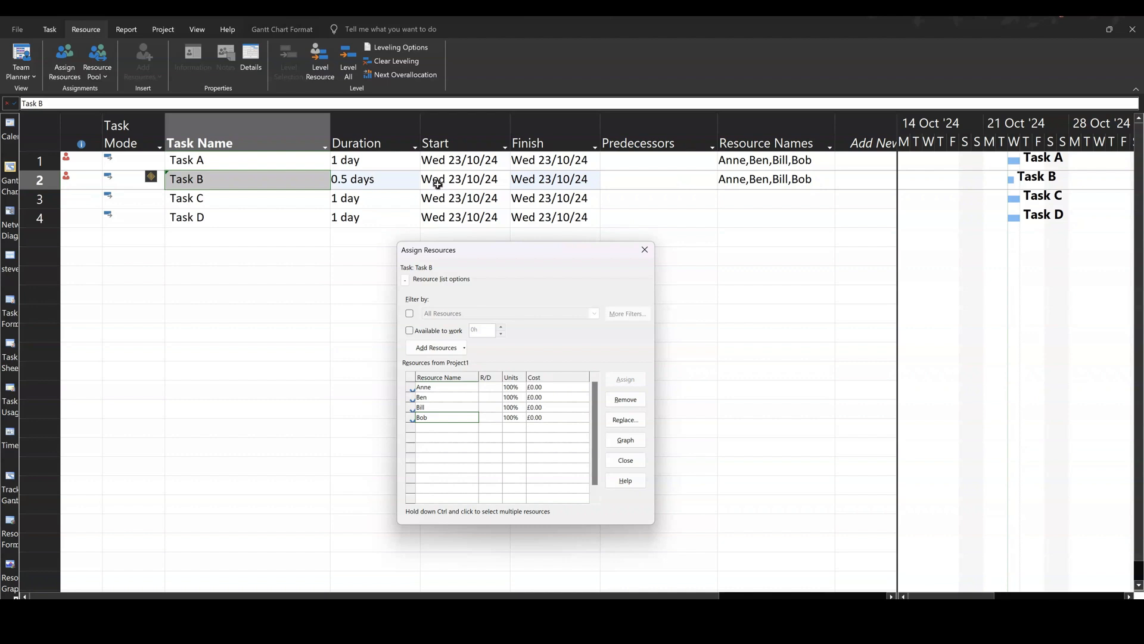
pyautogui.moveTo(768, 193)
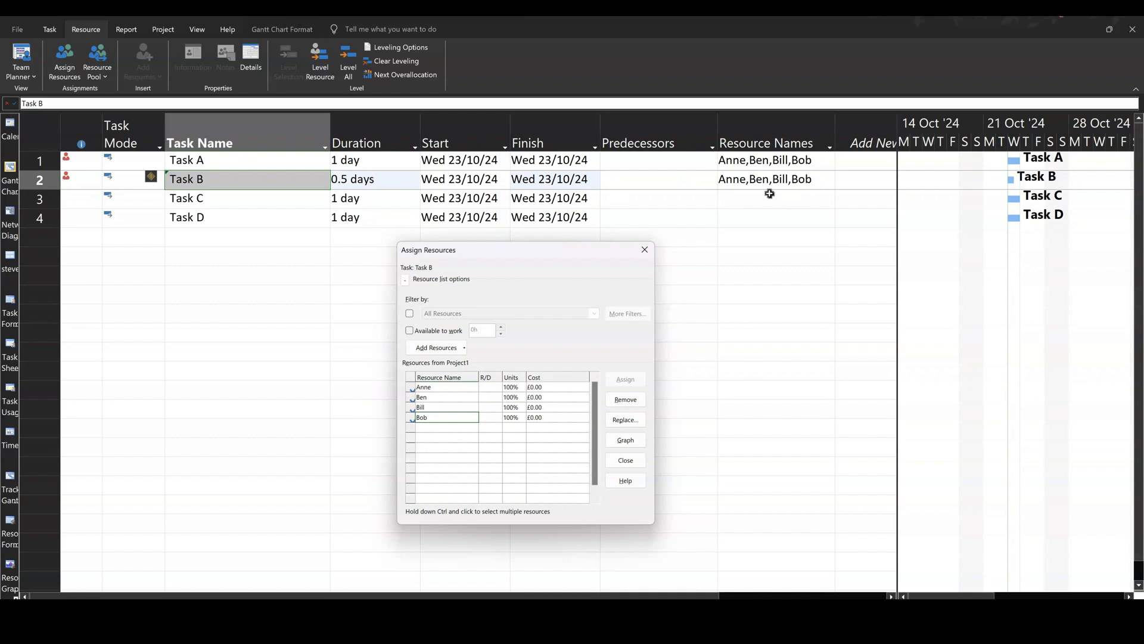
pyautogui.moveTo(755, 180)
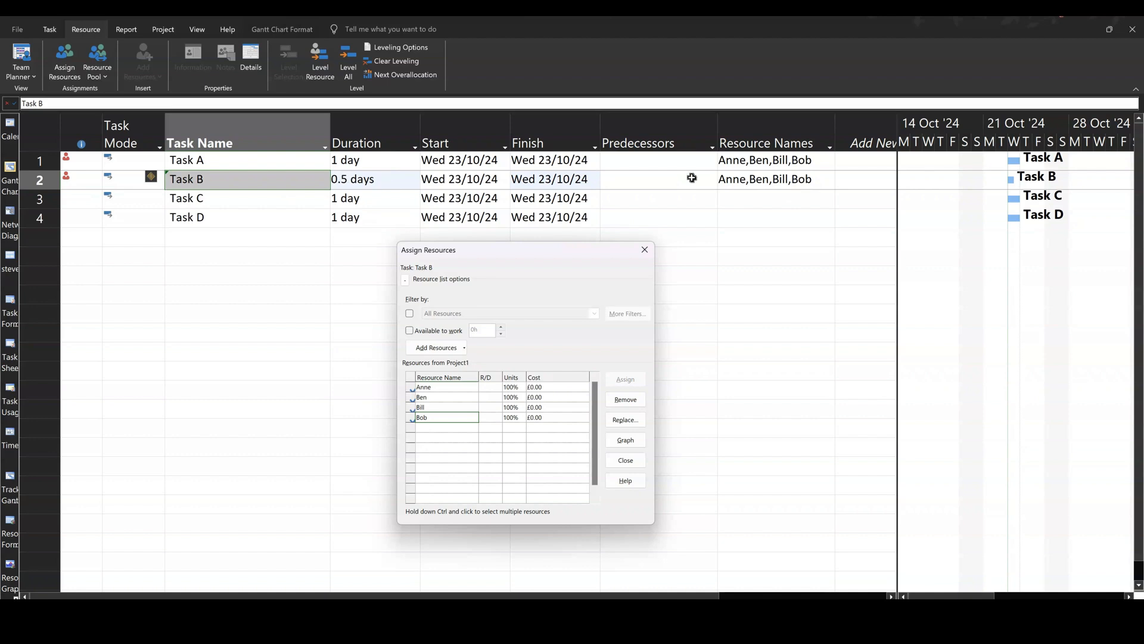
pyautogui.moveTo(788, 190)
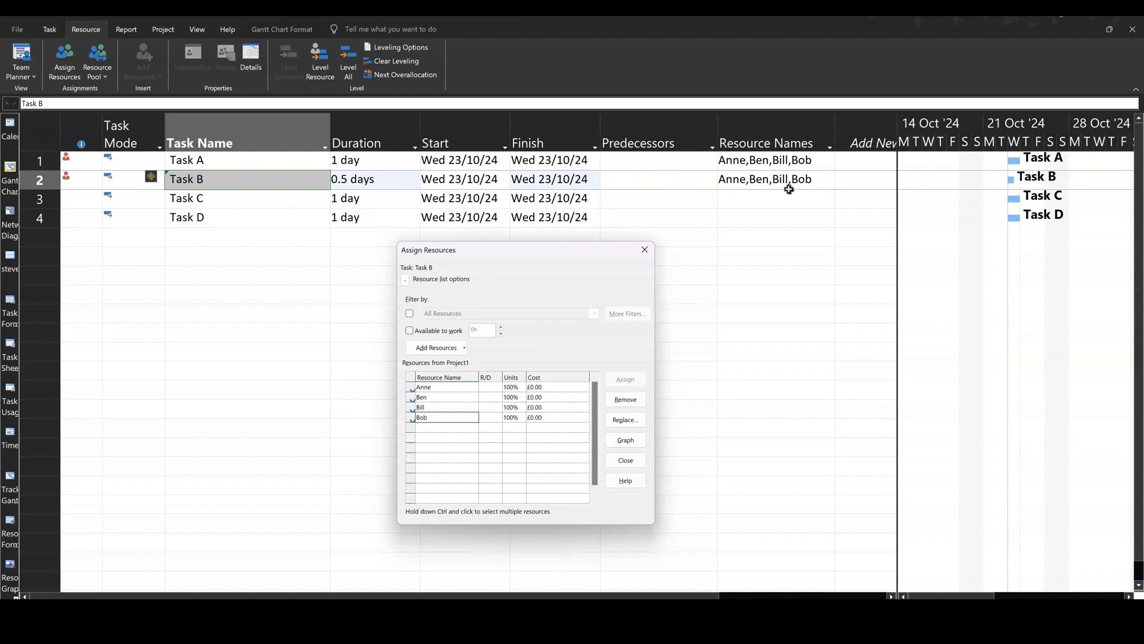
pyautogui.moveTo(343, 188)
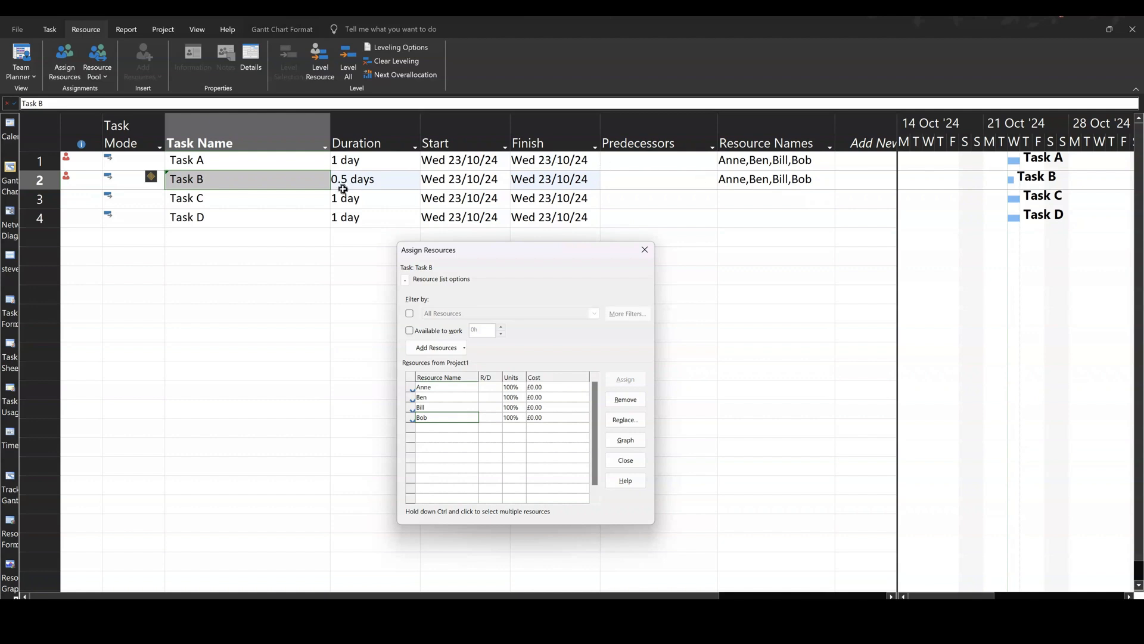
pyautogui.moveTo(293, 176)
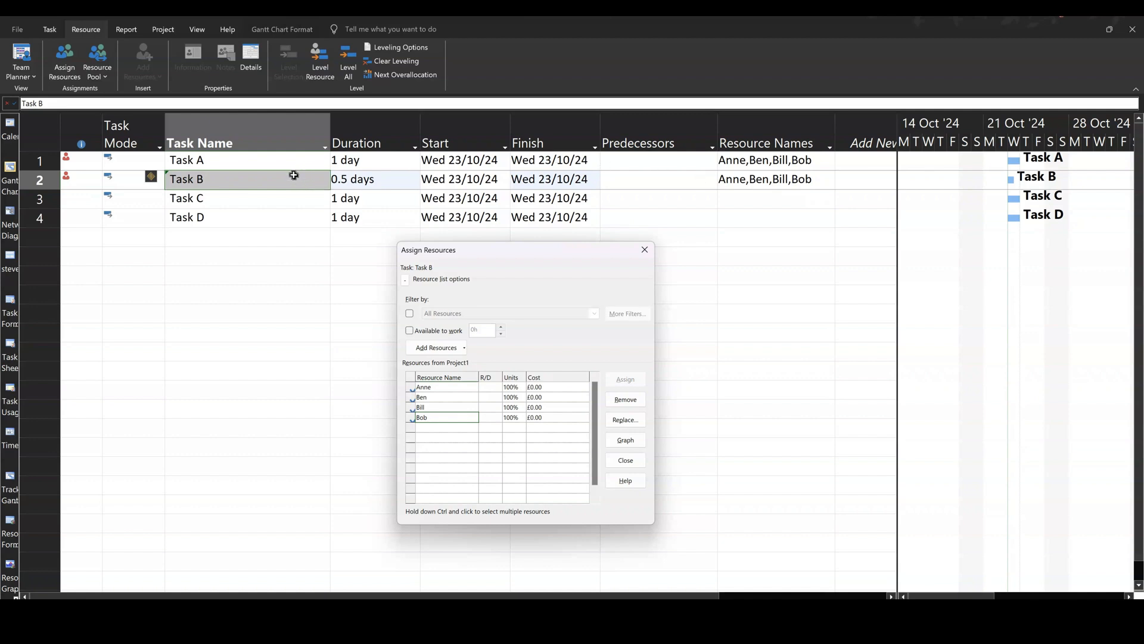
pyautogui.moveTo(266, 203)
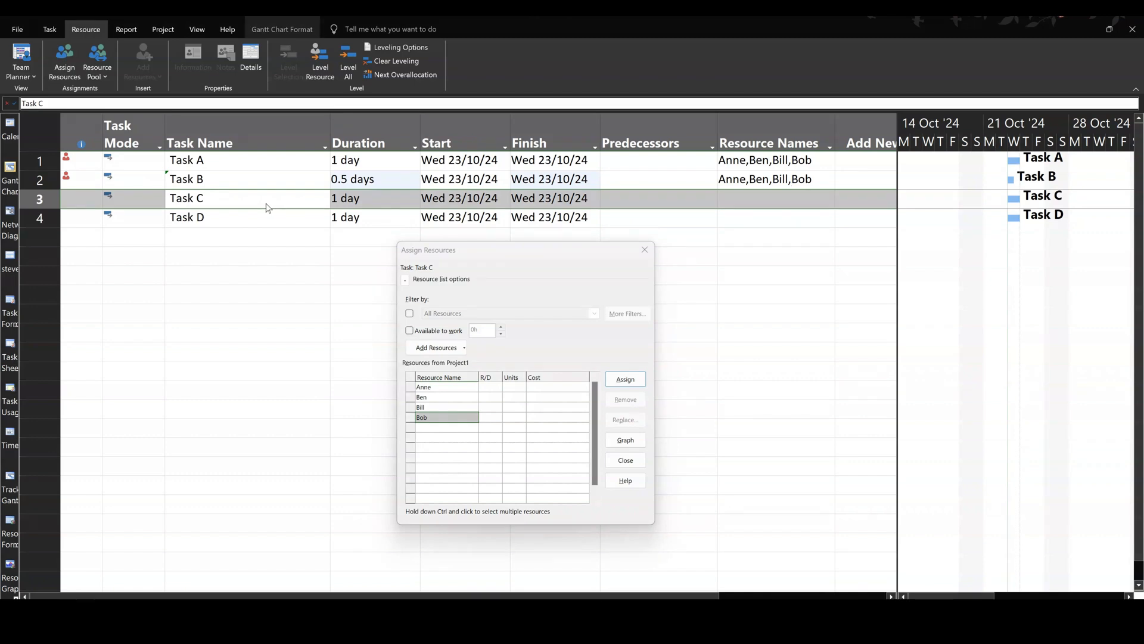
# Set Task C's task type to Fixed Duration and confirm
pyautogui.doubleClick(186, 197)
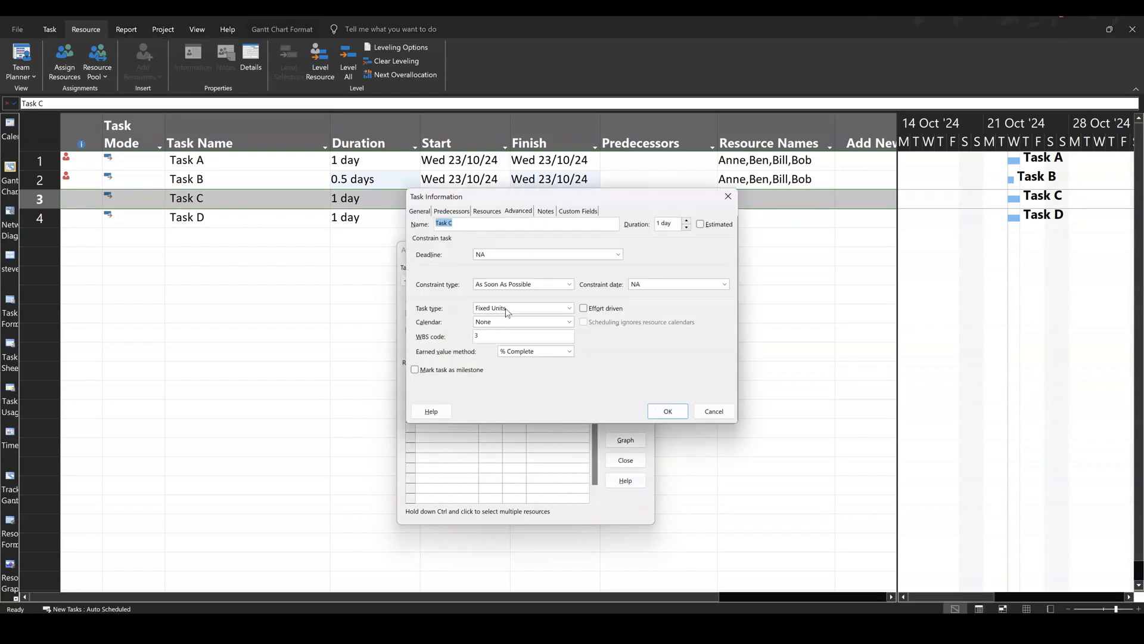
pyautogui.click(568, 308)
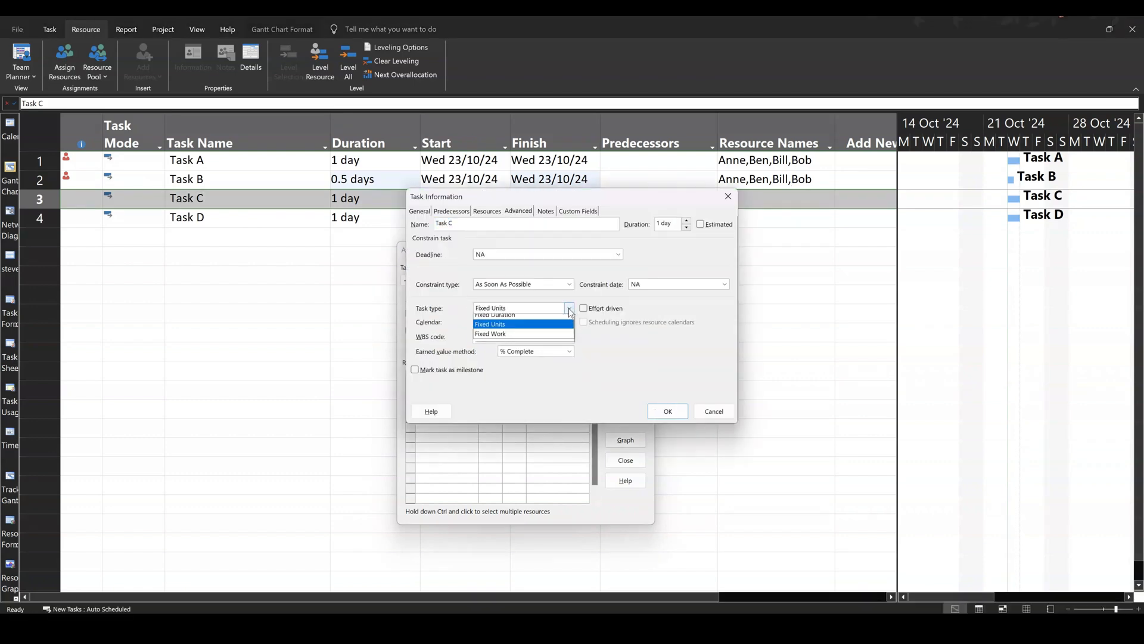
pyautogui.moveTo(524, 318)
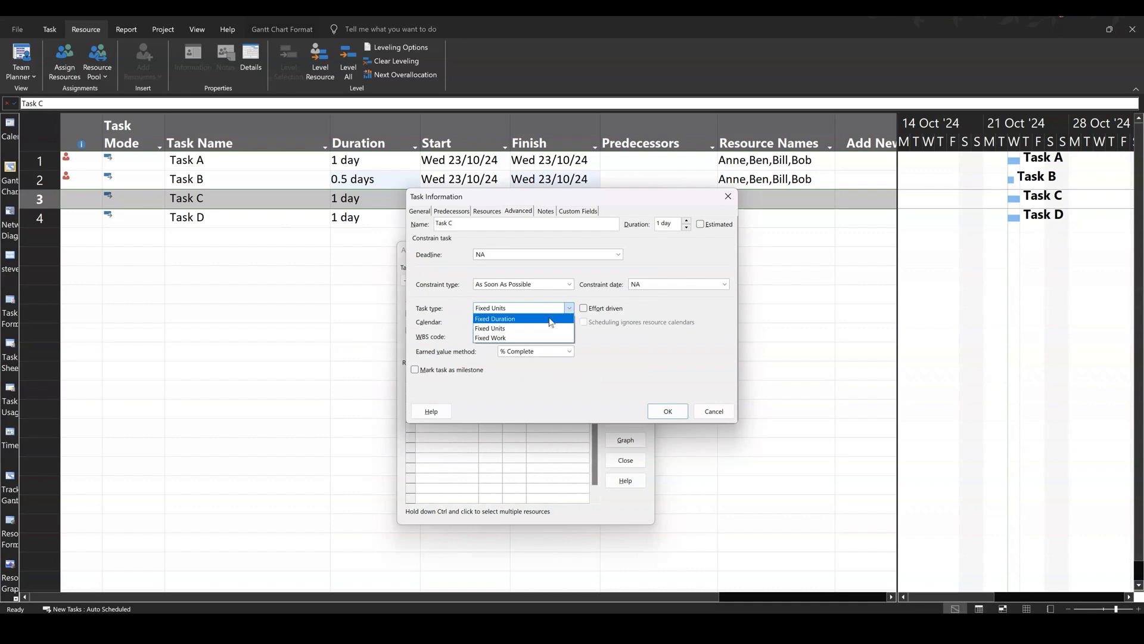
pyautogui.moveTo(524, 328)
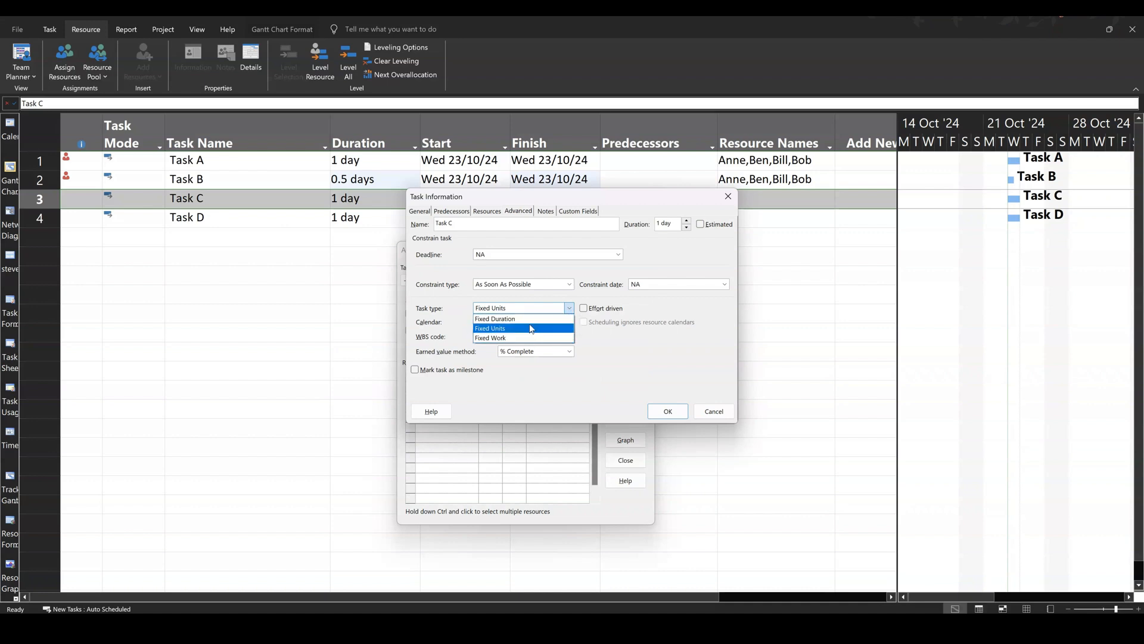
pyautogui.click(496, 319)
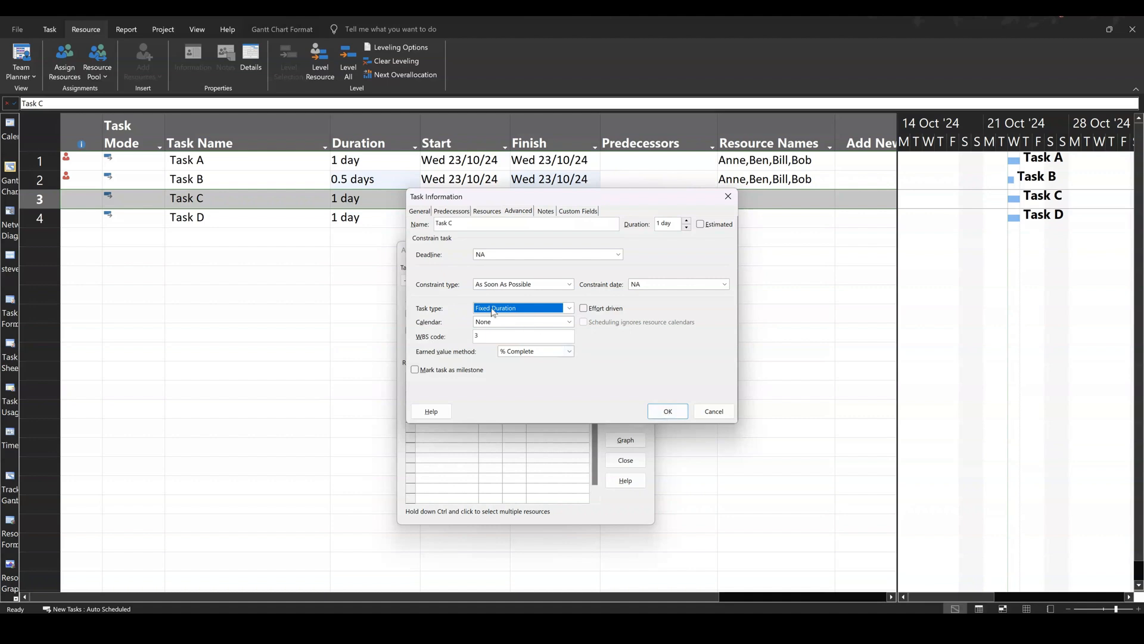
pyautogui.moveTo(636, 397)
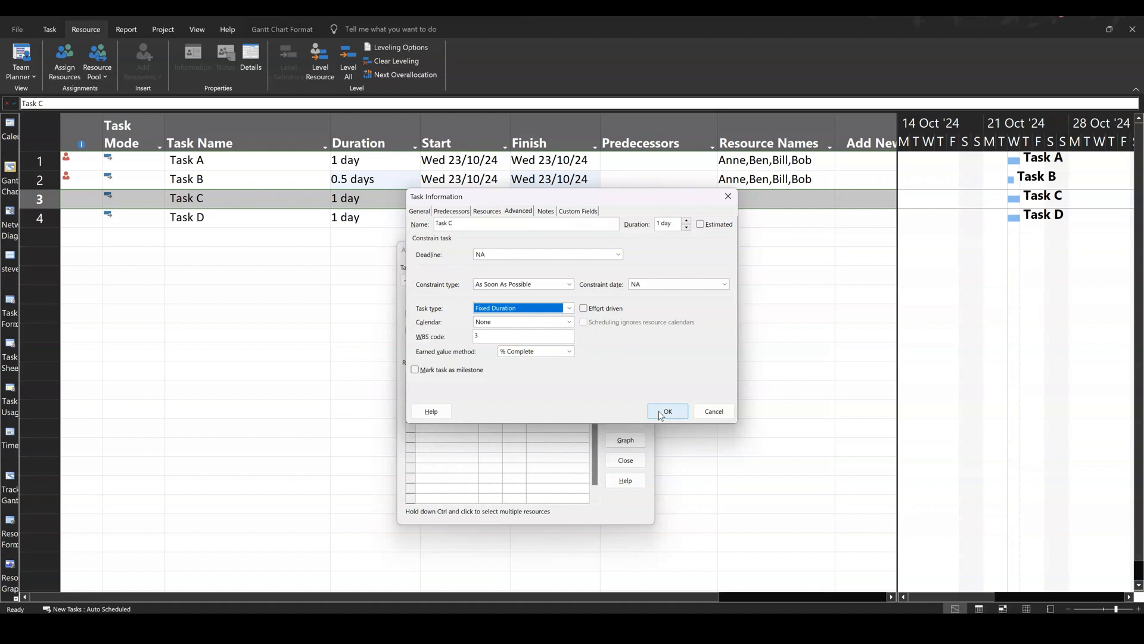
pyautogui.click(666, 411)
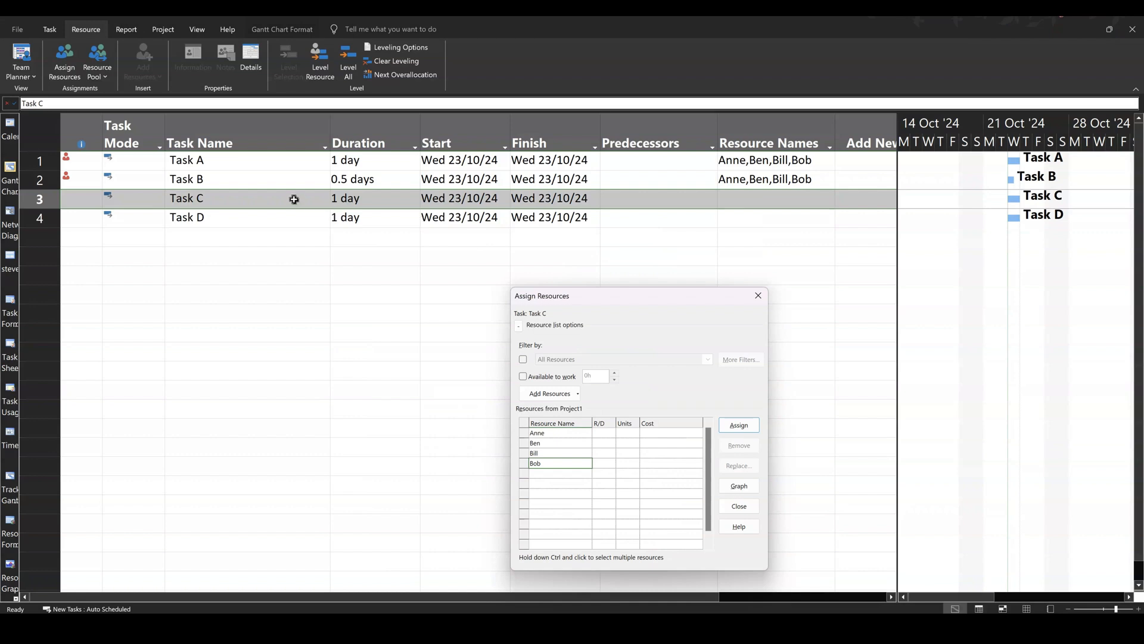
# Assign Anne and then Ben to Task C, keeping its 1-day duration
pyautogui.click(548, 433)
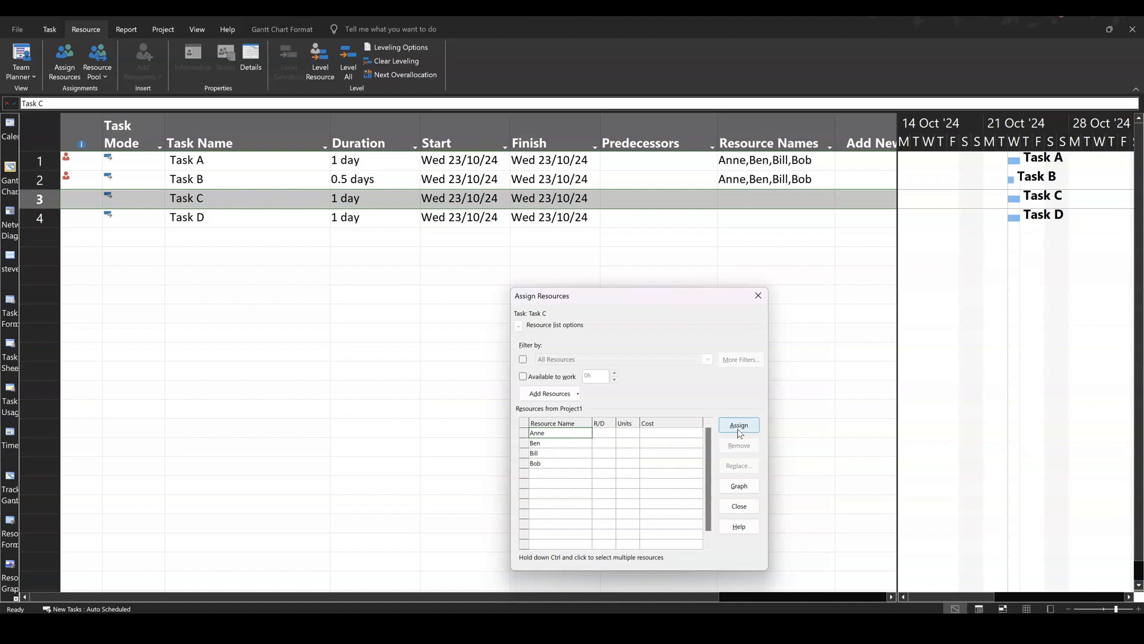
pyautogui.click(739, 425)
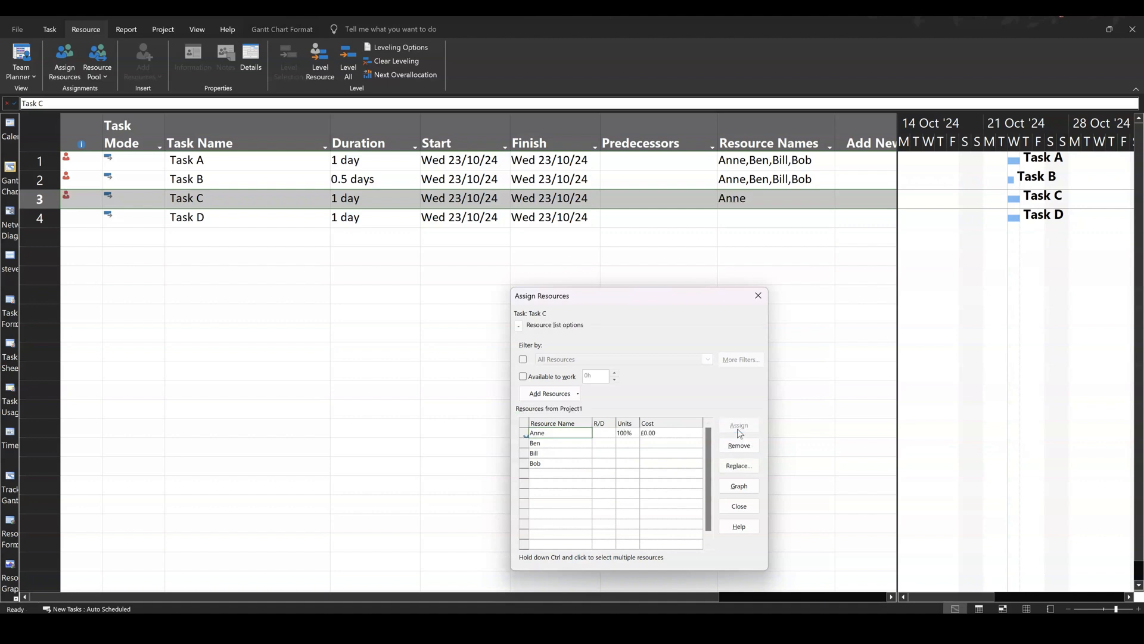
pyautogui.moveTo(569, 451)
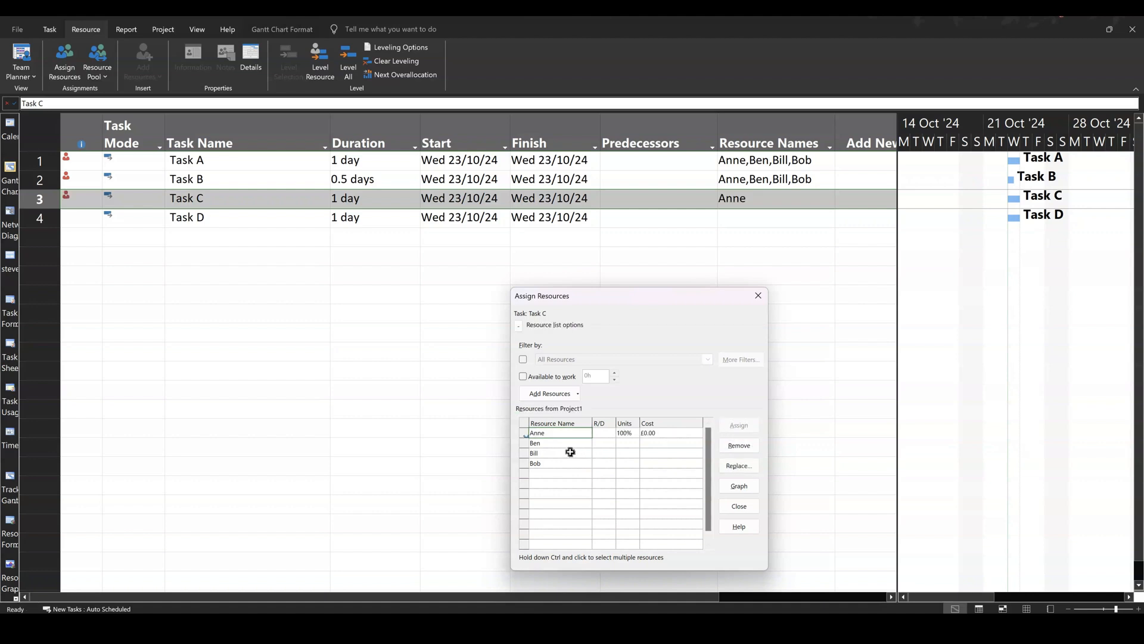
pyautogui.click(562, 453)
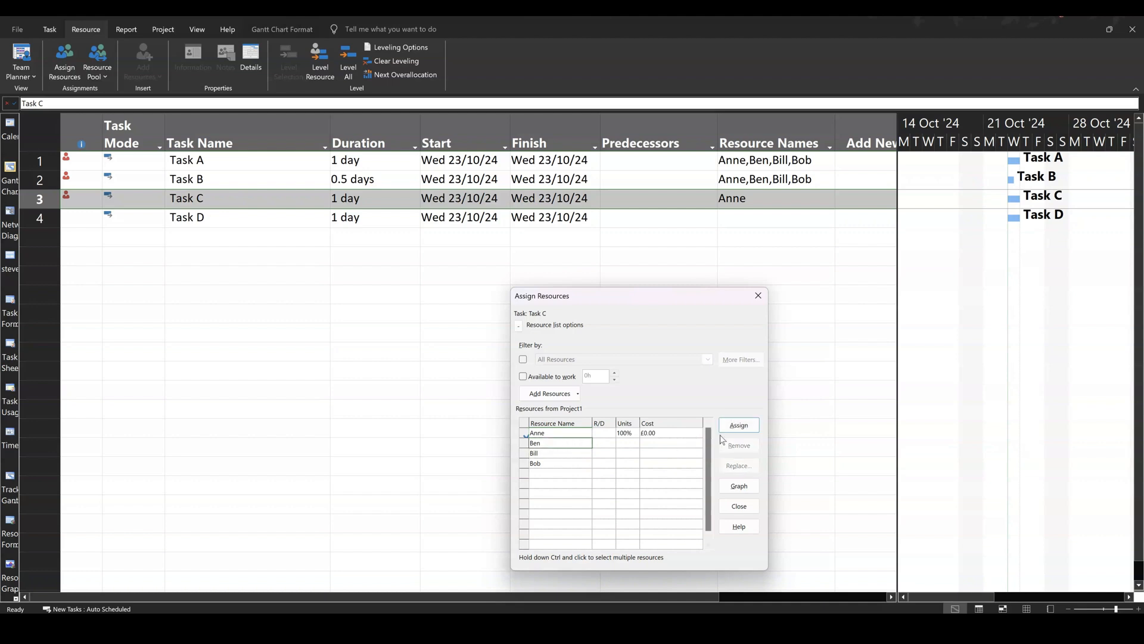
pyautogui.click(737, 424)
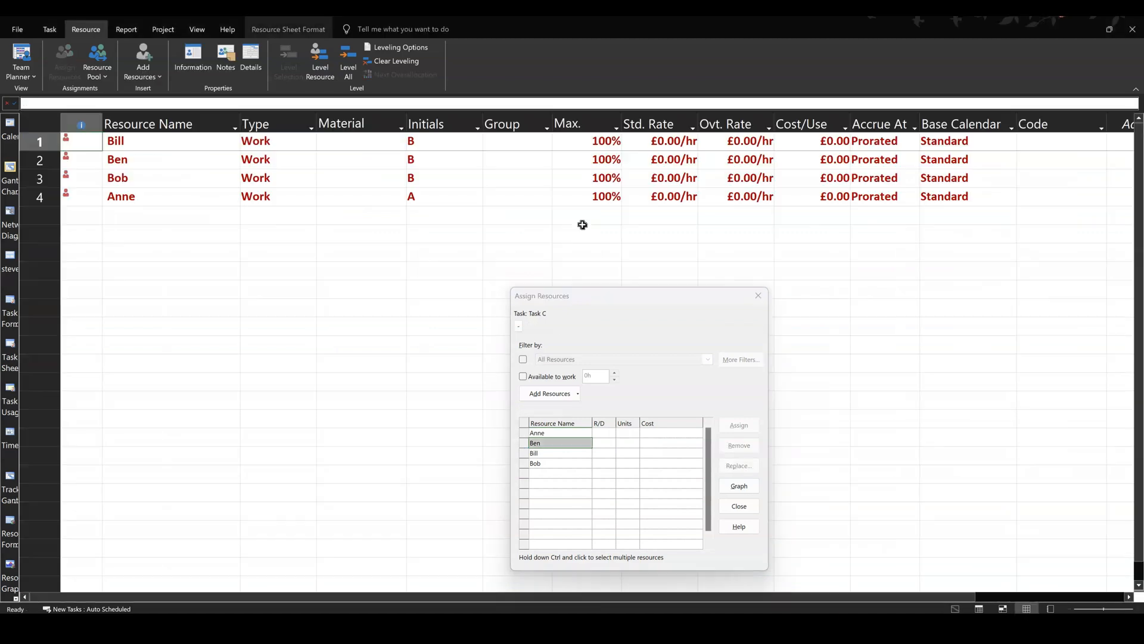
# Enter a standard rate of 10 per hour in the resource sheet
pyautogui.click(671, 140)
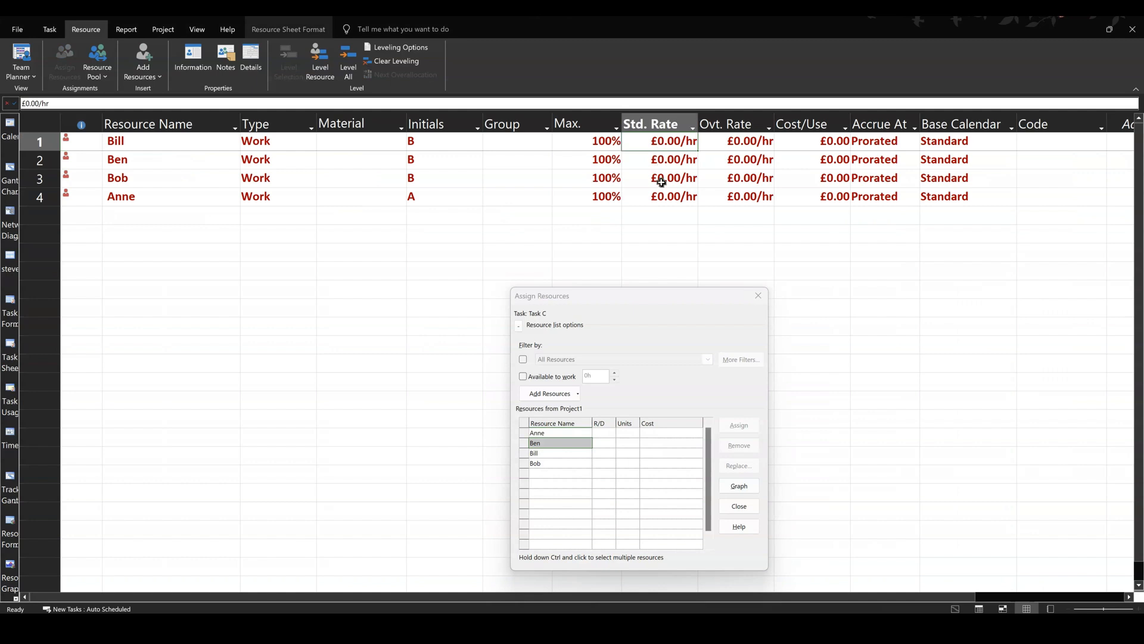
pyautogui.write('10')
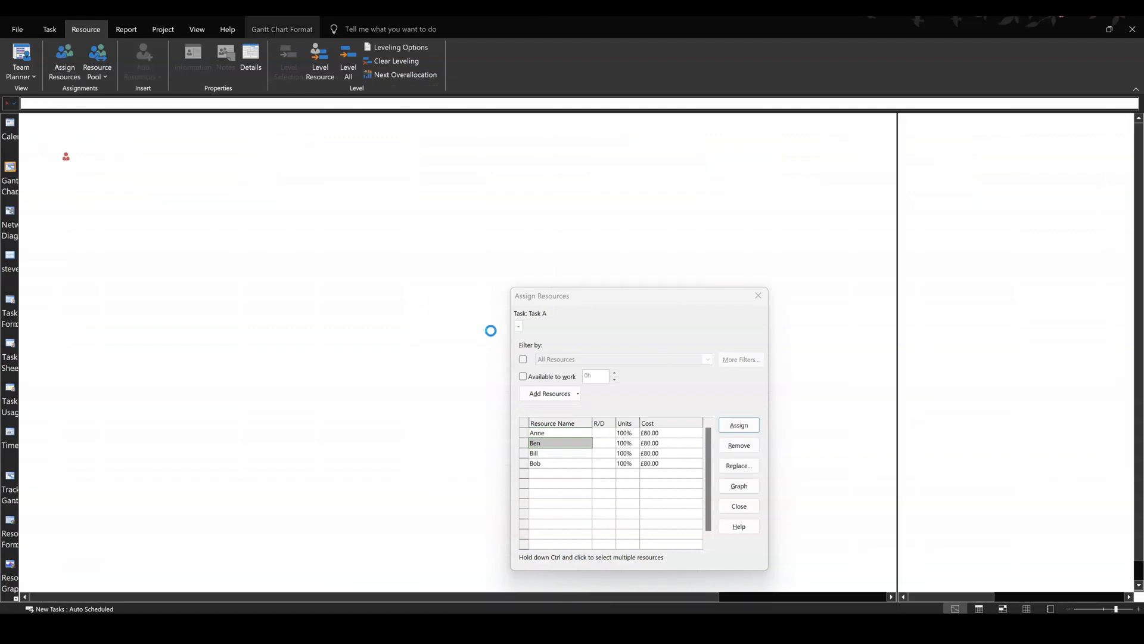
# Review Task B's resource costs, then select Task C for assignment
pyautogui.click(737, 424)
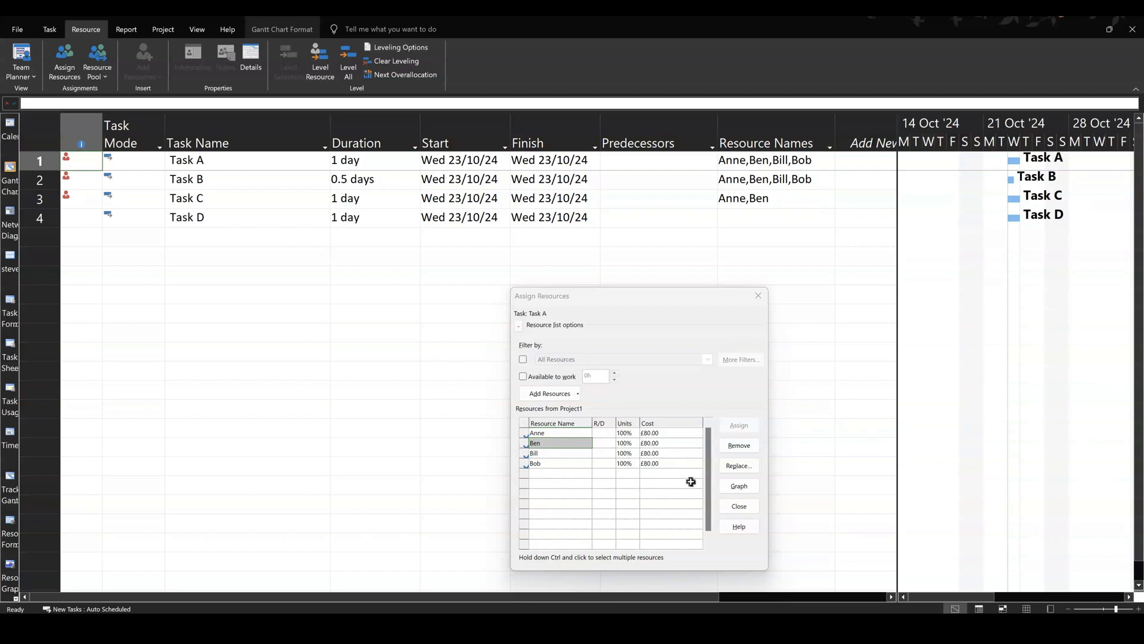
pyautogui.moveTo(645, 475)
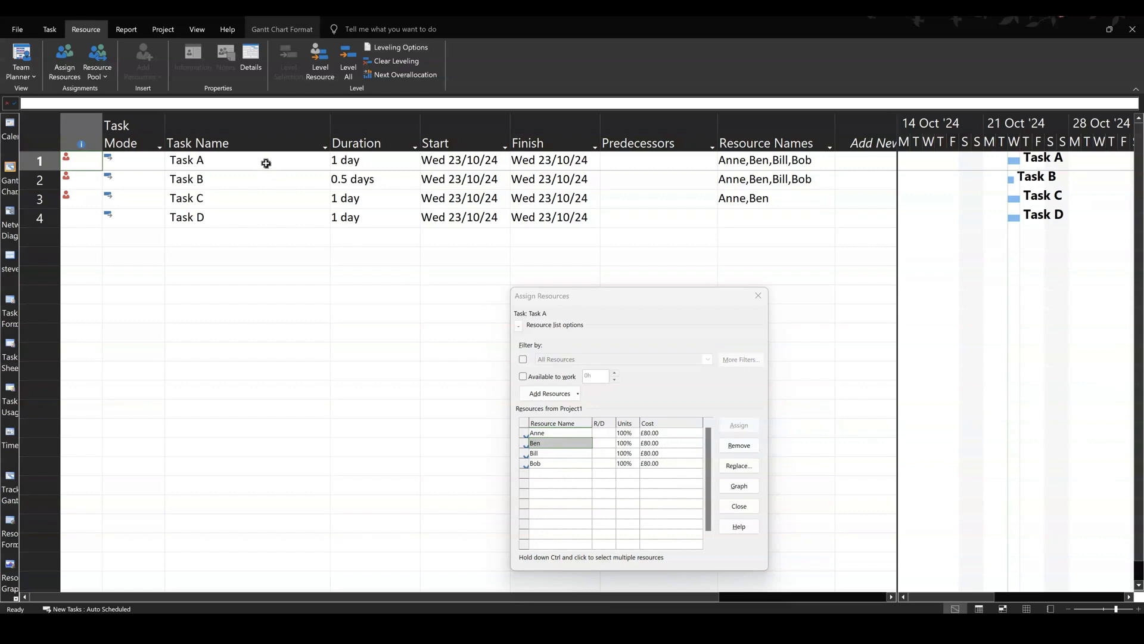
pyautogui.click(186, 160)
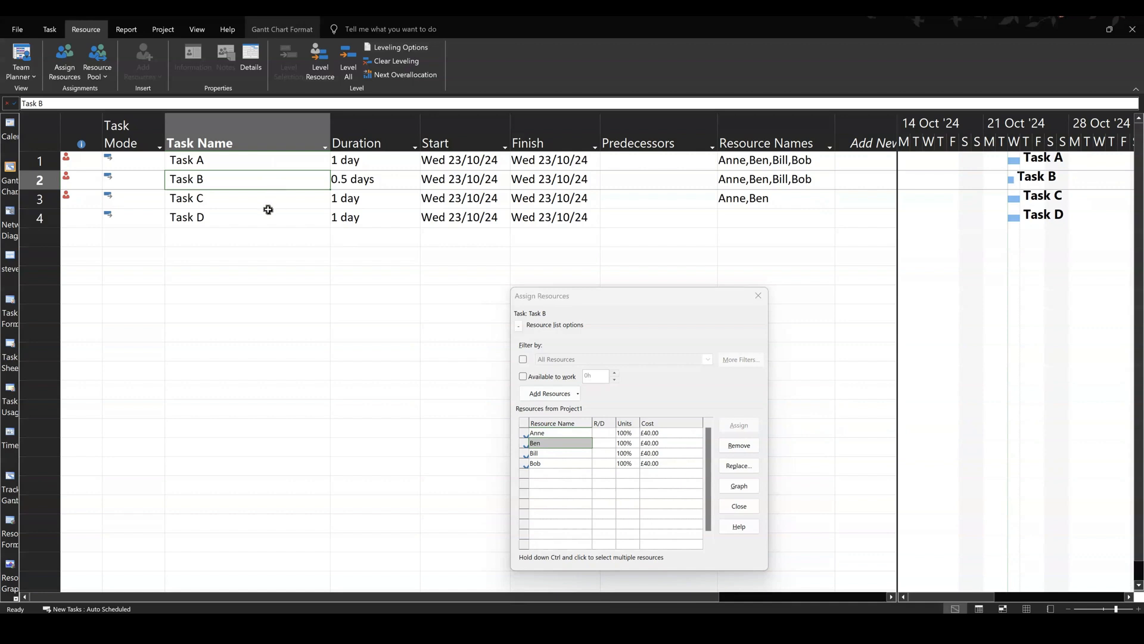
pyautogui.click(219, 197)
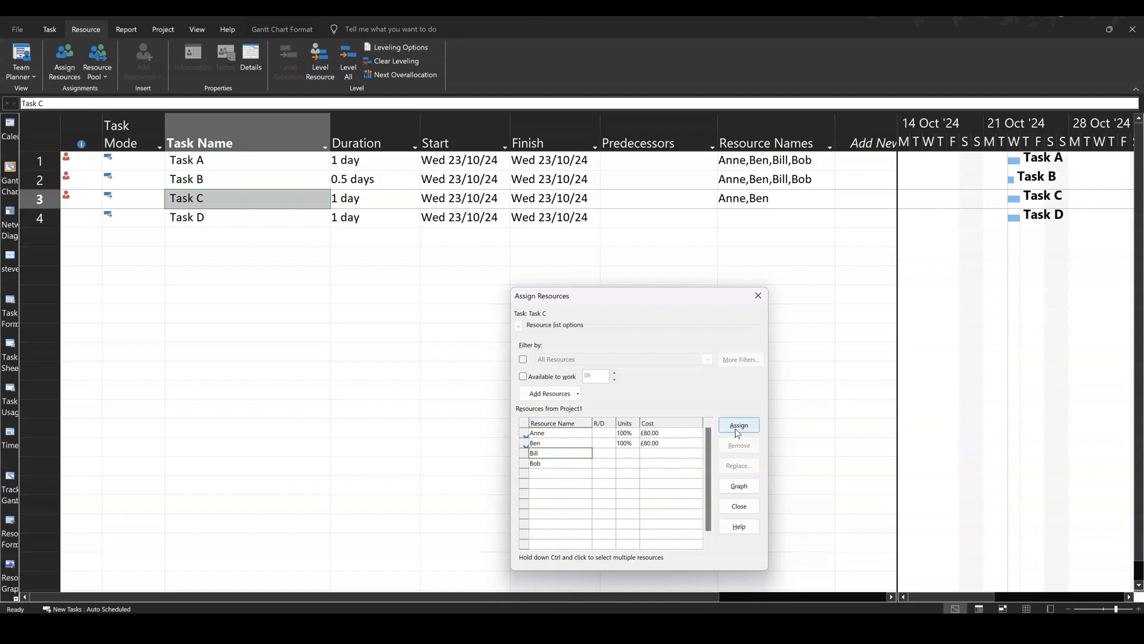
# Assign Bill and Bob to Task C, then move on to Task D
pyautogui.click(738, 424)
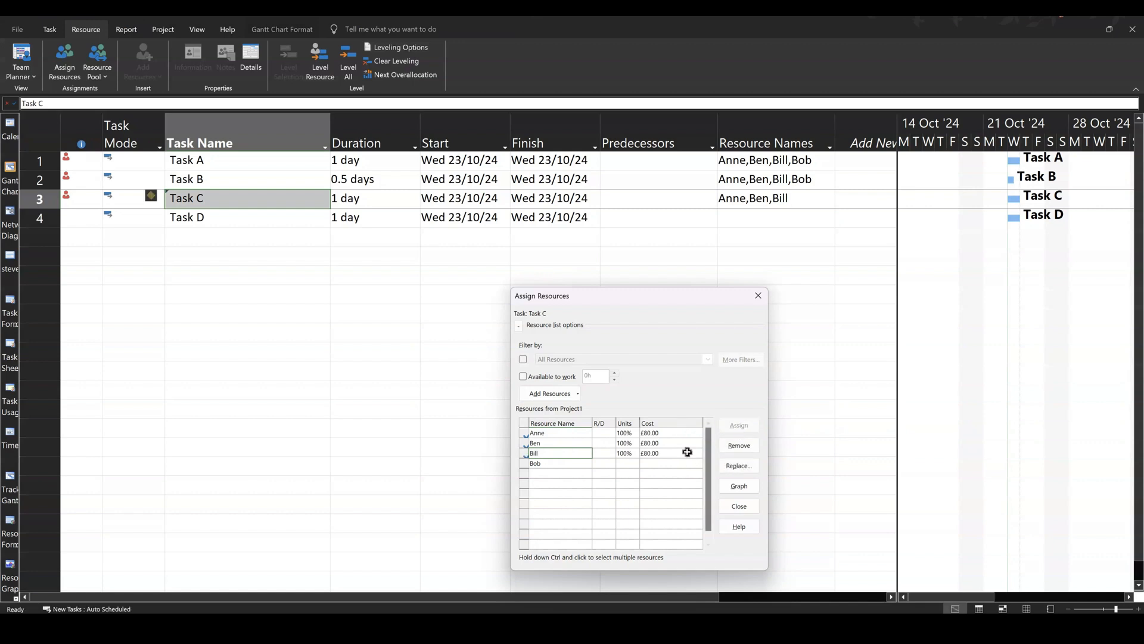
pyautogui.click(558, 463)
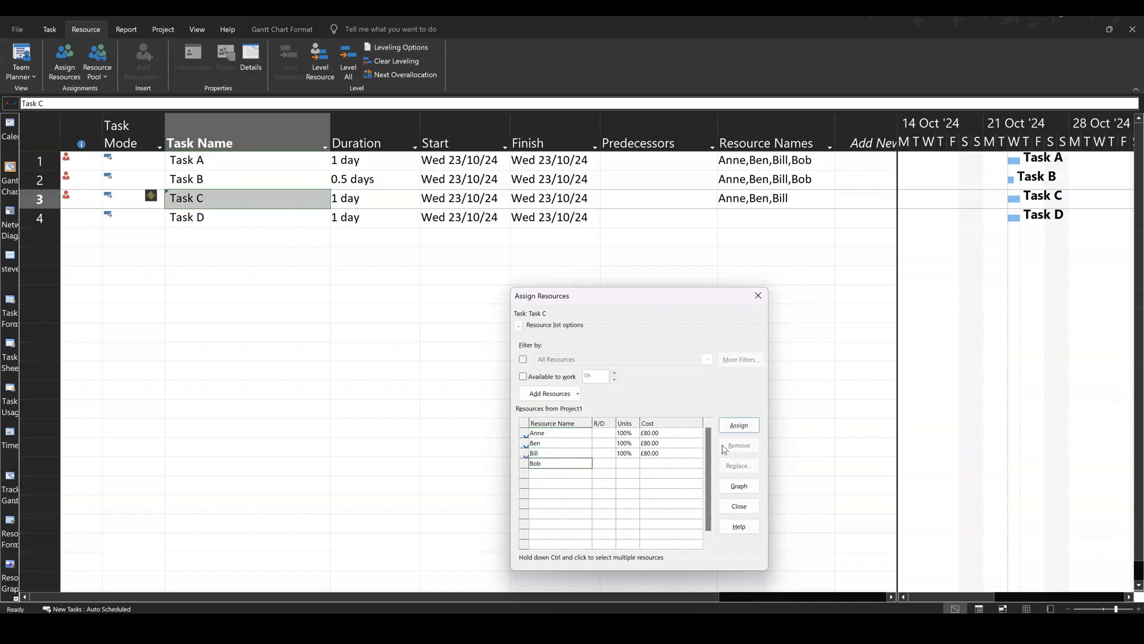
pyautogui.click(738, 424)
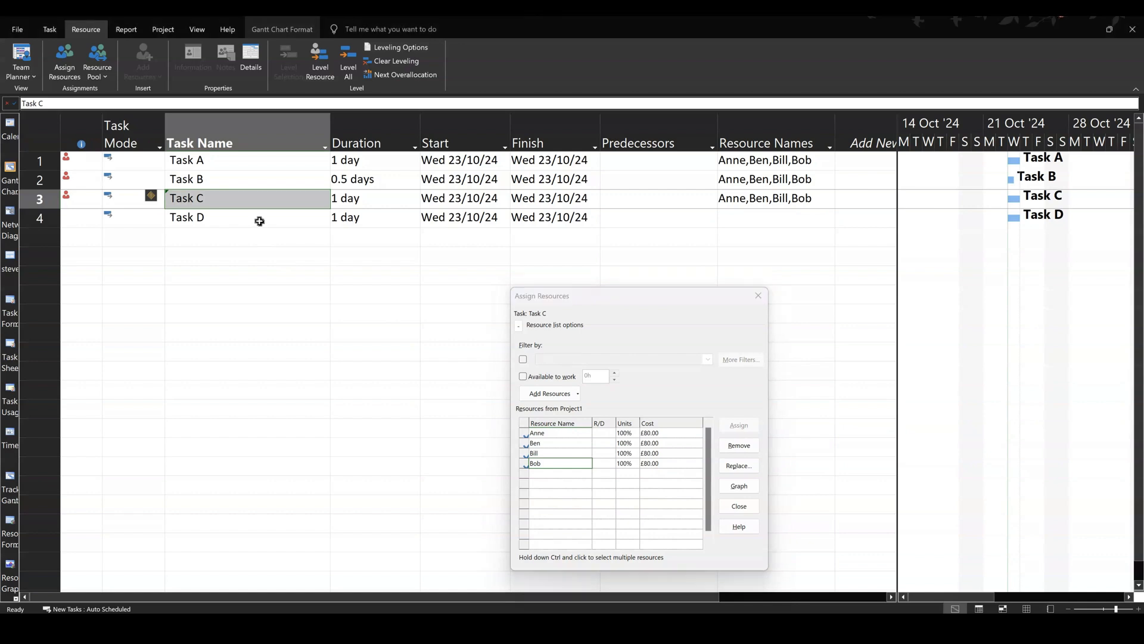
pyautogui.click(187, 217)
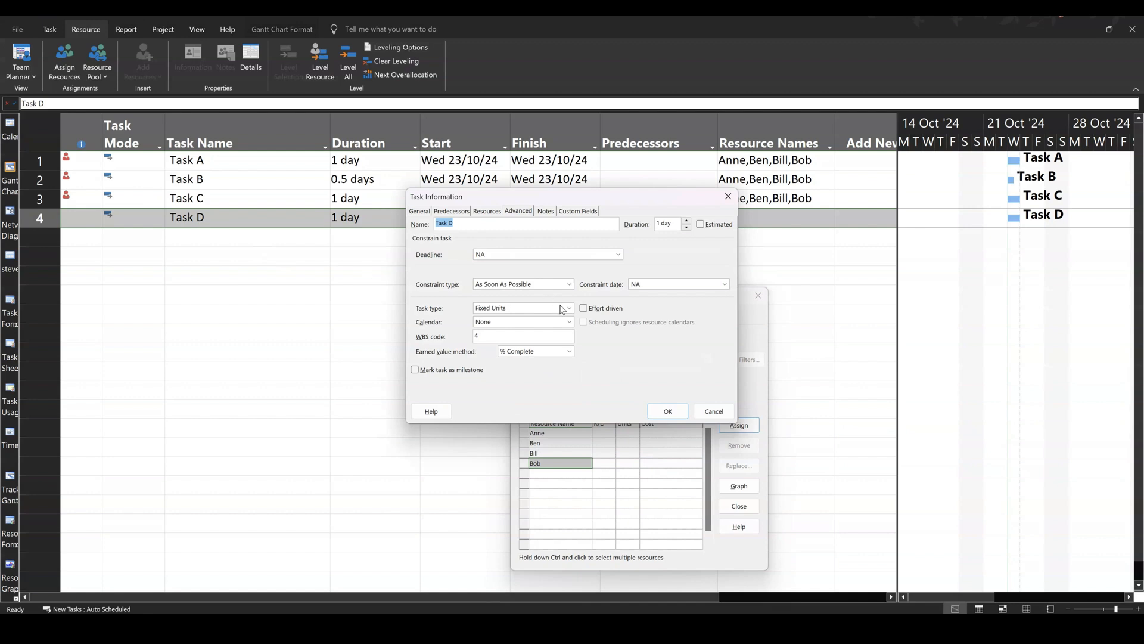
# Set Task D's task type to Fixed Duration with Effort driven ticked and confirm
pyautogui.click(568, 308)
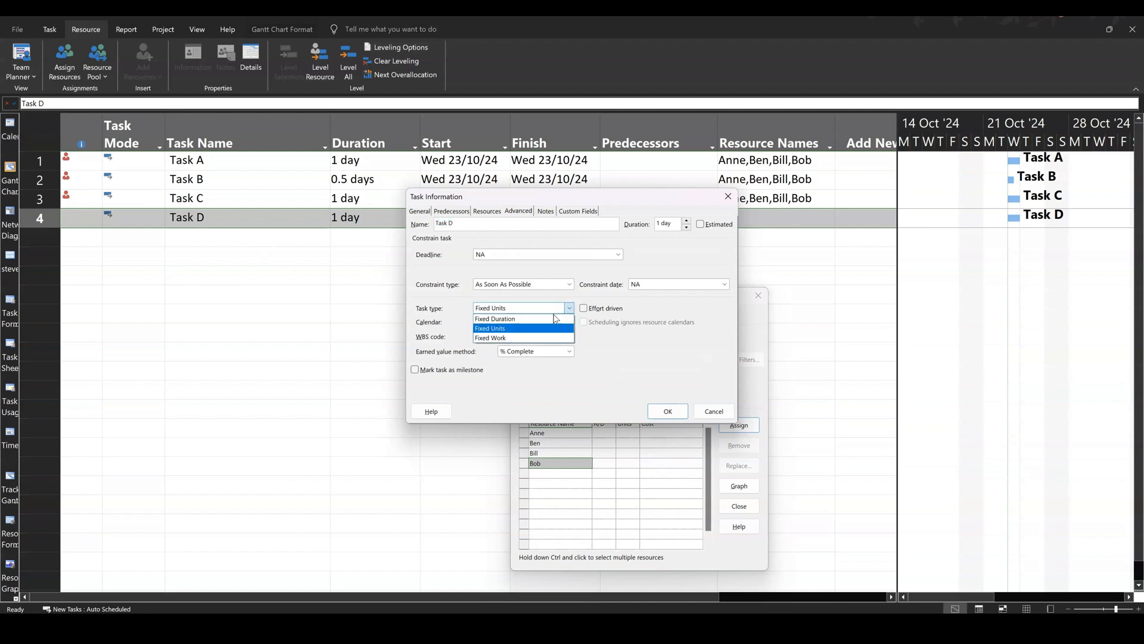
pyautogui.click(495, 318)
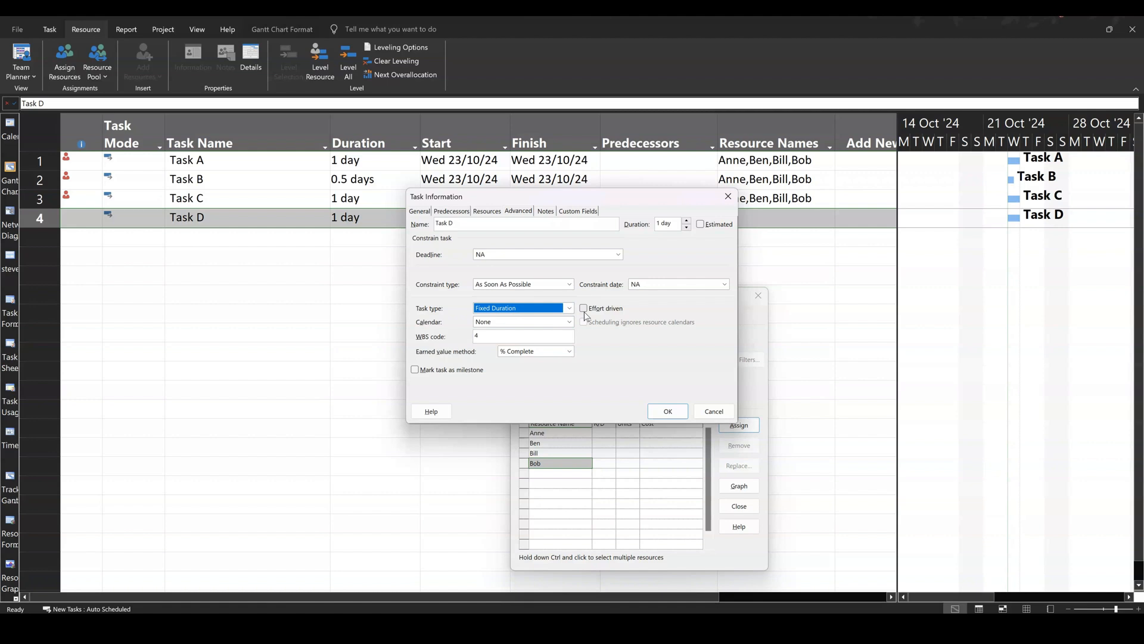
pyautogui.click(583, 307)
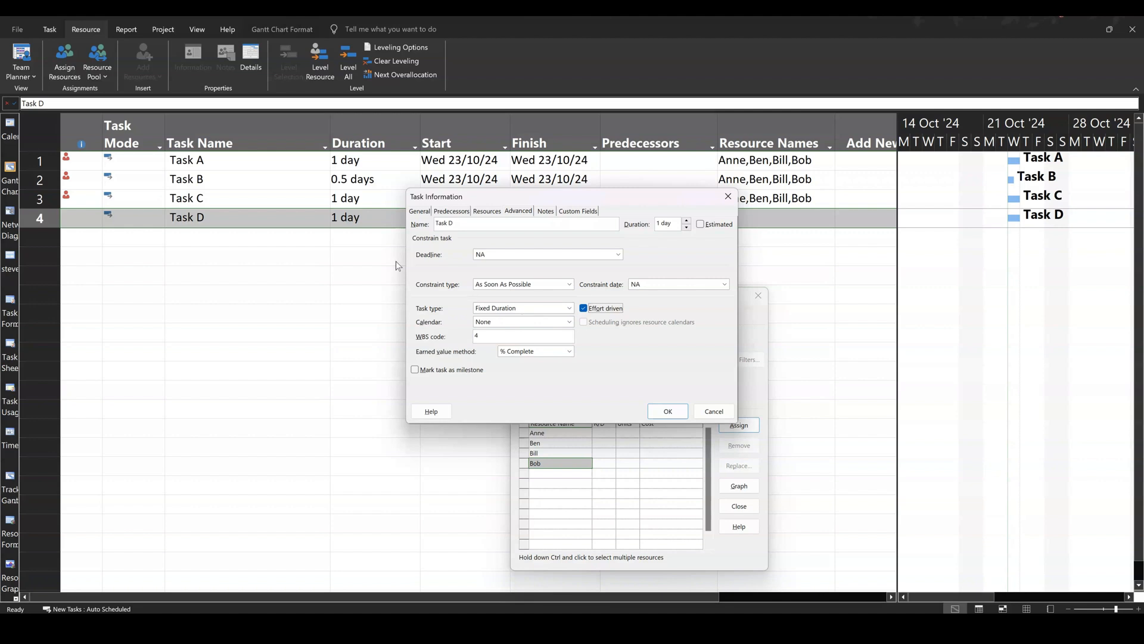
pyautogui.moveTo(385, 240)
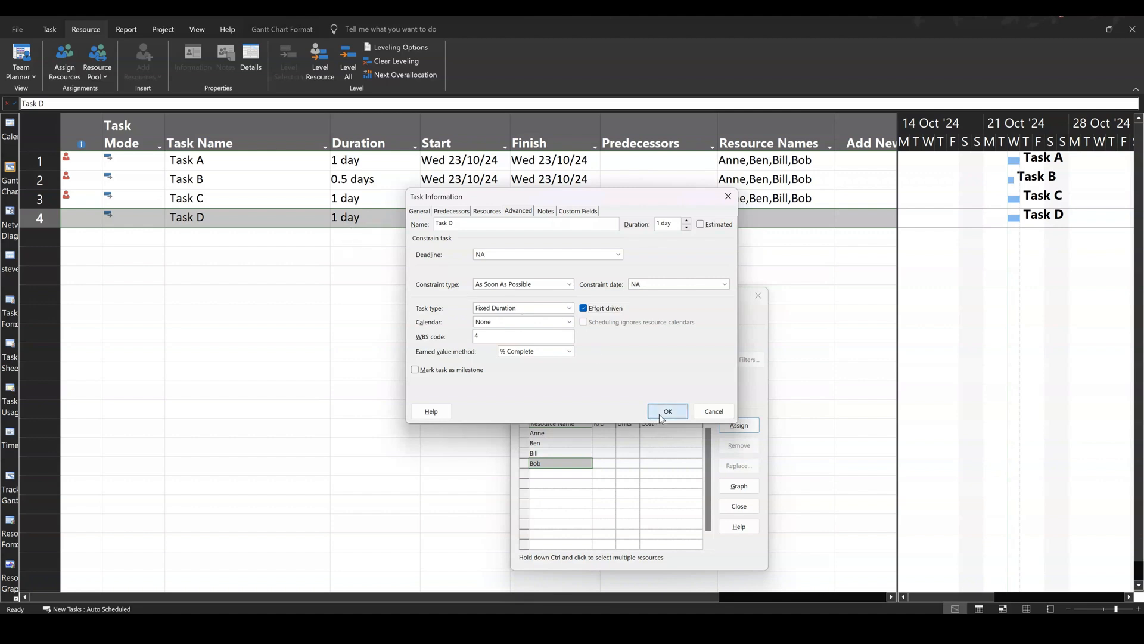
pyautogui.click(665, 411)
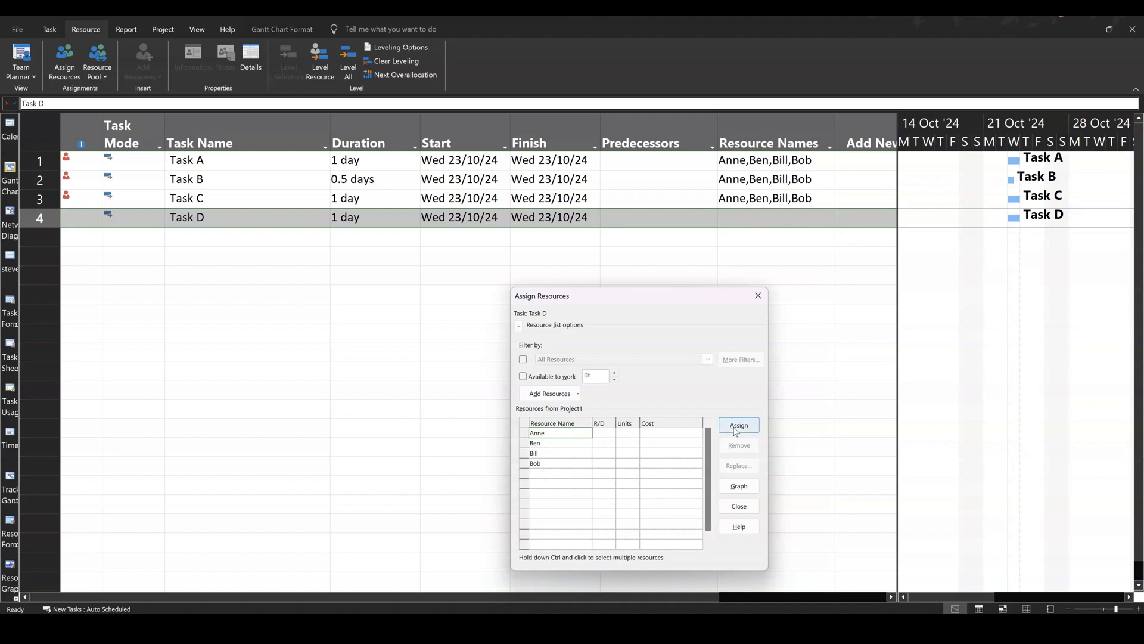
# Assign Anne and then Ben to Task D at 100% units
pyautogui.click(739, 424)
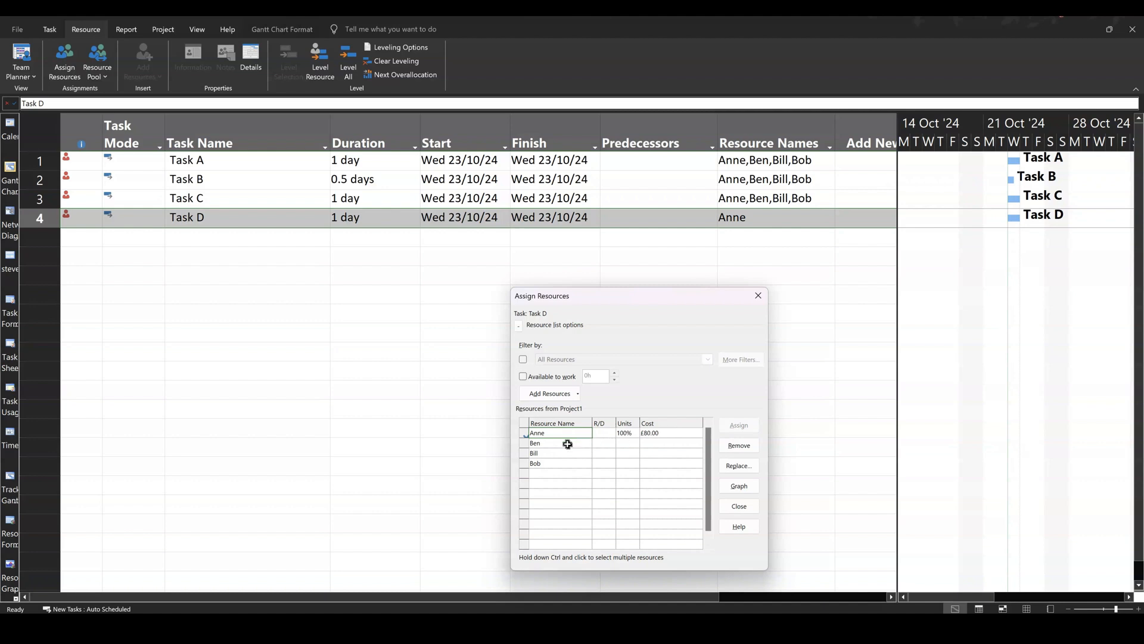
pyautogui.click(554, 443)
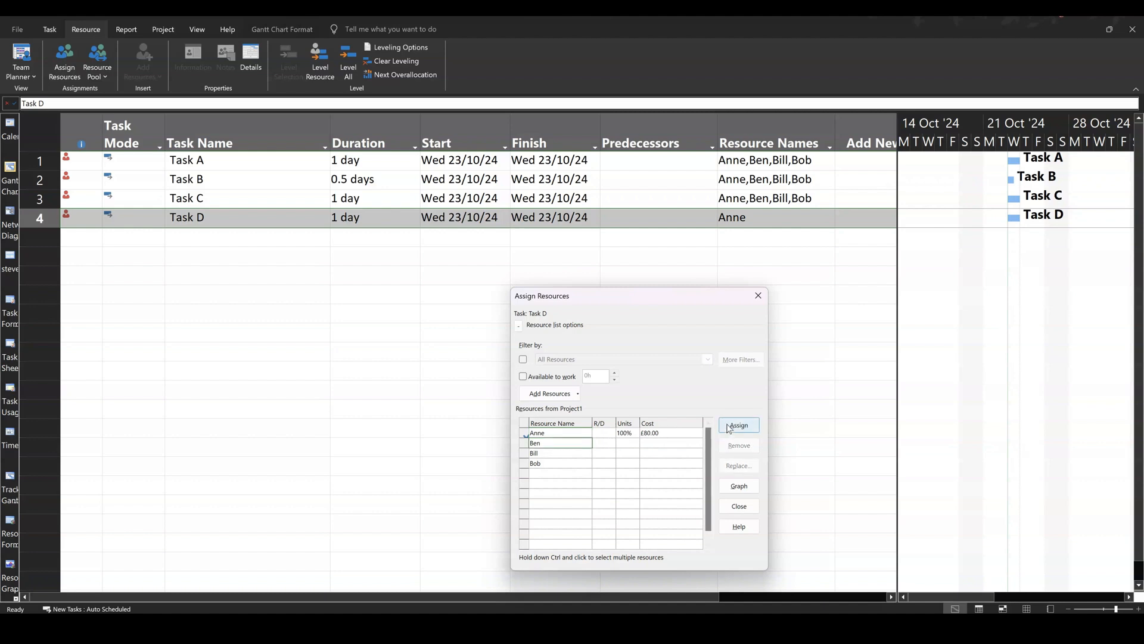
pyautogui.click(737, 425)
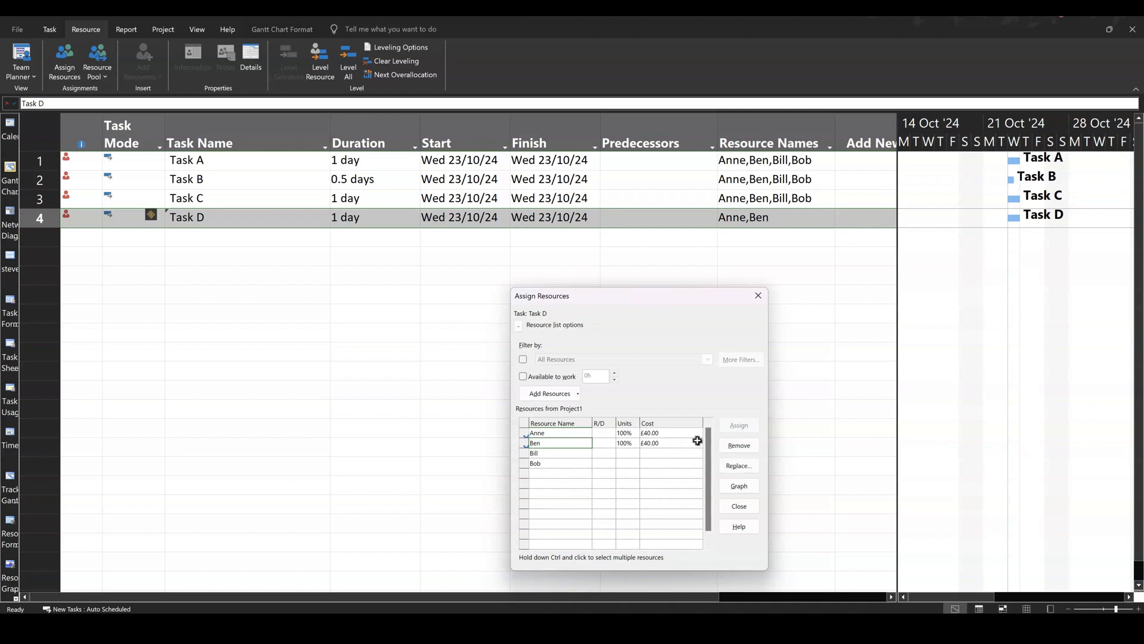
pyautogui.moveTo(666, 440)
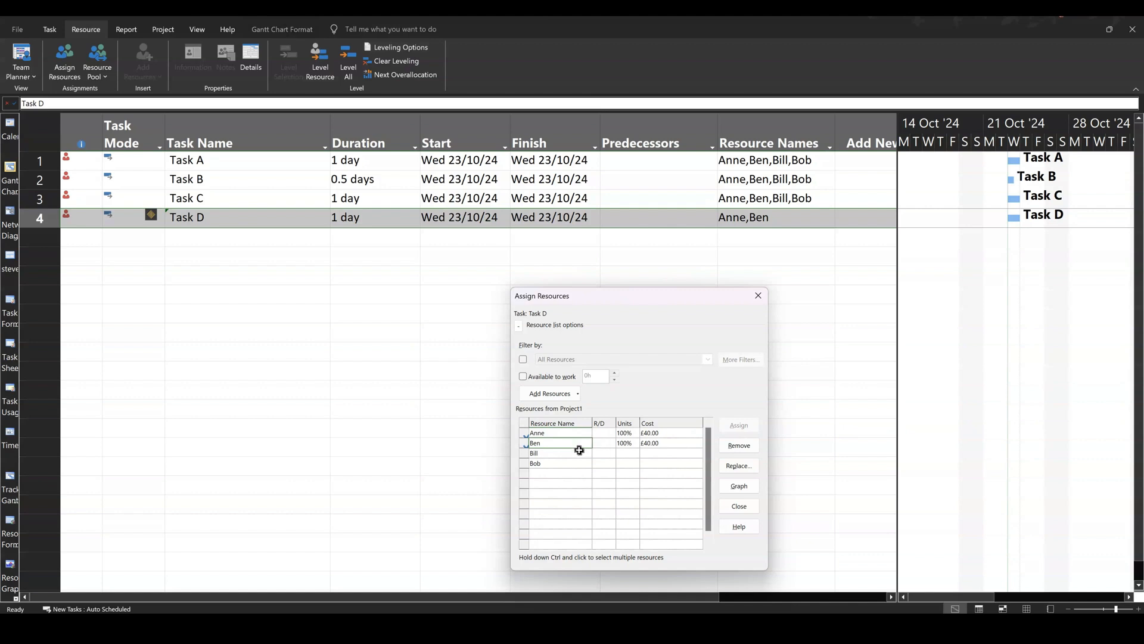
# Assign Bill and Bob to Task D together, each at 50% units costing £20.00
pyautogui.click(535, 464)
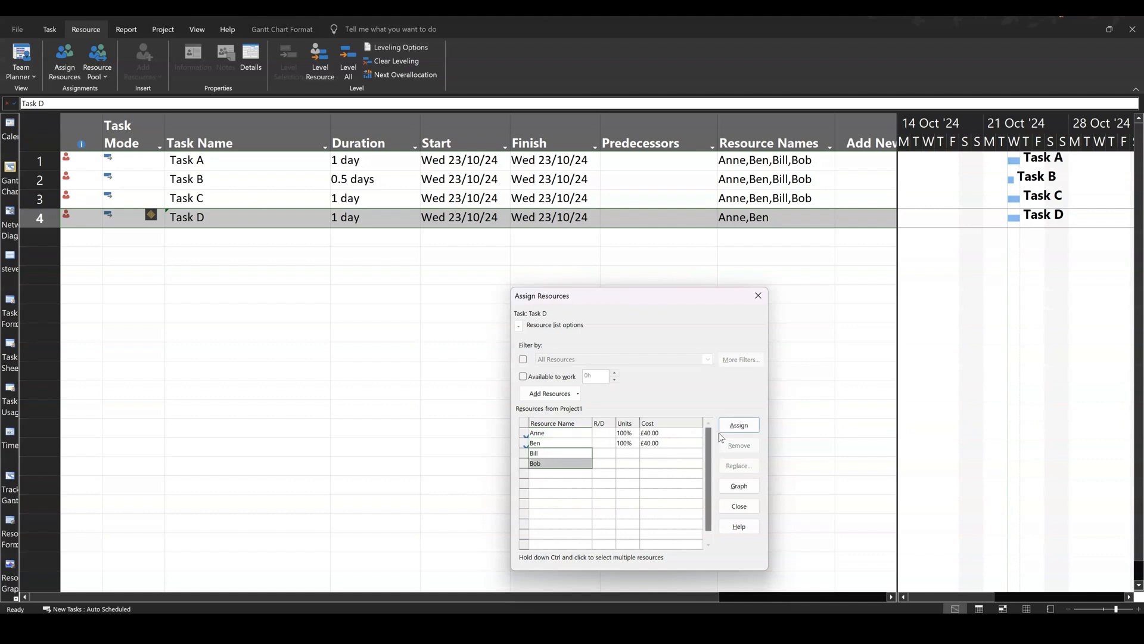
pyautogui.click(738, 424)
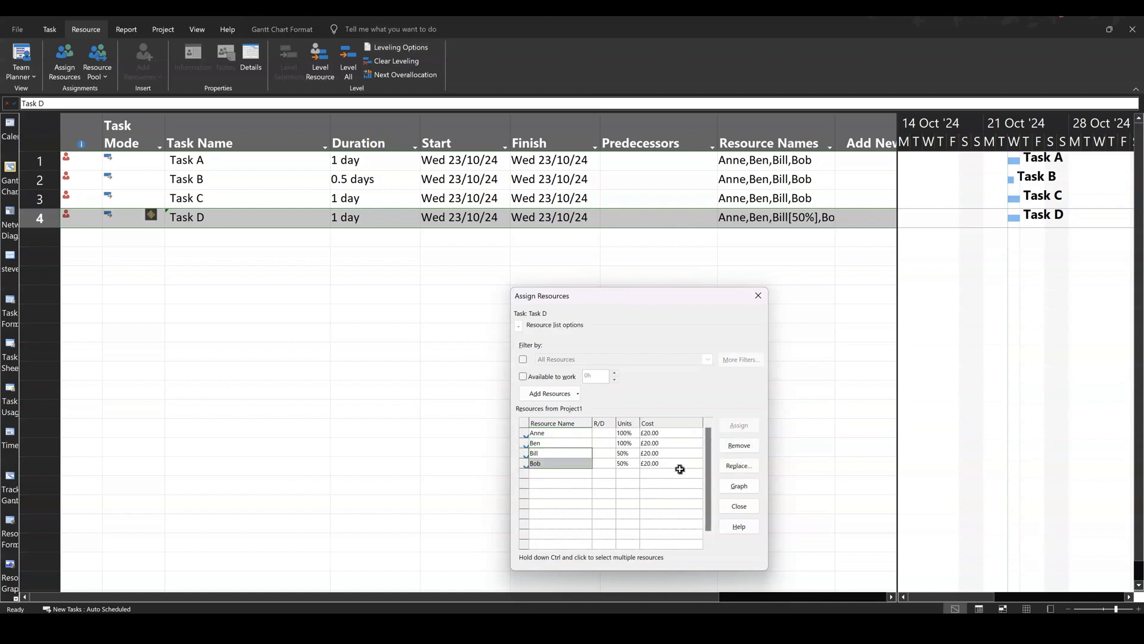
pyautogui.moveTo(674, 455)
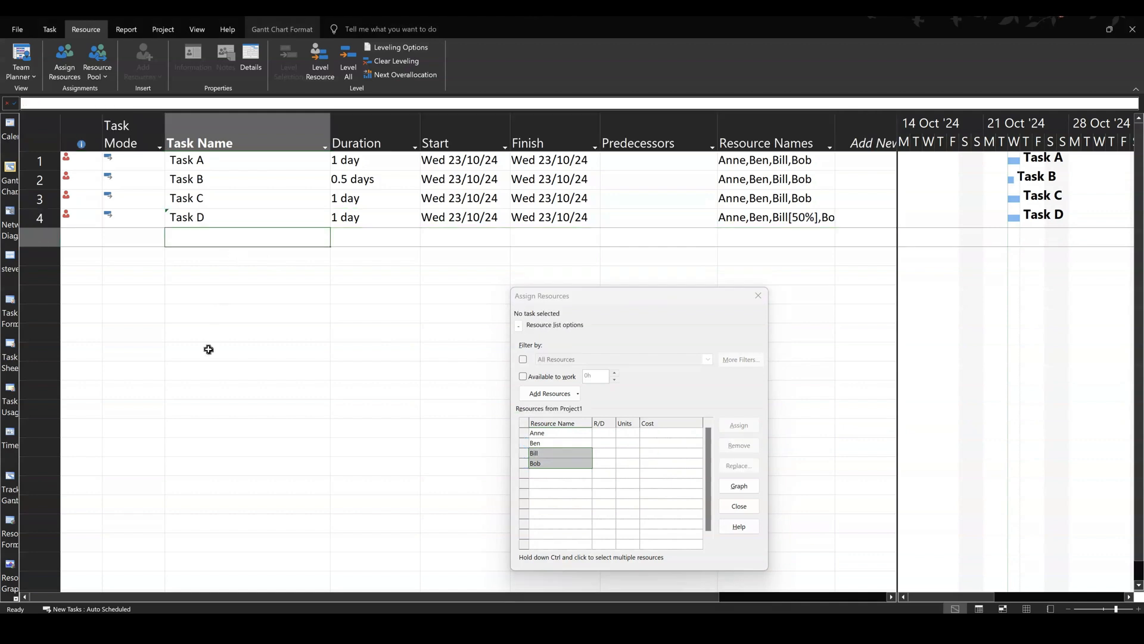
# Enter Task E as a new task with a 10-day duration and select its row
pyautogui.write('Task E')
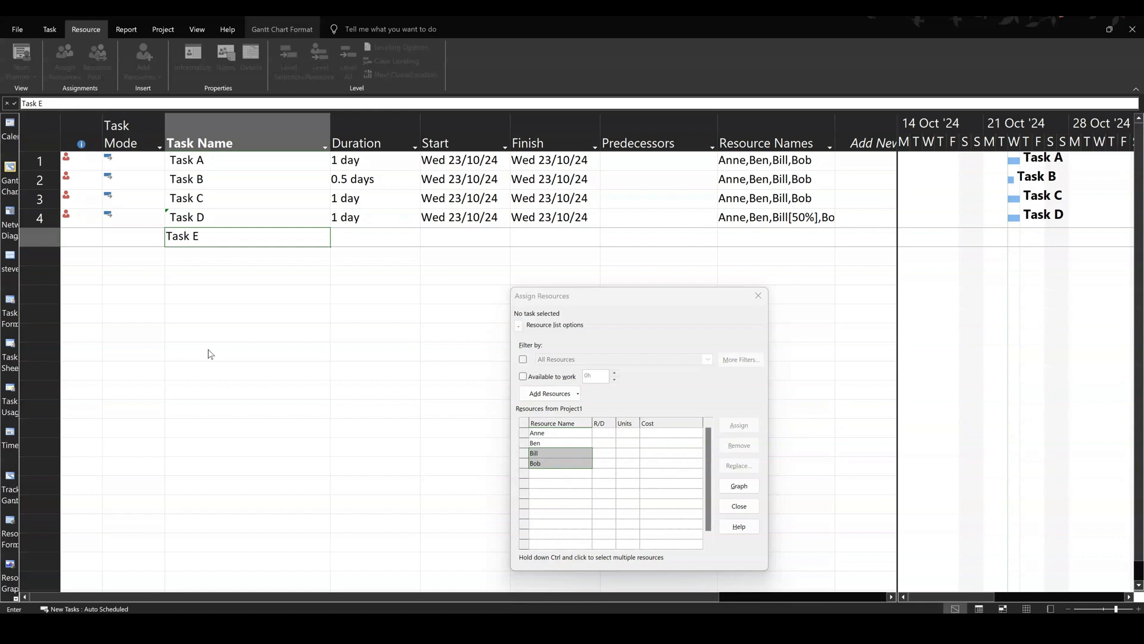
pyautogui.press('Enter')
pyautogui.write('10 days')
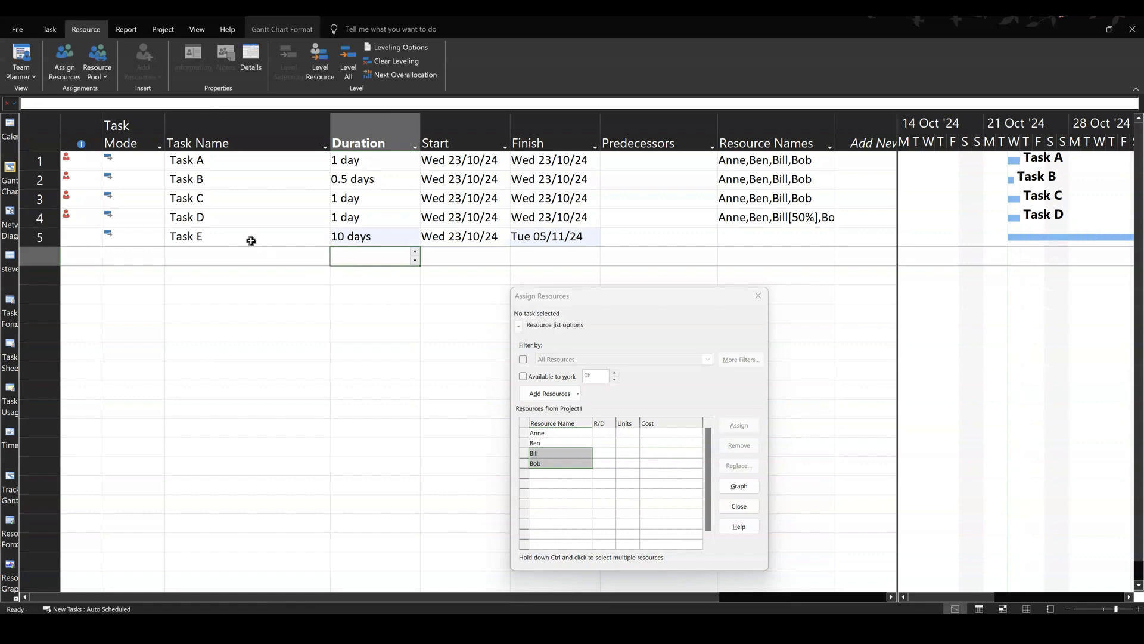
pyautogui.click(186, 236)
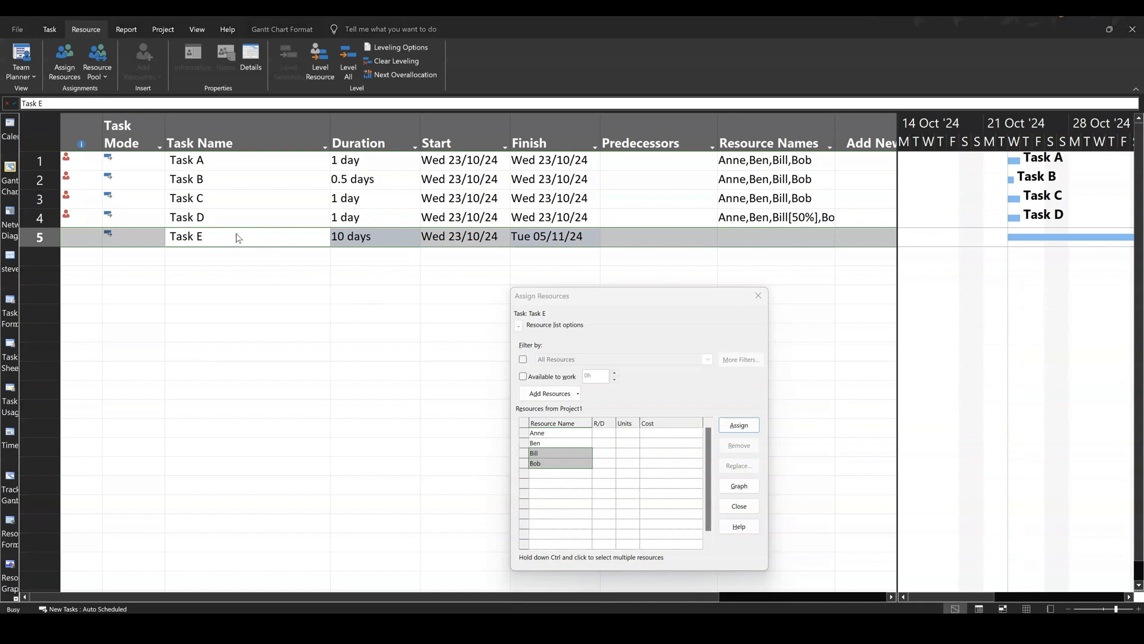
# Set Task E's task type to Fixed Work in Task Information and confirm
pyautogui.doubleClick(186, 236)
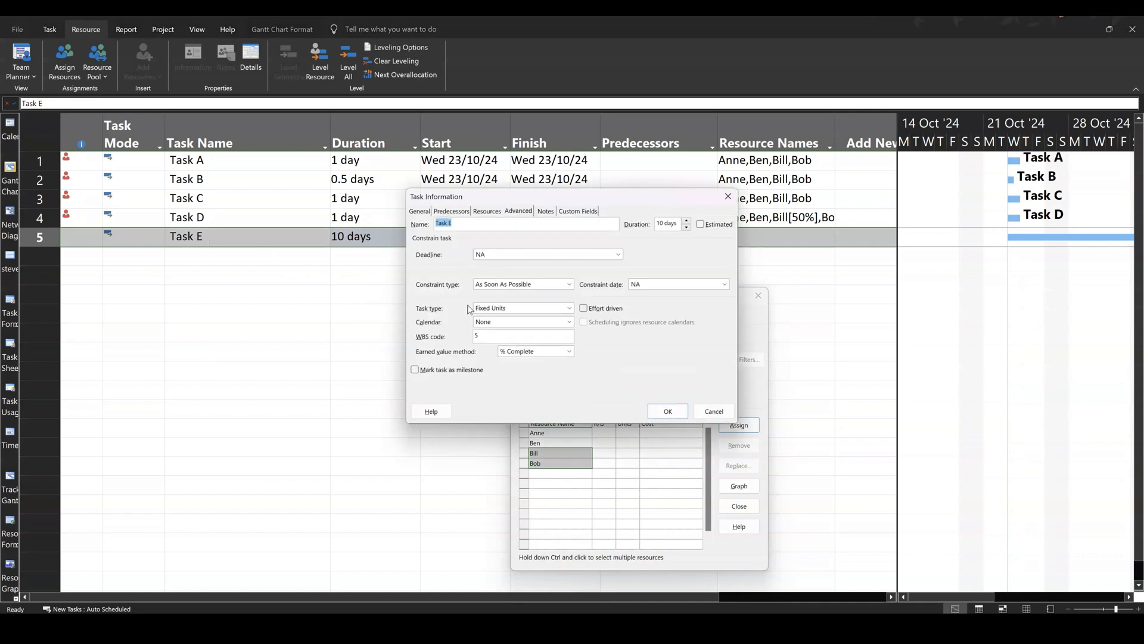
pyautogui.click(568, 307)
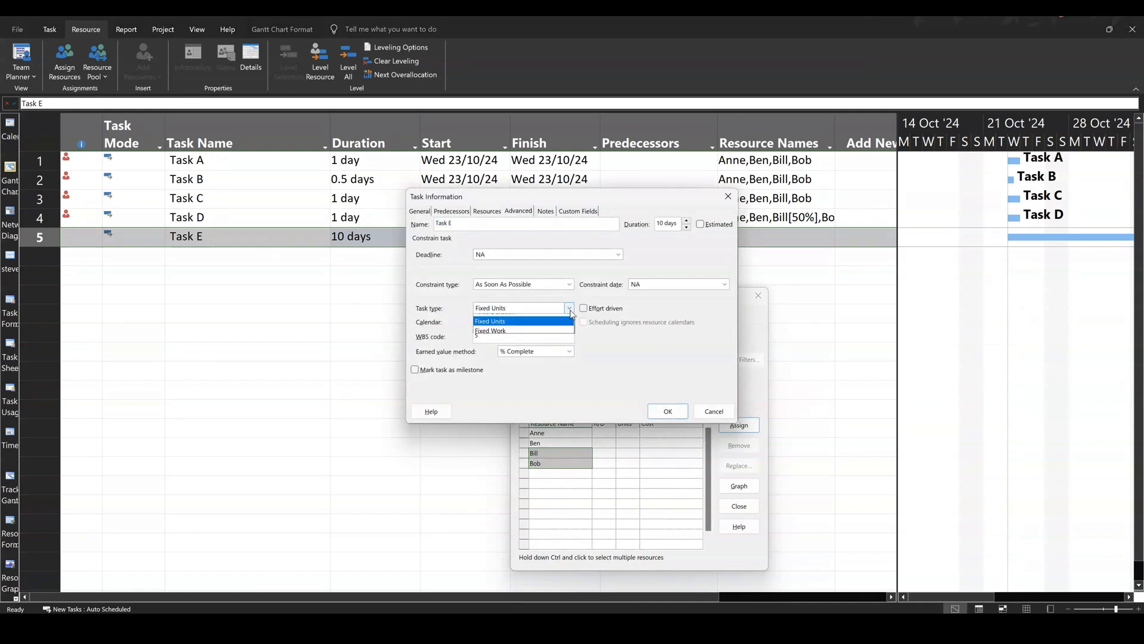
pyautogui.click(490, 330)
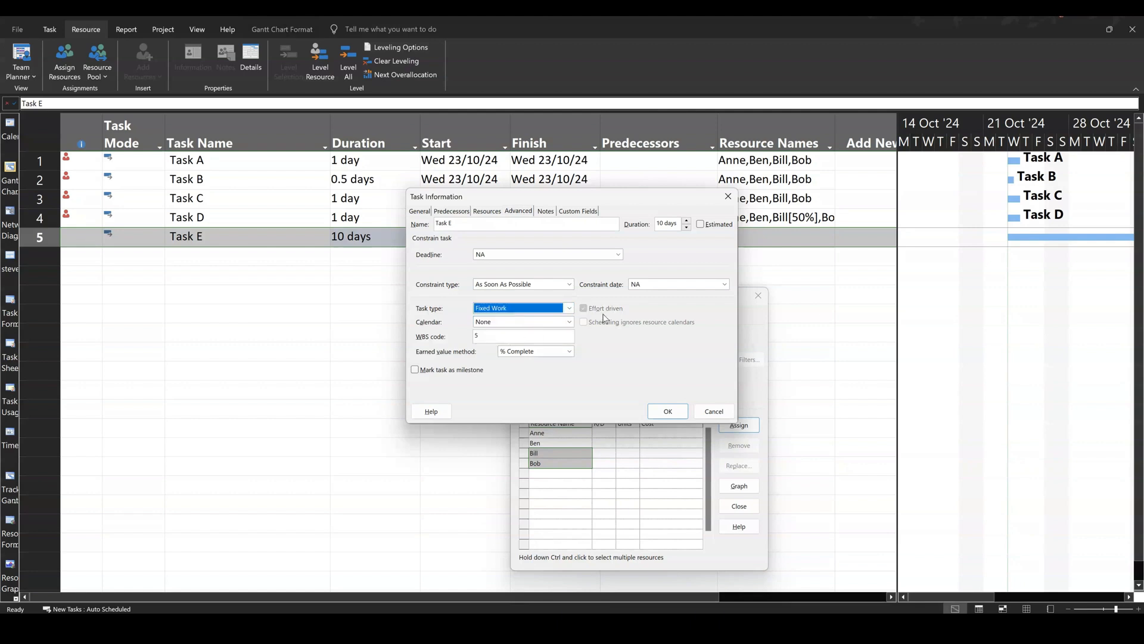
pyautogui.moveTo(593, 317)
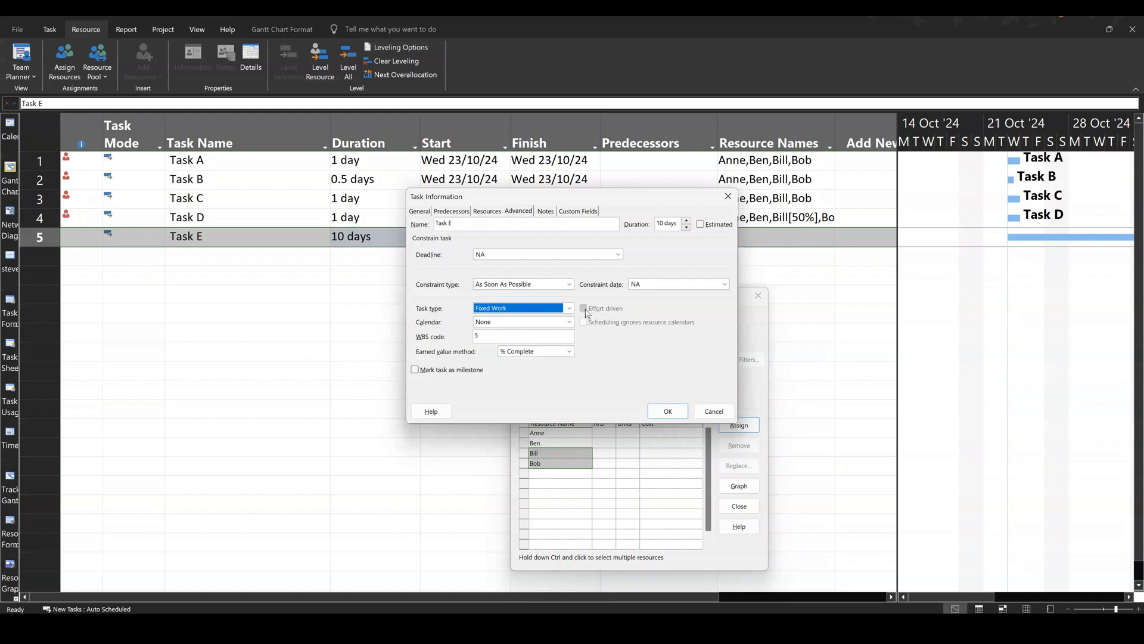
pyautogui.moveTo(665, 411)
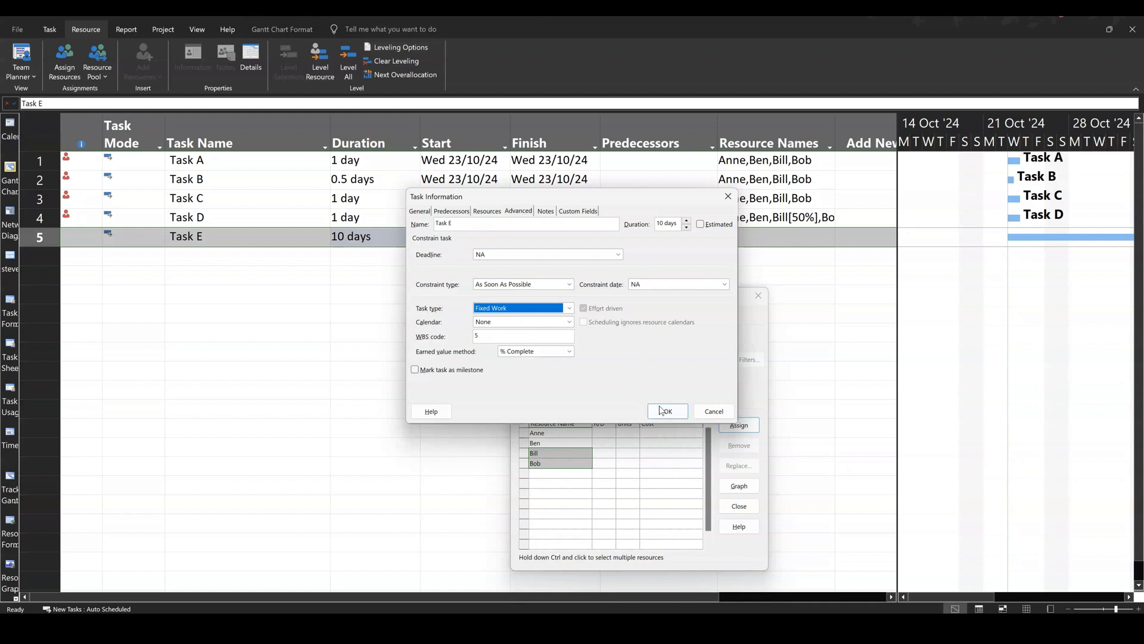
pyautogui.click(665, 412)
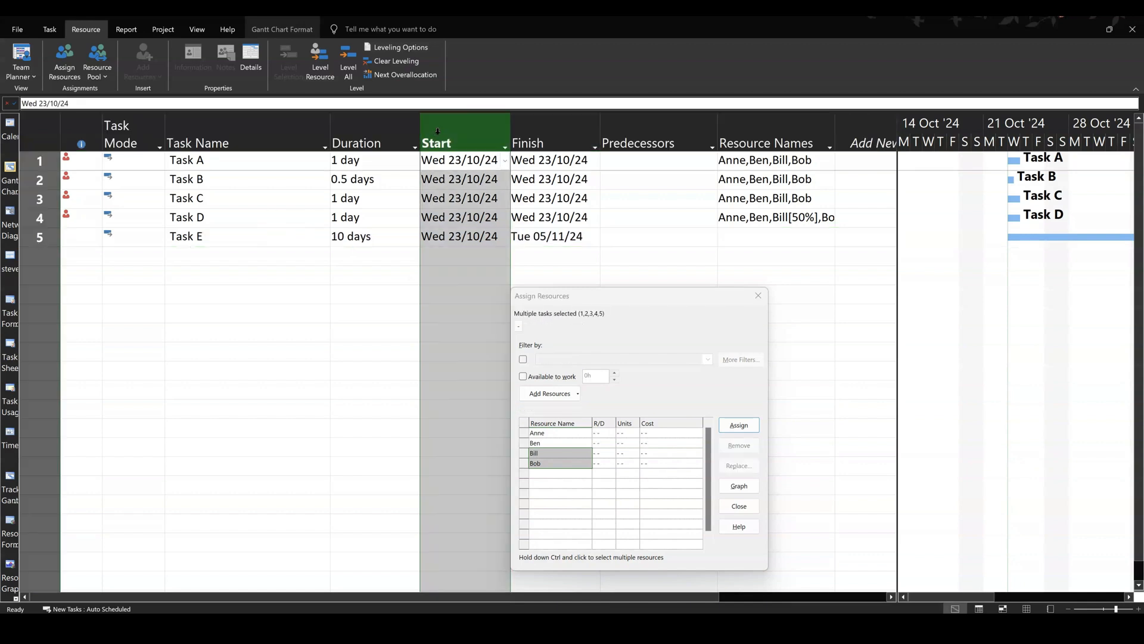
# Insert a Work column before Start, showing 32, 16, 32, 8 and 0 hours
pyautogui.rightClick(465, 133)
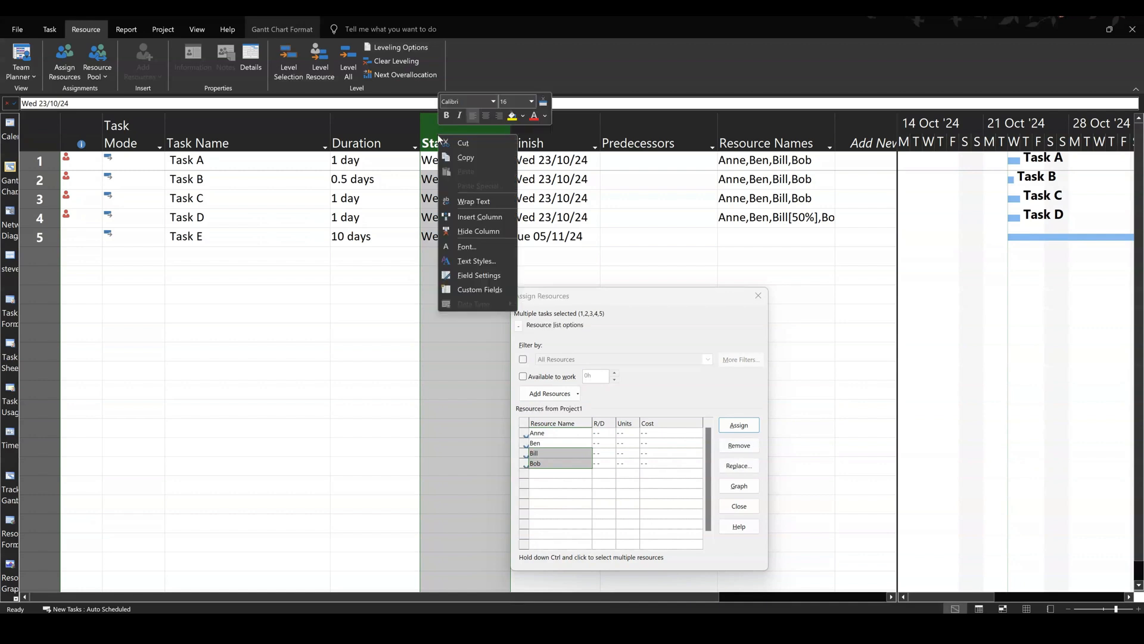
pyautogui.moveTo(479, 217)
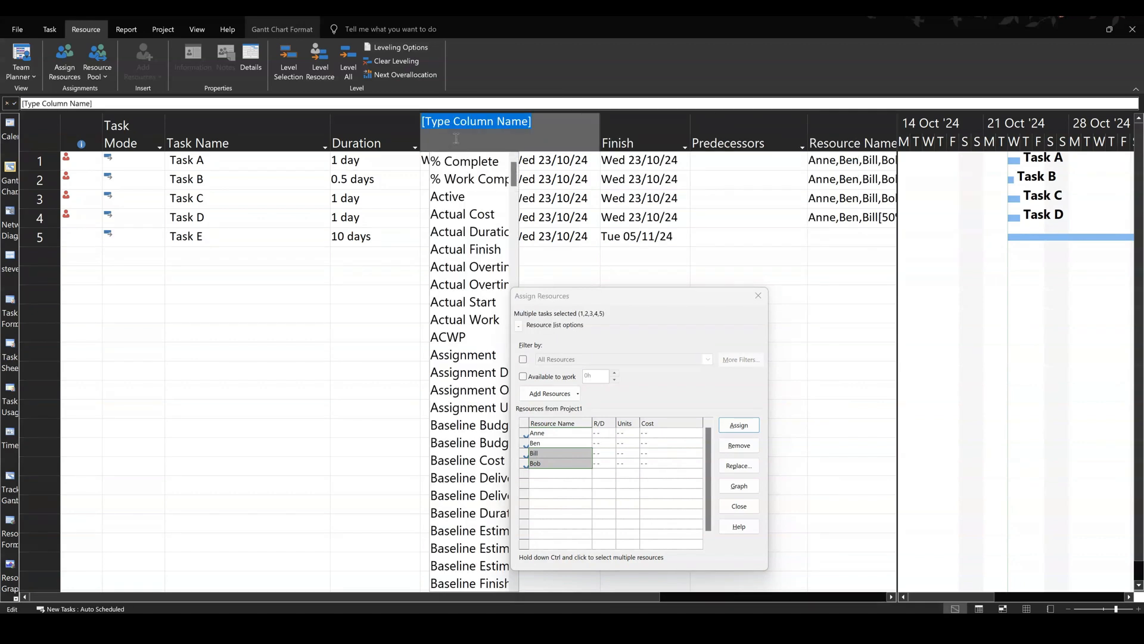
pyautogui.write('w')
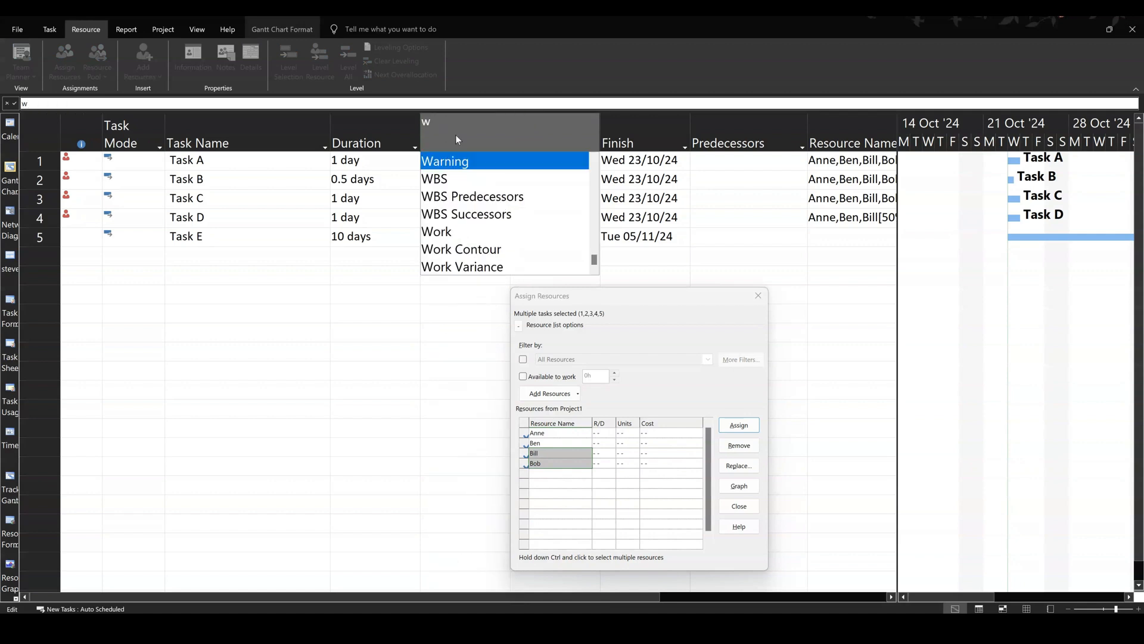
pyautogui.write('arning')
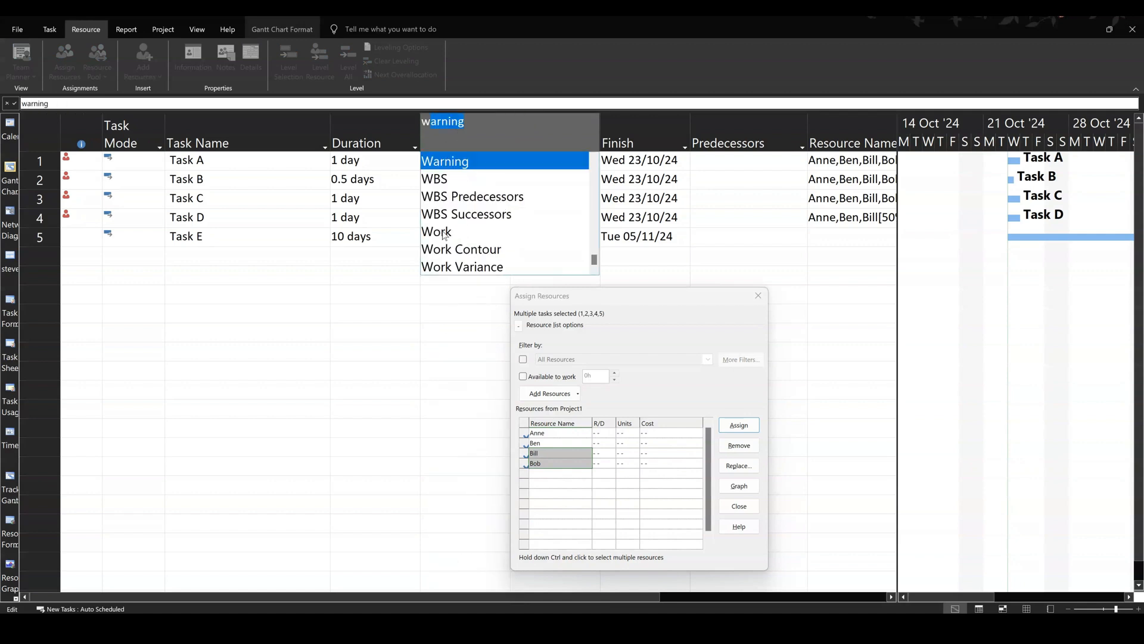
pyautogui.click(436, 232)
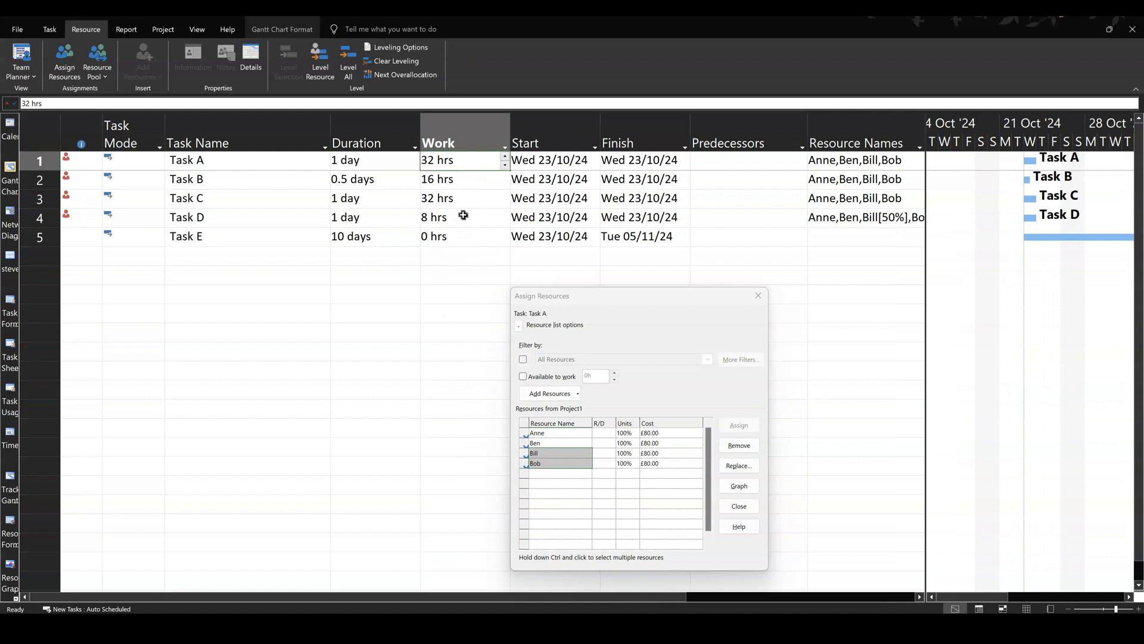
pyautogui.moveTo(541, 223)
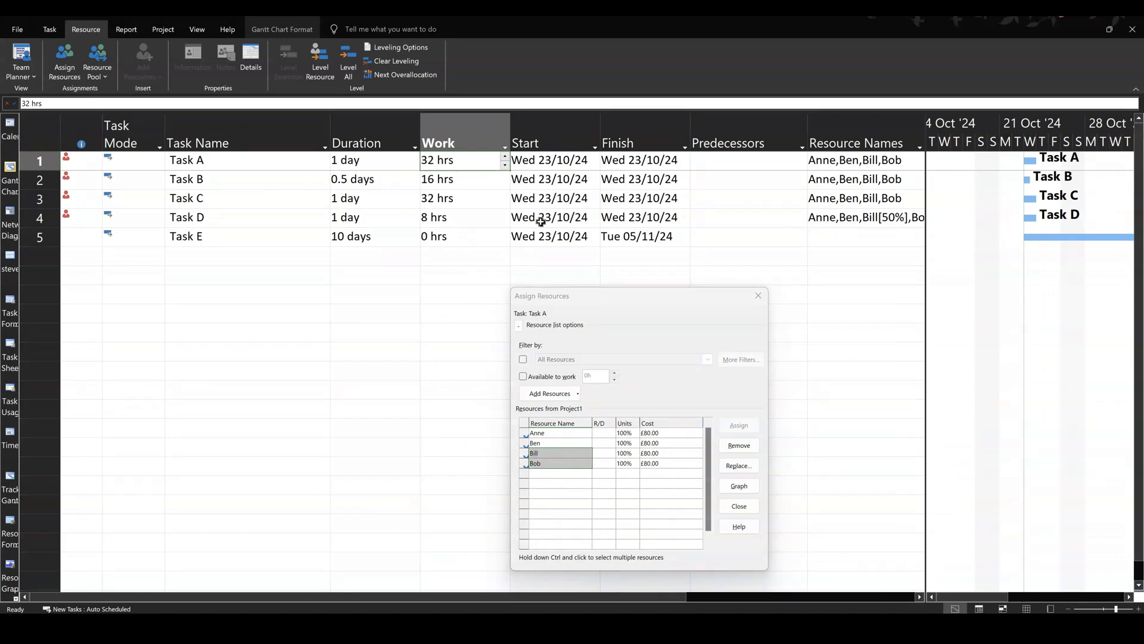
pyautogui.moveTo(234, 239)
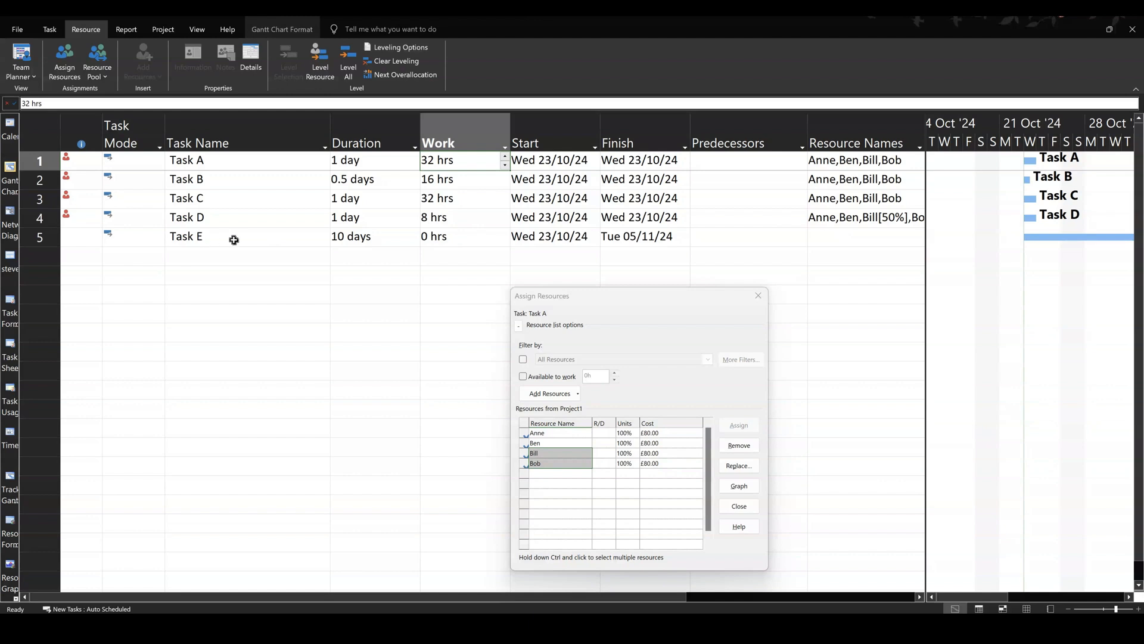
# Assign Anne to Task E, giving it 10 hours of work at 13% units, £100.00
pyautogui.click(463, 236)
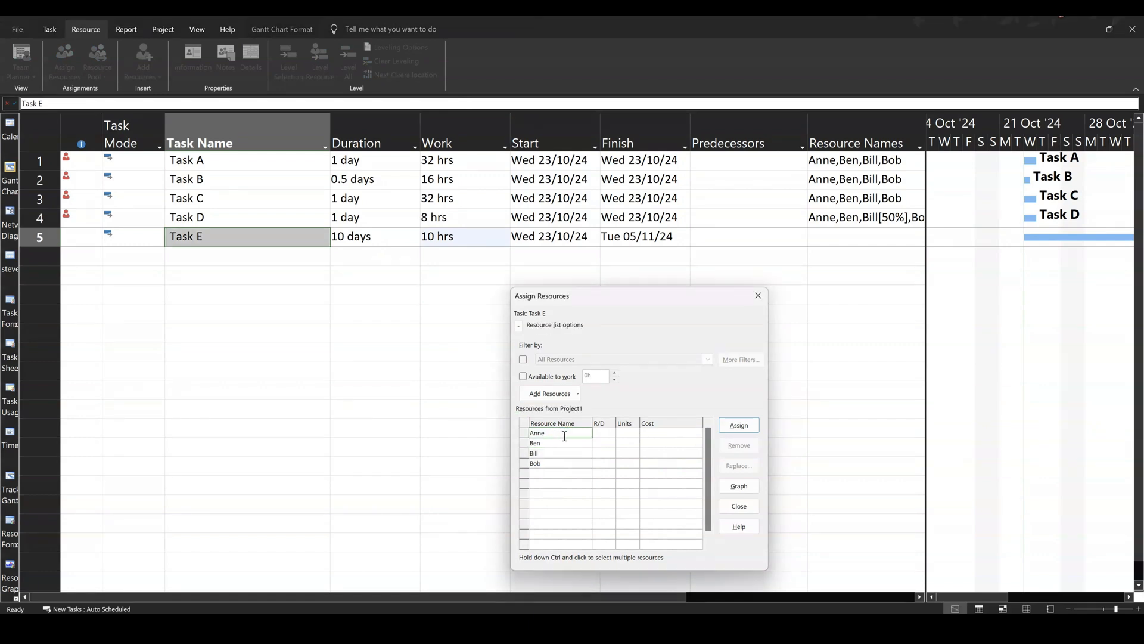
pyautogui.click(737, 424)
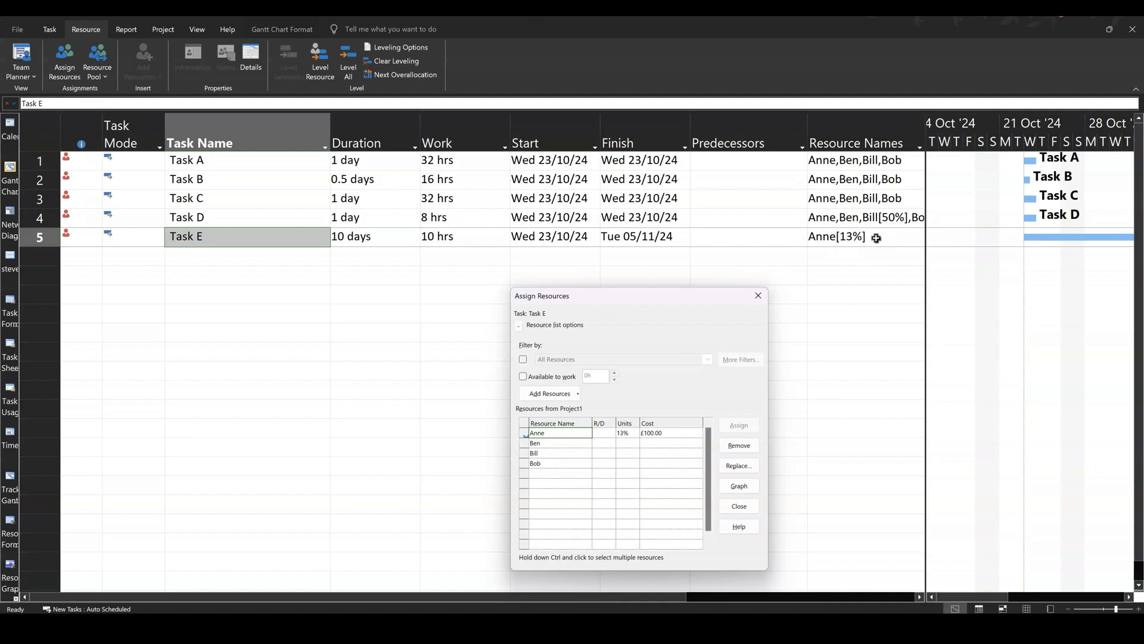
pyautogui.moveTo(765, 313)
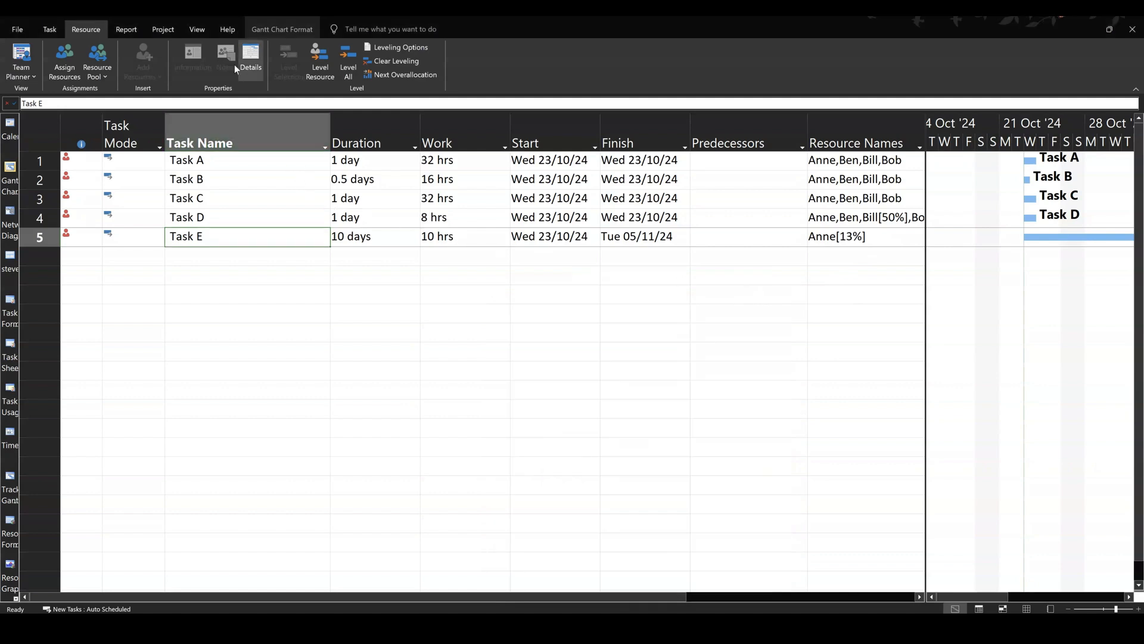
# Split the window with a Resource Usage details pane and scroll to Task E's 1h-per-day spread
pyautogui.click(196, 28)
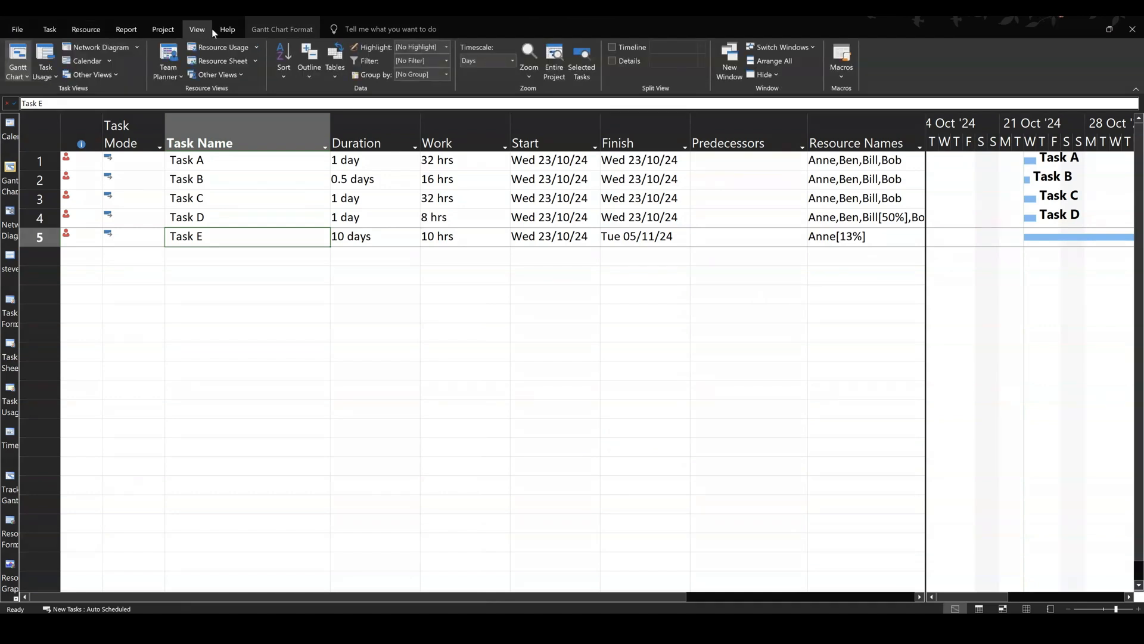
pyautogui.click(613, 61)
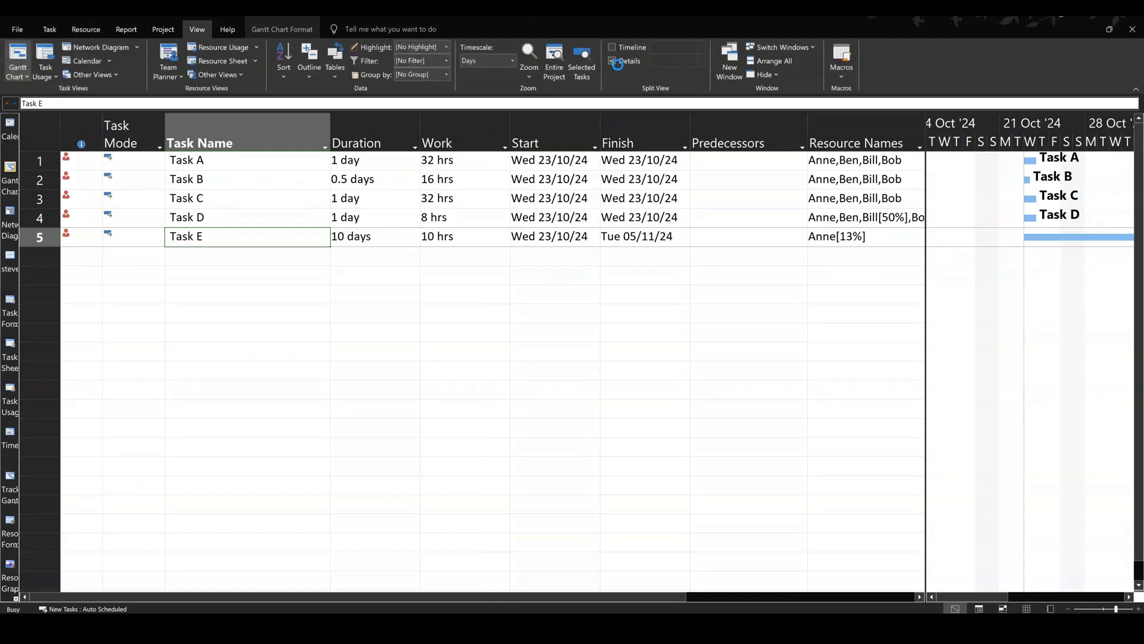
pyautogui.click(612, 61)
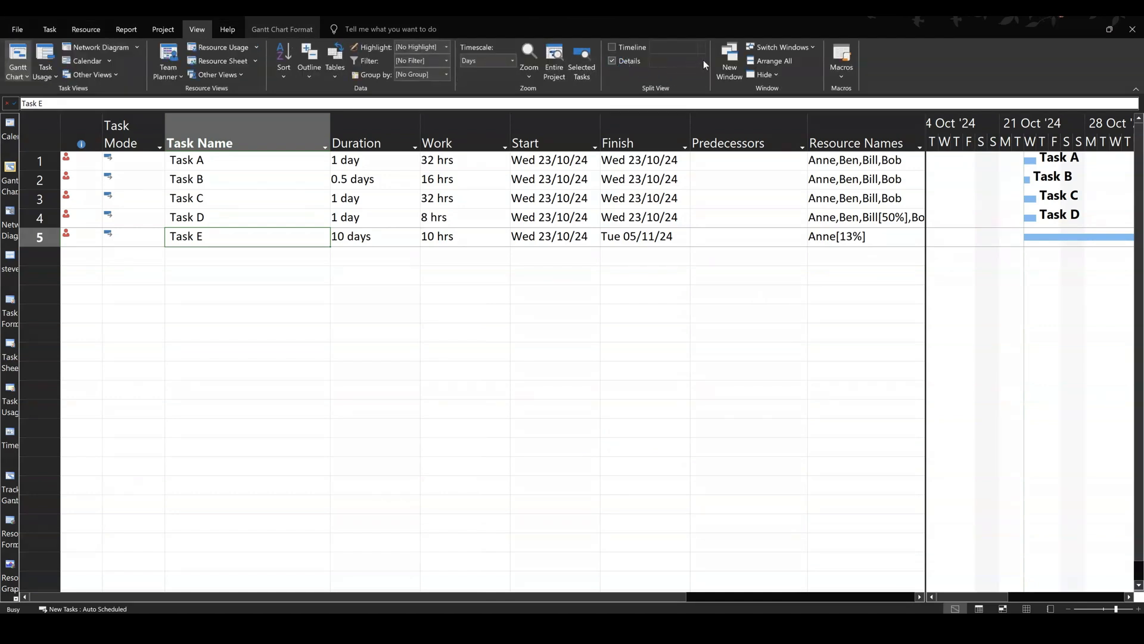
pyautogui.click(611, 61)
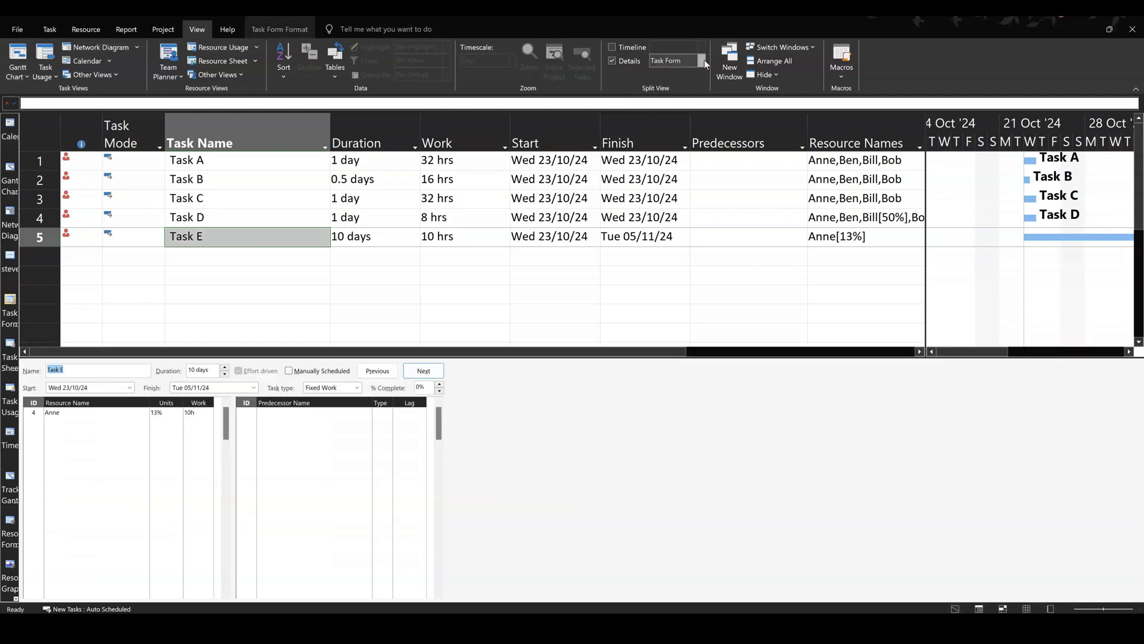
pyautogui.click(703, 61)
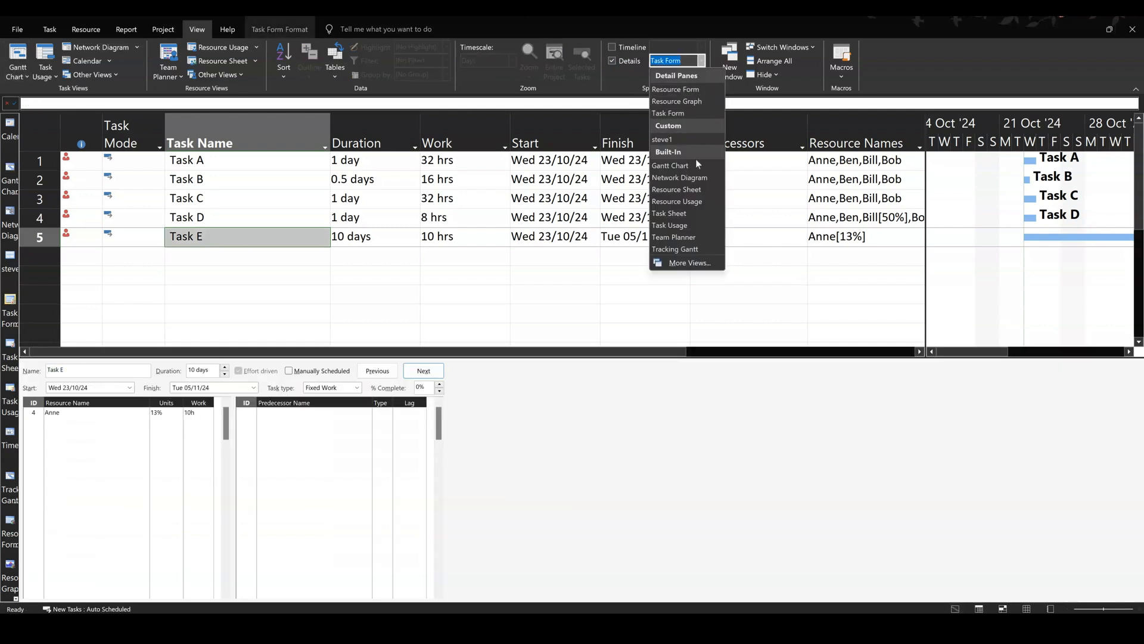
pyautogui.moveTo(677, 201)
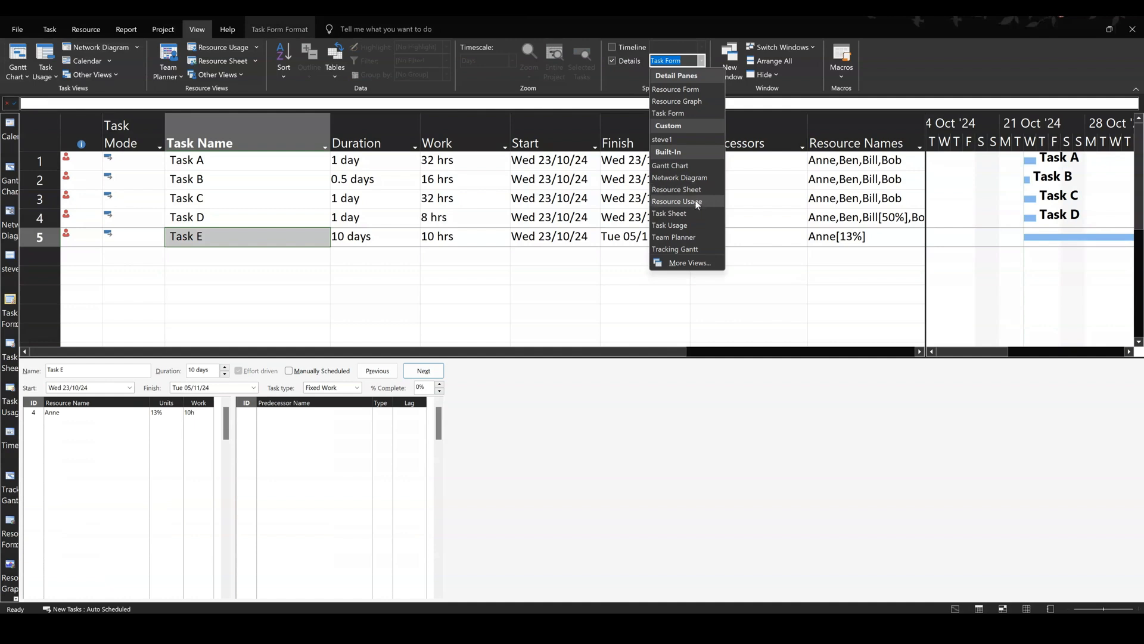
pyautogui.click(677, 201)
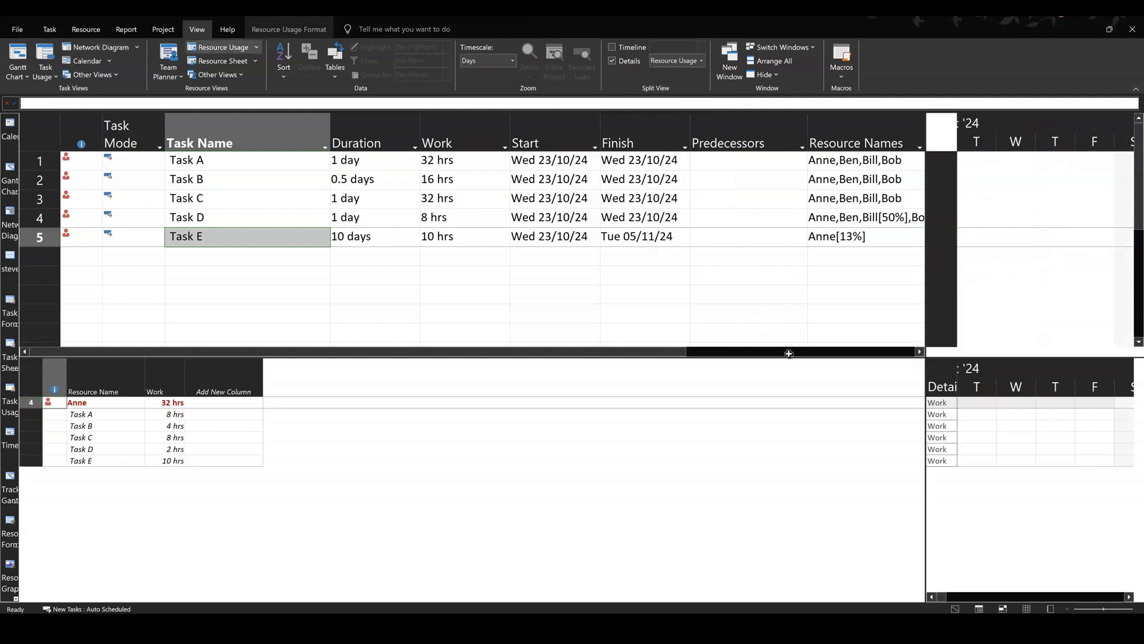
pyautogui.moveTo(139, 420)
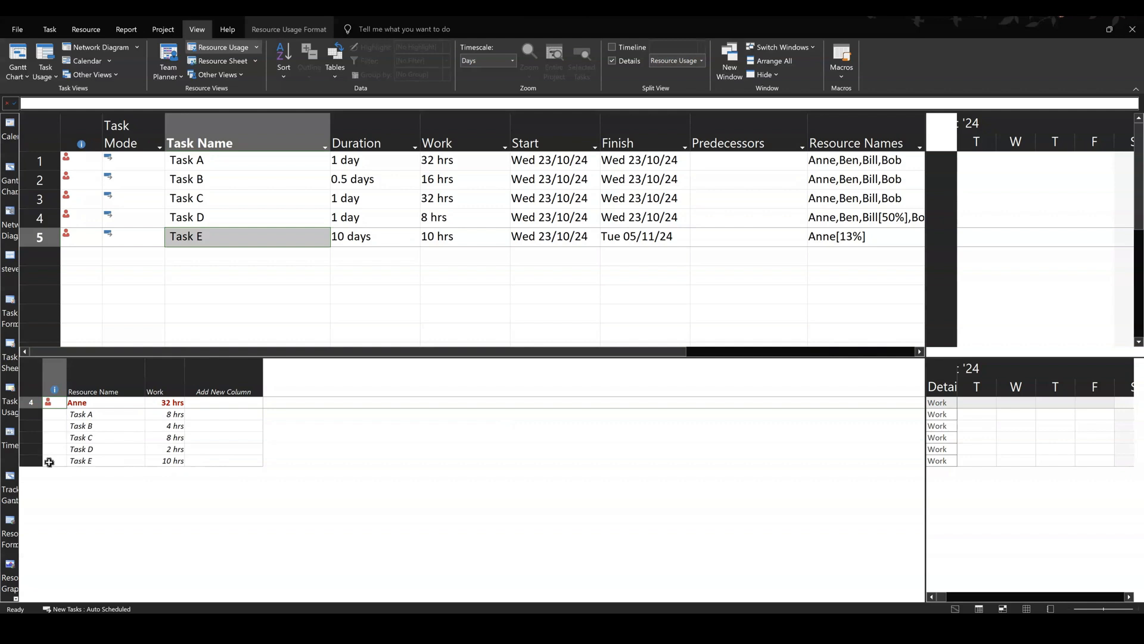
pyautogui.moveTo(811, 414)
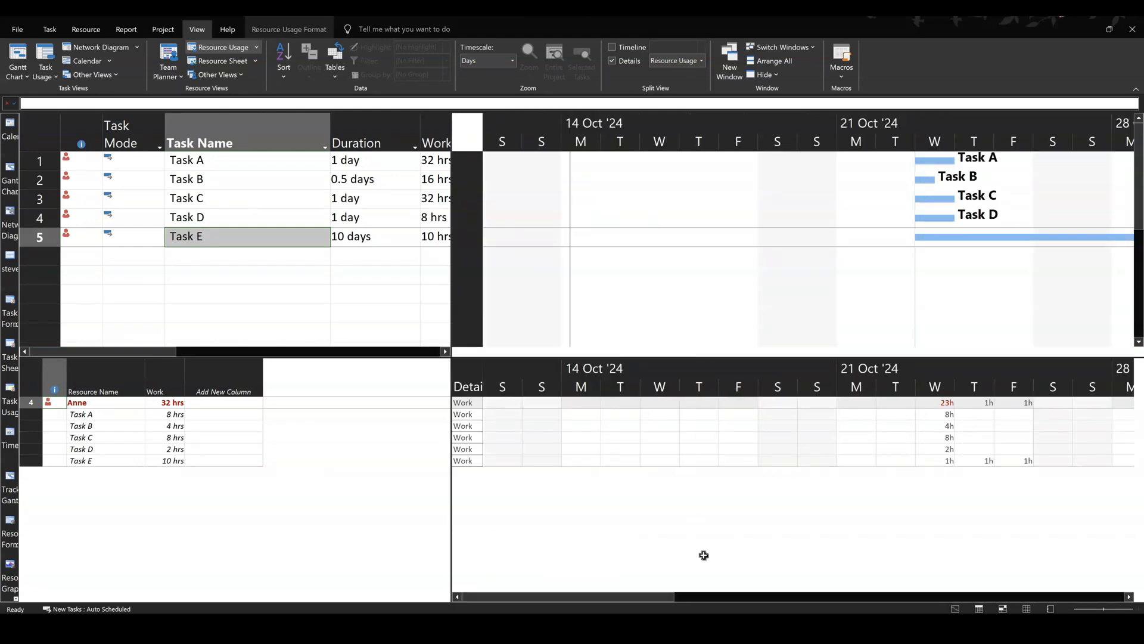
pyautogui.moveTo(577, 597); pyautogui.dragTo(609, 597)
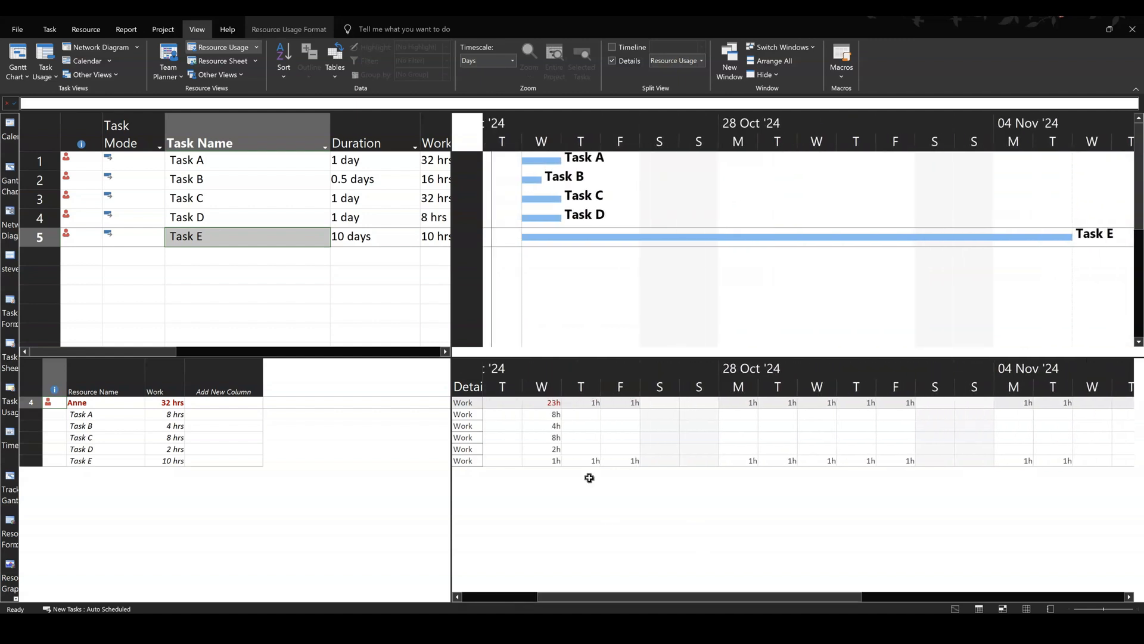
pyautogui.moveTo(907, 467)
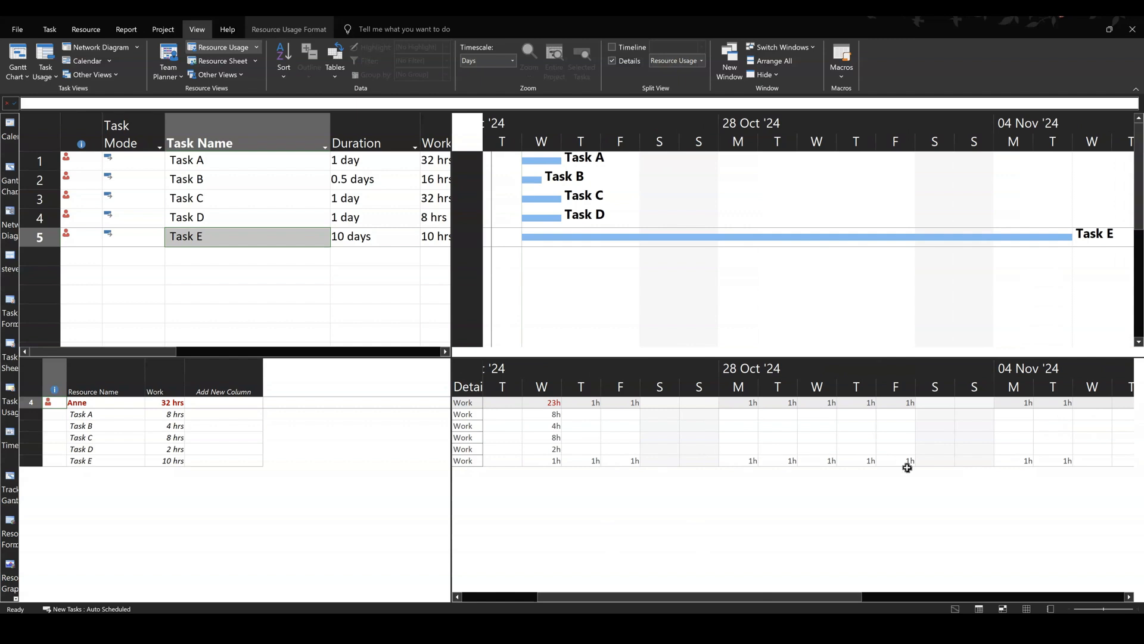
pyautogui.moveTo(645, 465)
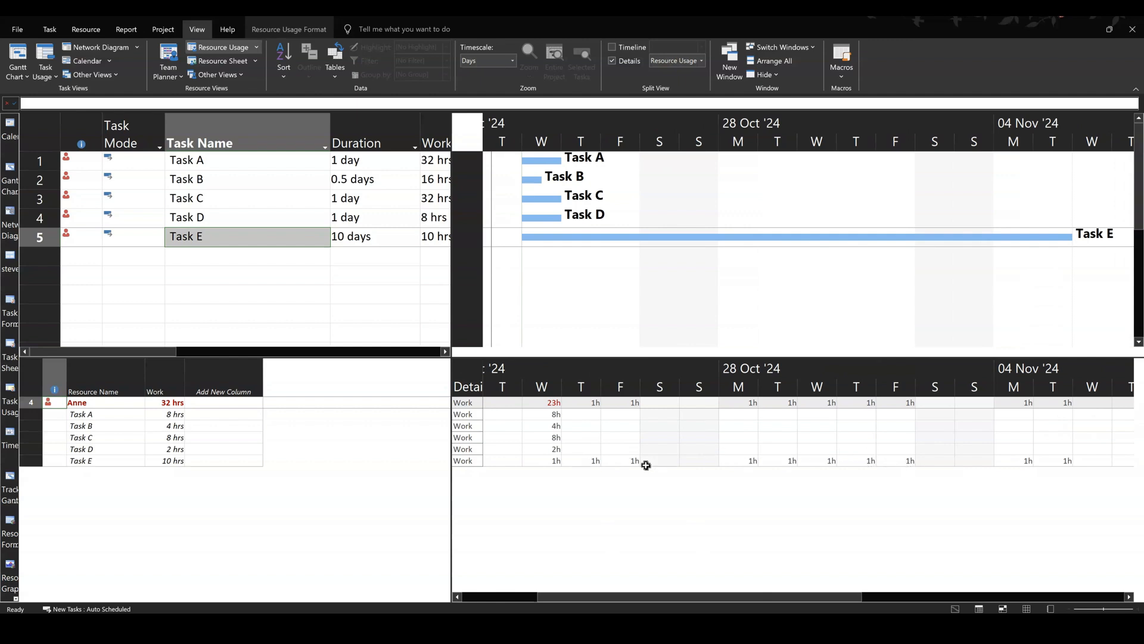
pyautogui.moveTo(247, 236)
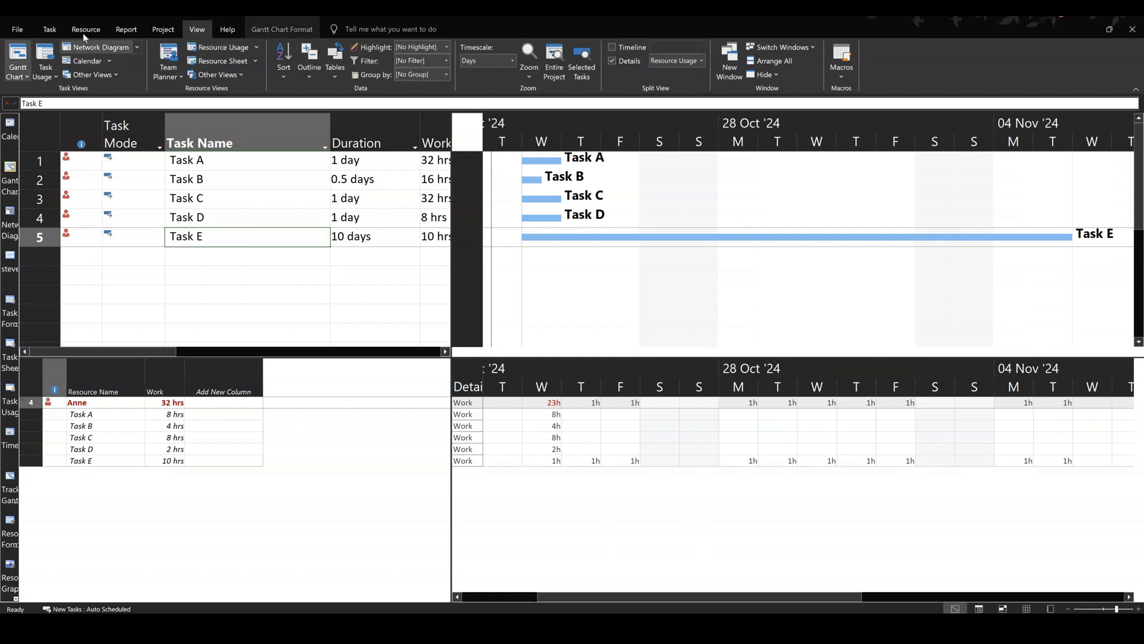
# Assign Ben to Task E alongside Anne, splitting its 10 hours 8.89h to Ben and 1.11h to Anne
pyautogui.click(86, 29)
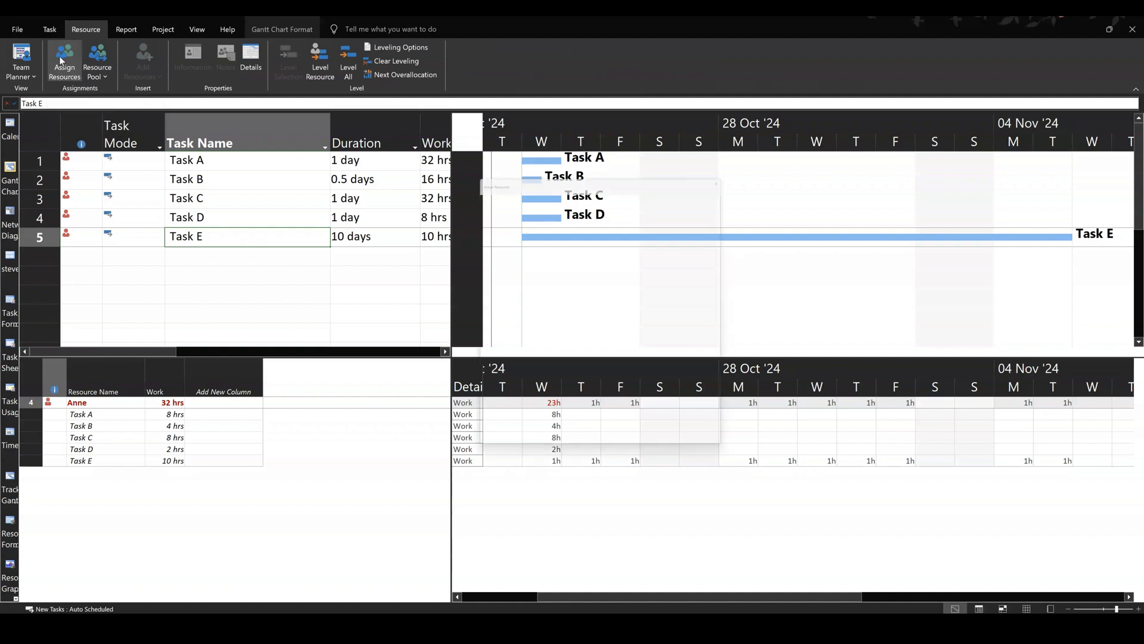
pyautogui.click(65, 62)
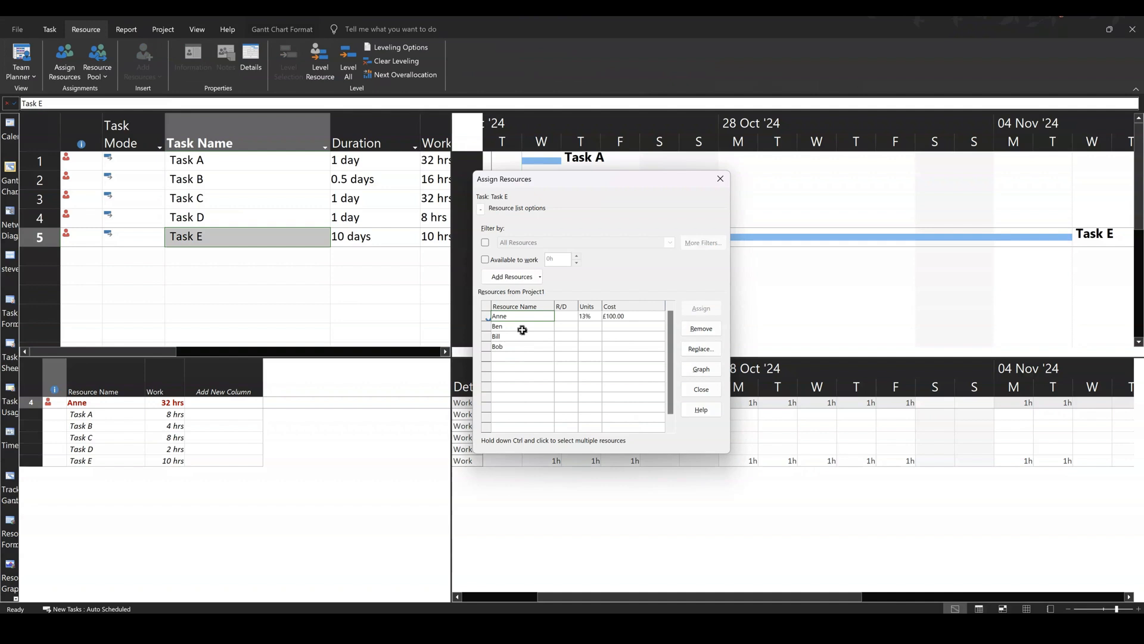
pyautogui.click(520, 326)
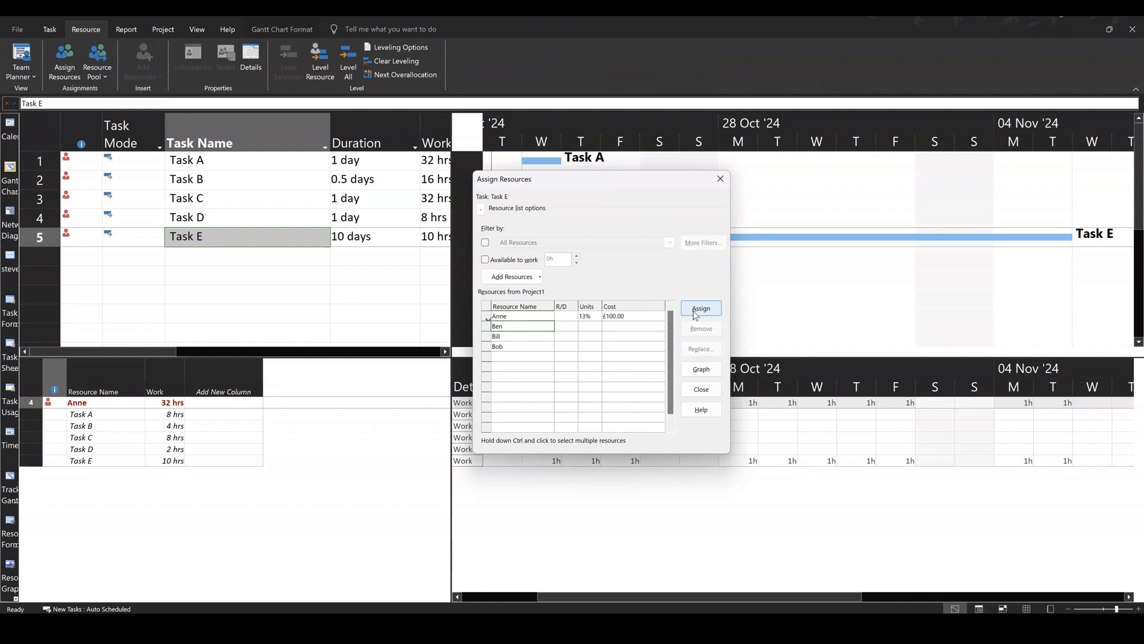
pyautogui.click(699, 308)
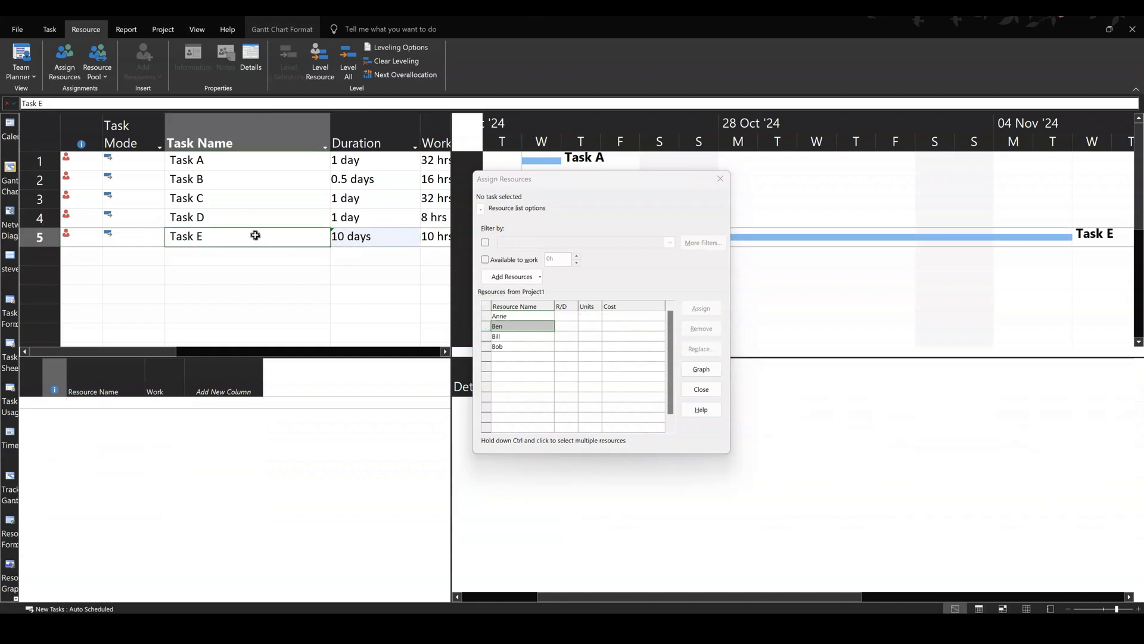
pyautogui.click(699, 307)
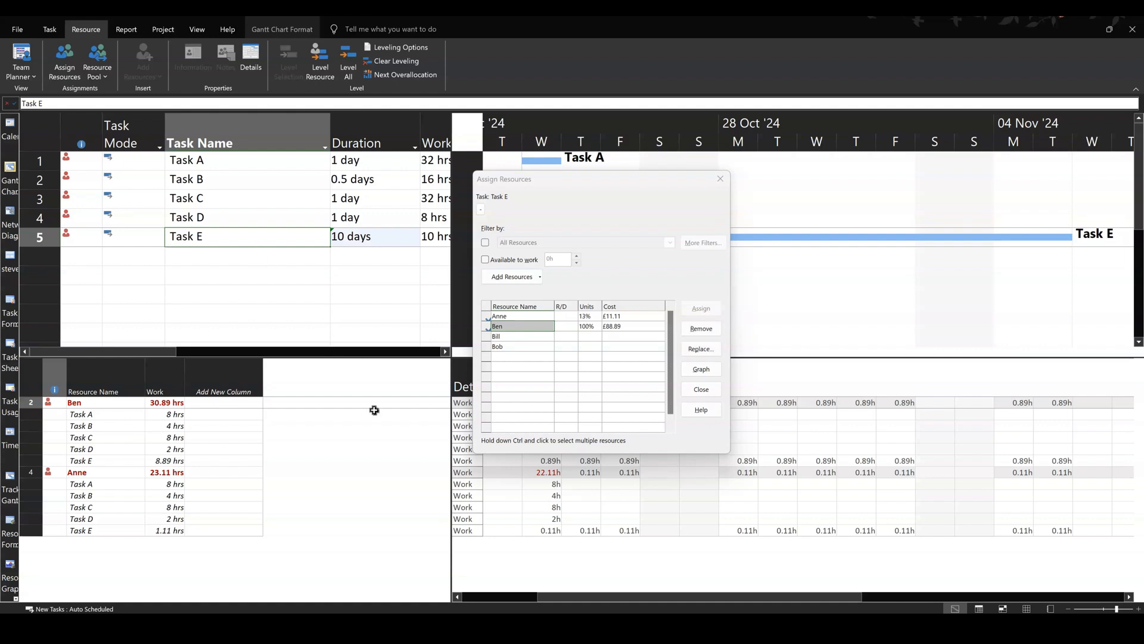
pyautogui.moveTo(819, 540)
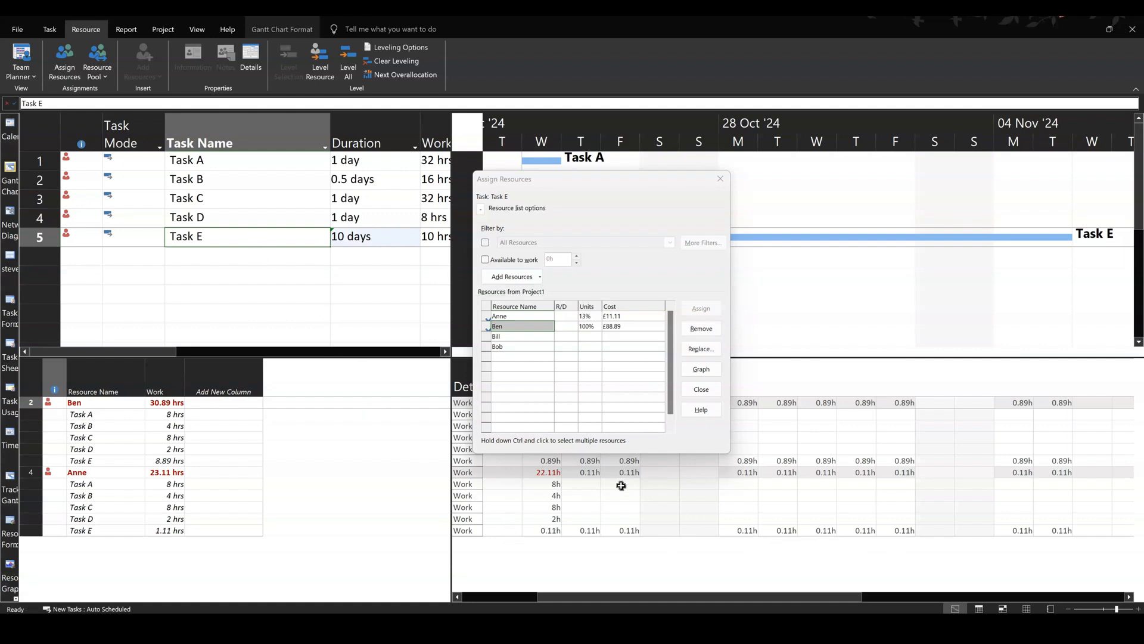
pyautogui.moveTo(654, 511)
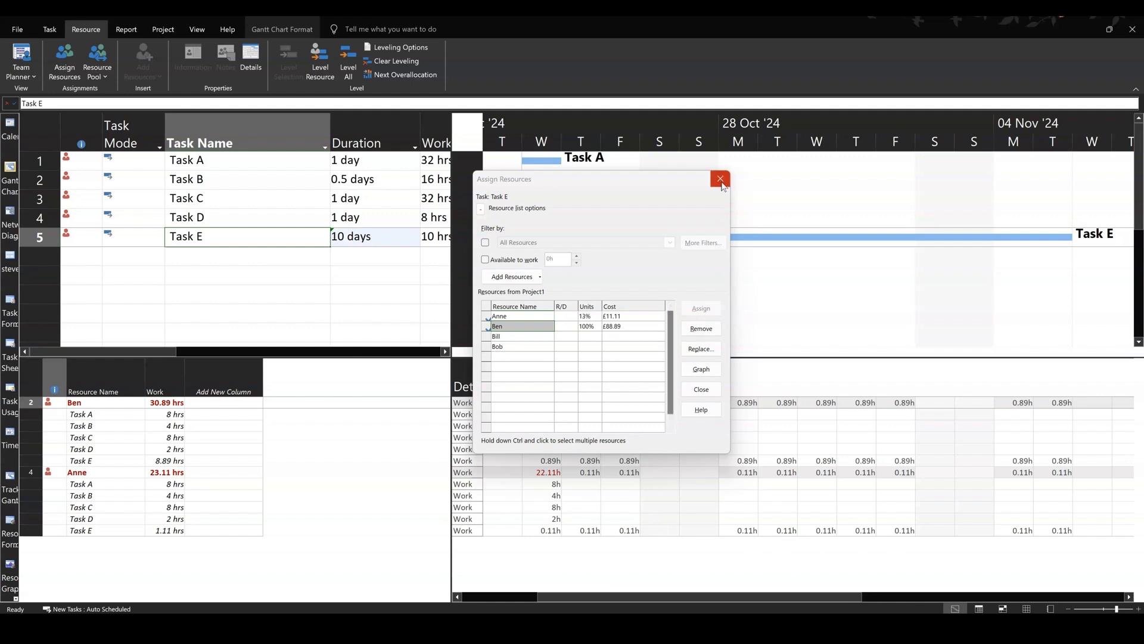
pyautogui.click(720, 179)
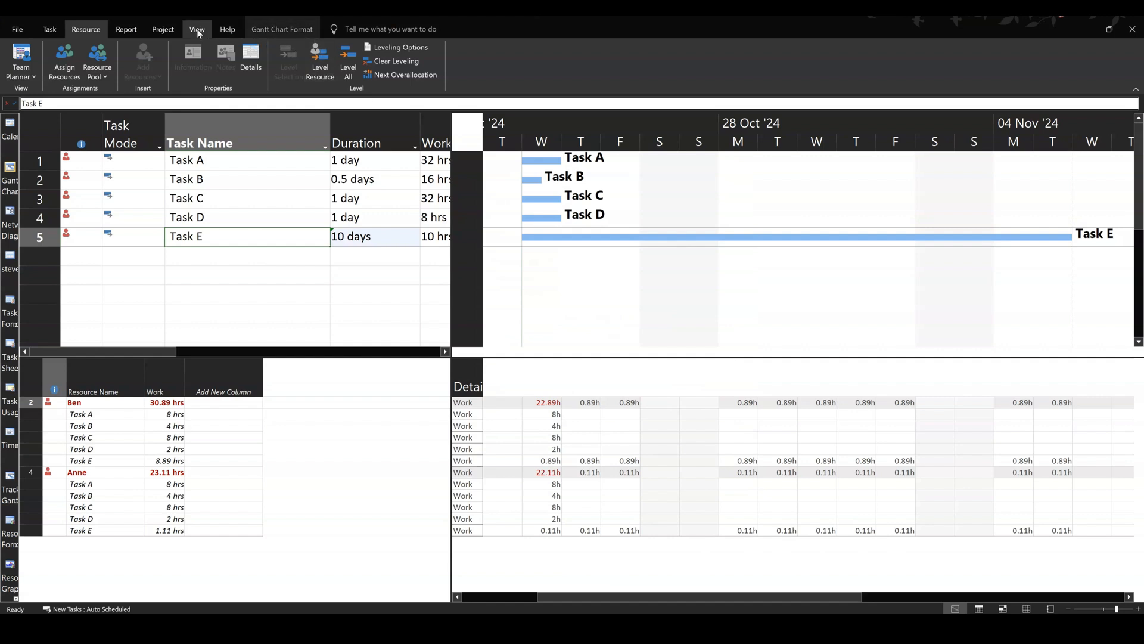
# Untick Details on the View ribbon to close the lower Resource Usage pane
pyautogui.click(196, 29)
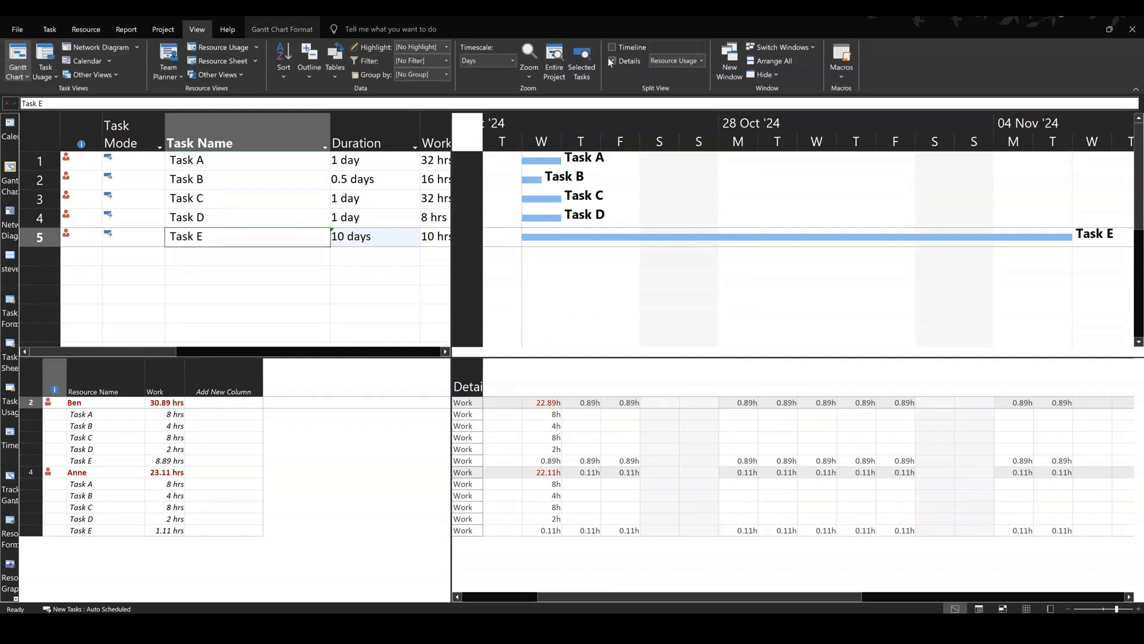
pyautogui.click(613, 61)
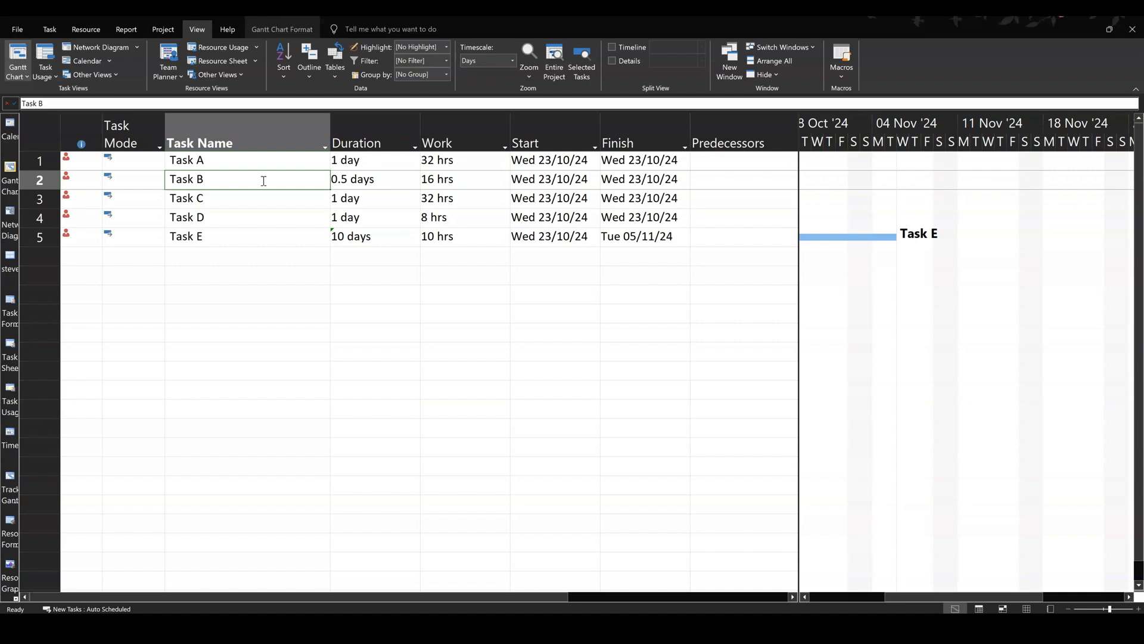
pyautogui.moveTo(434, 468)
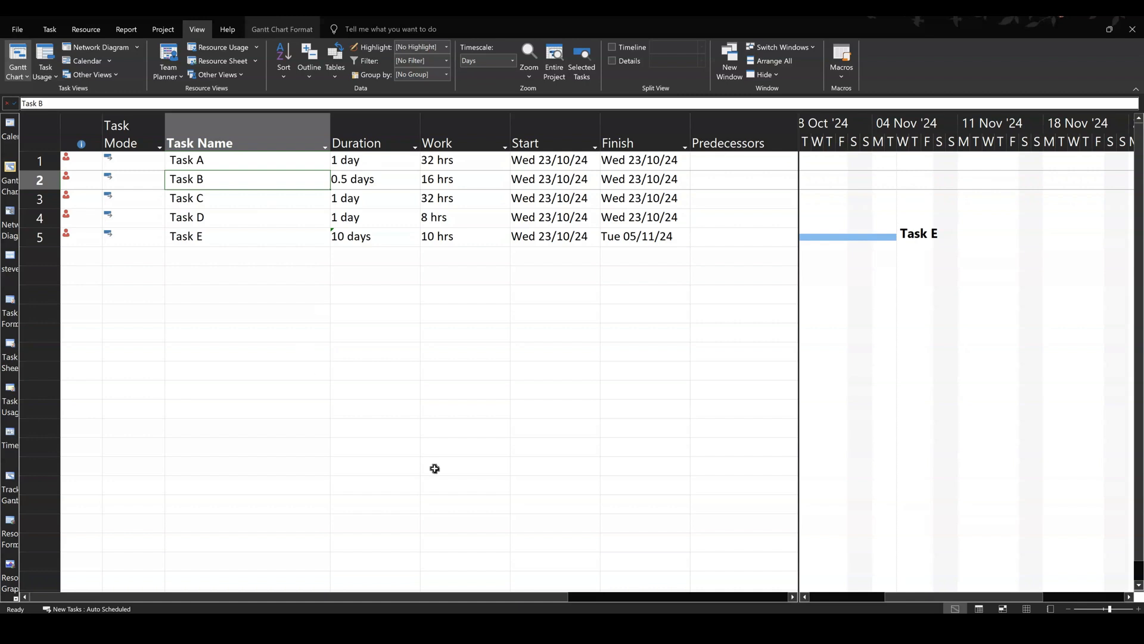